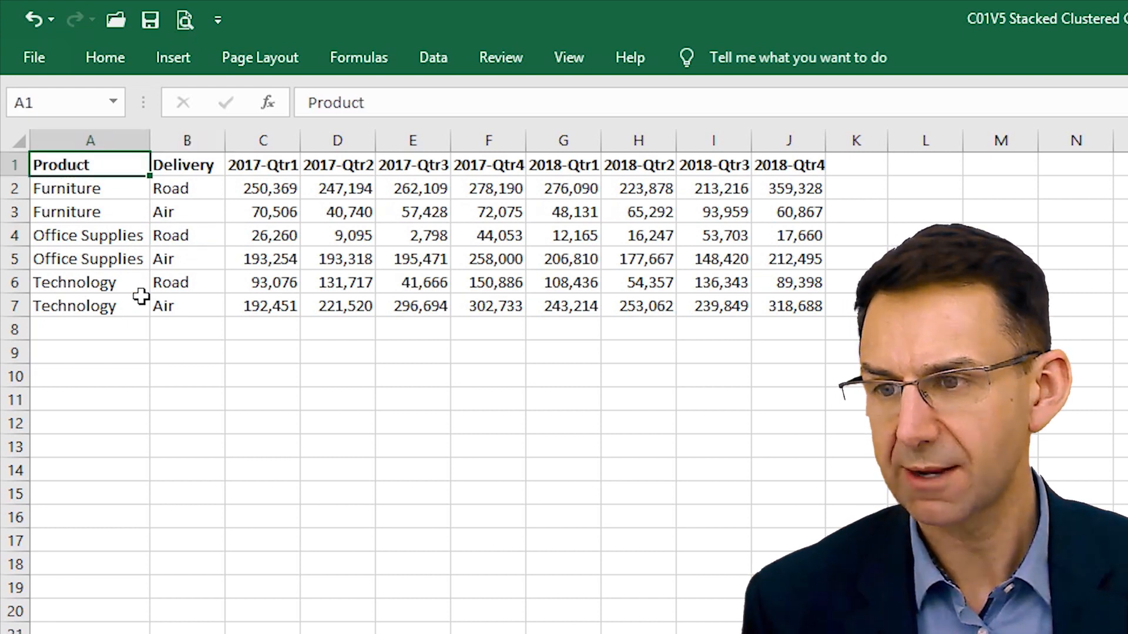
pyautogui.moveTo(176, 189)
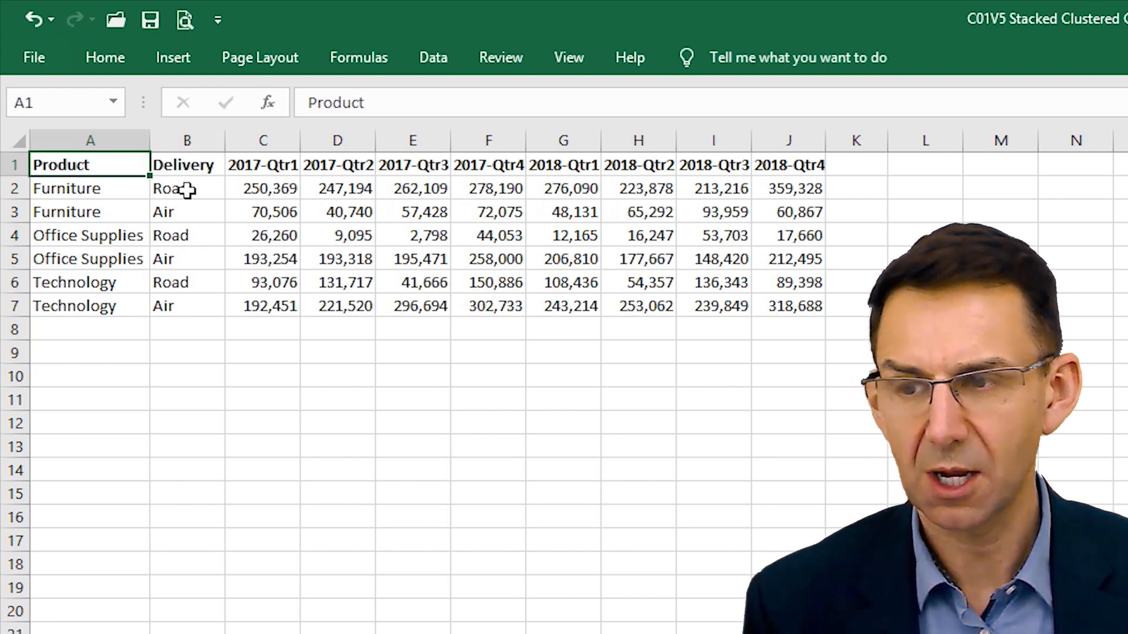
# Step: Review the Furniture delivery rows and insert a default column chart of the sales table with Alt+F1
pyautogui.click(186, 211)
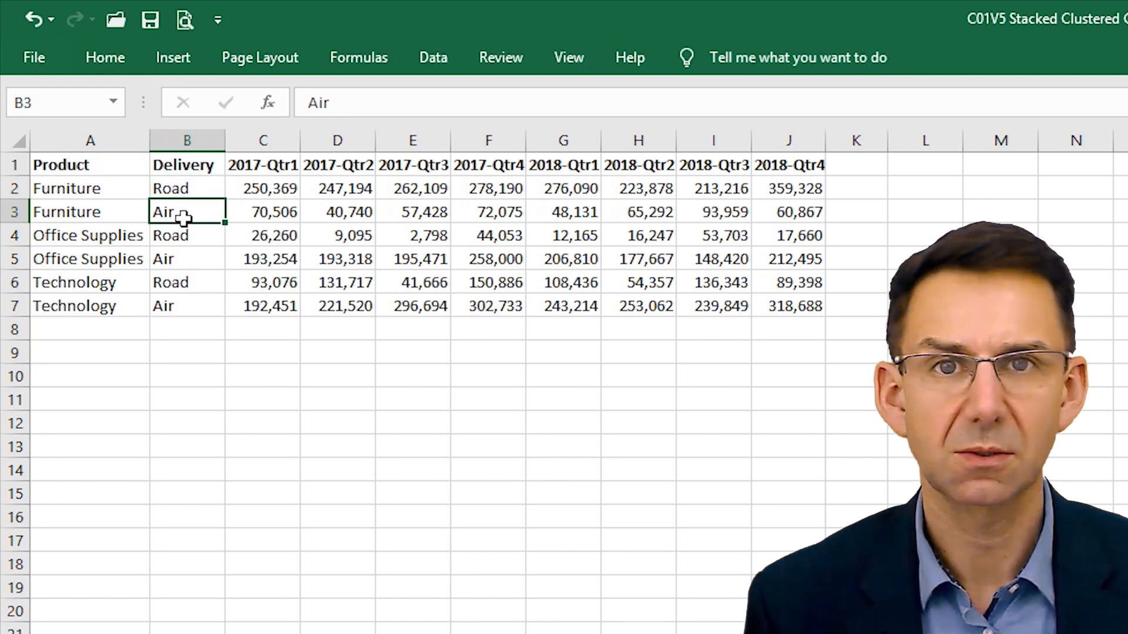
pyautogui.click(186, 188)
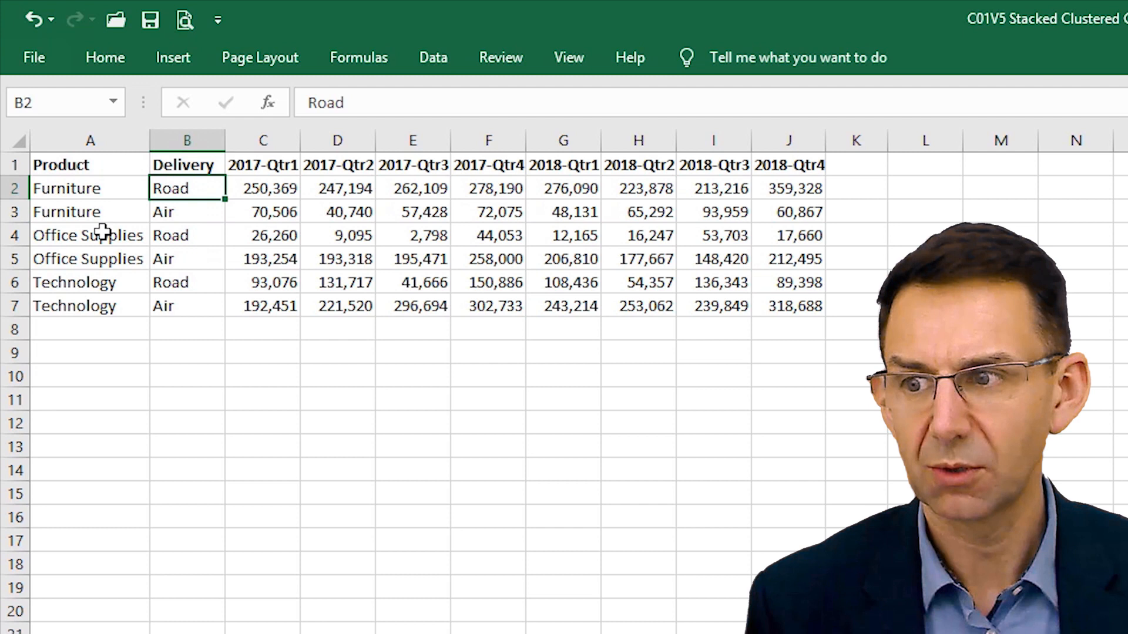
pyautogui.moveTo(119, 305)
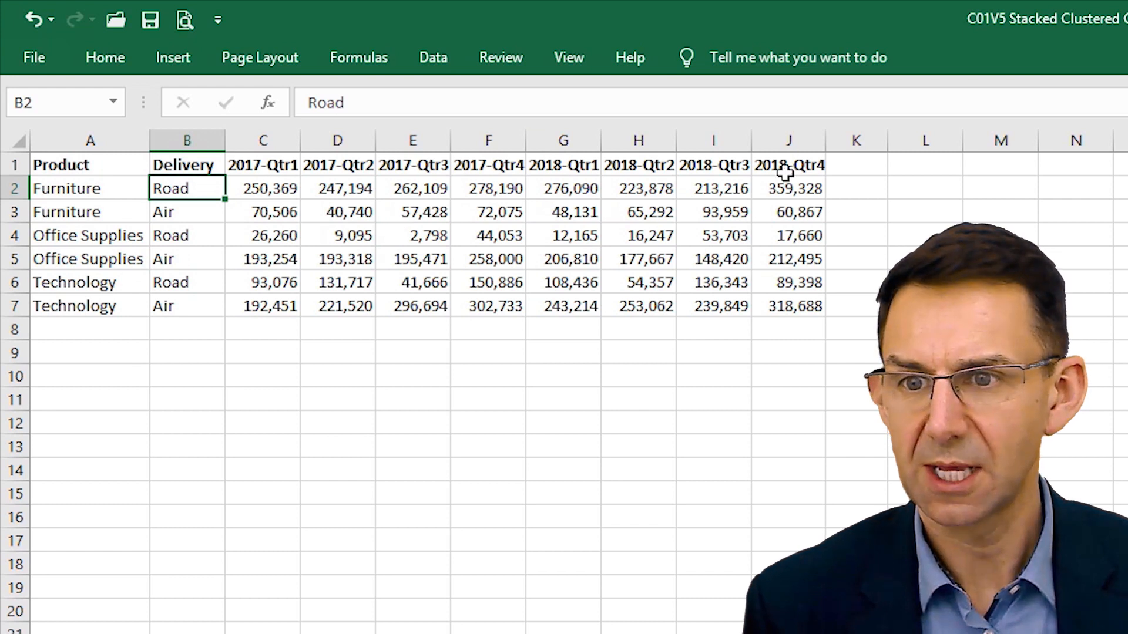
pyautogui.moveTo(263, 258)
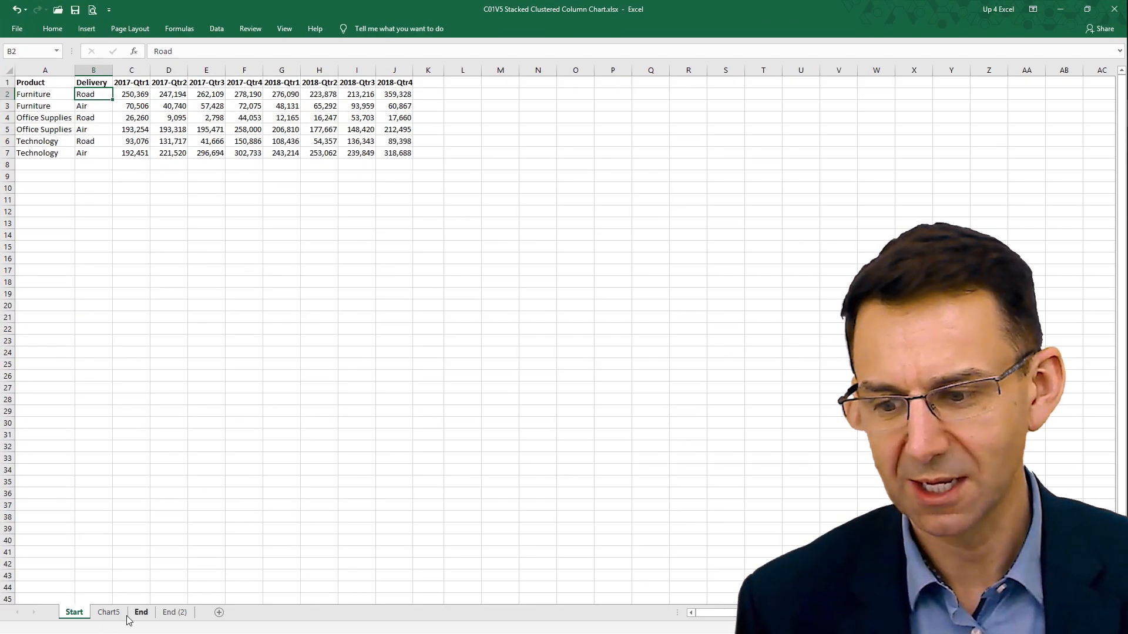
pyautogui.click(108, 612)
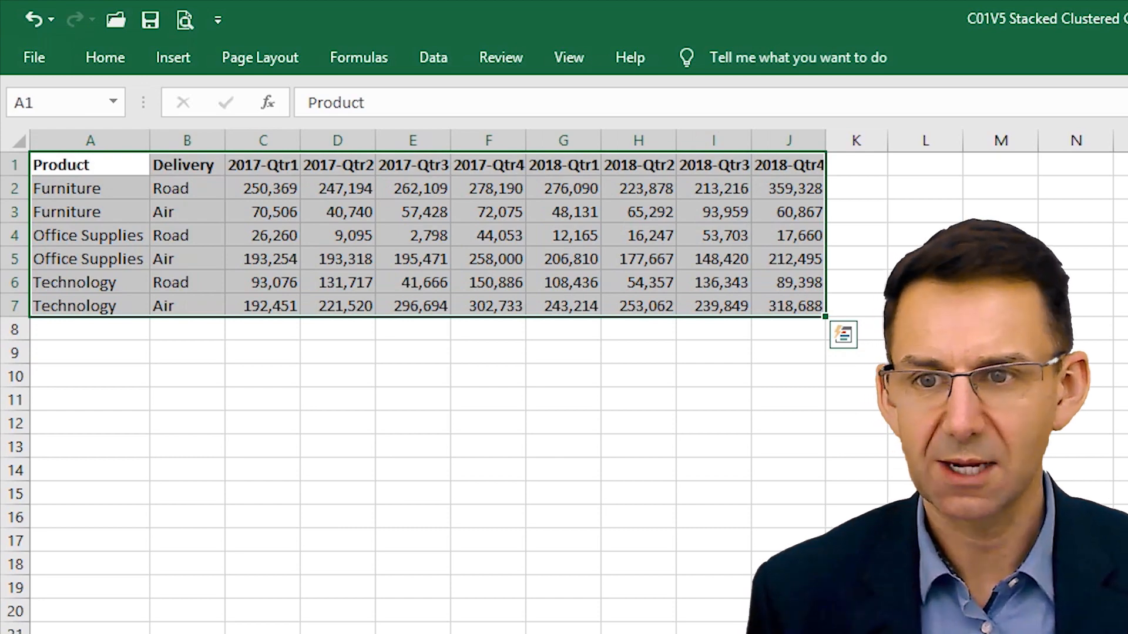
pyautogui.press('alt+f1')
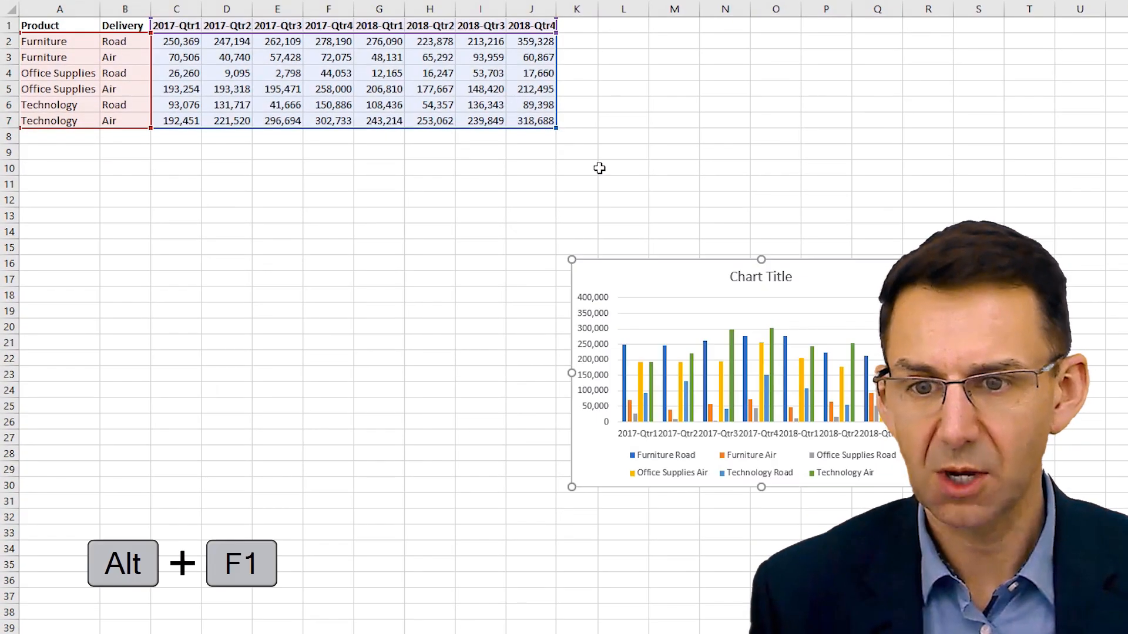
pyautogui.moveTo(685, 290)
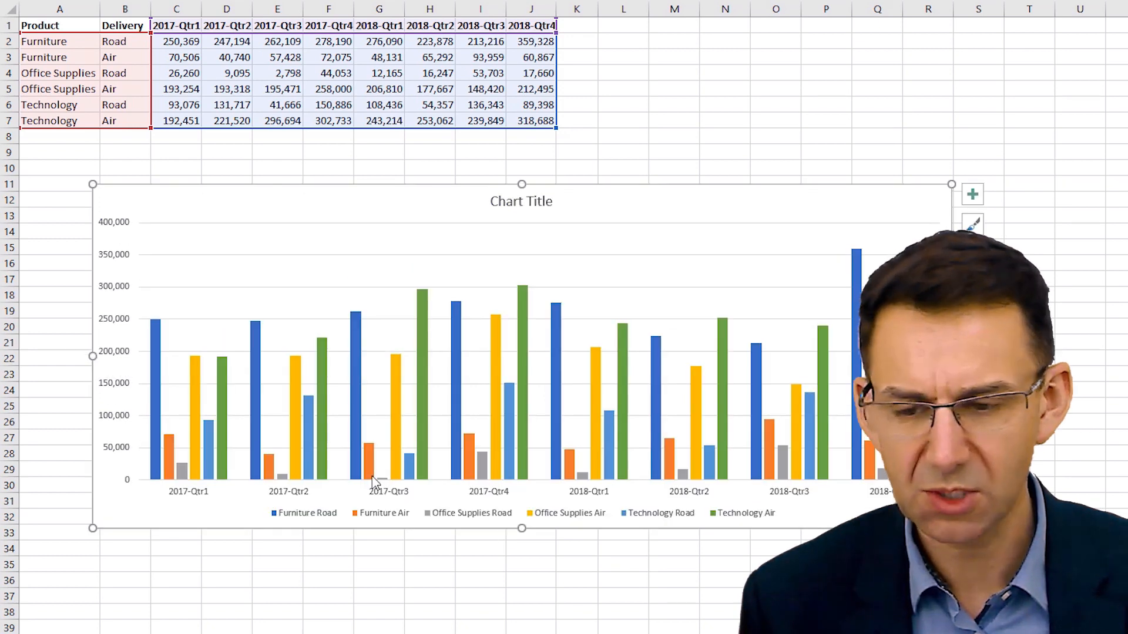
pyautogui.moveTo(693, 471)
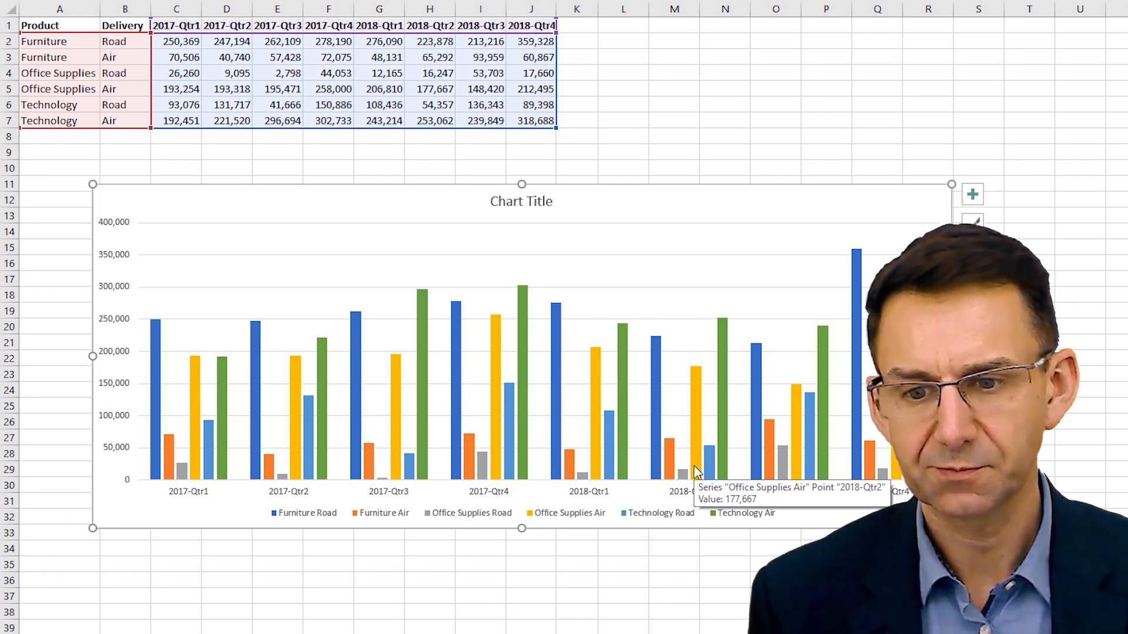
pyautogui.moveTo(611, 216)
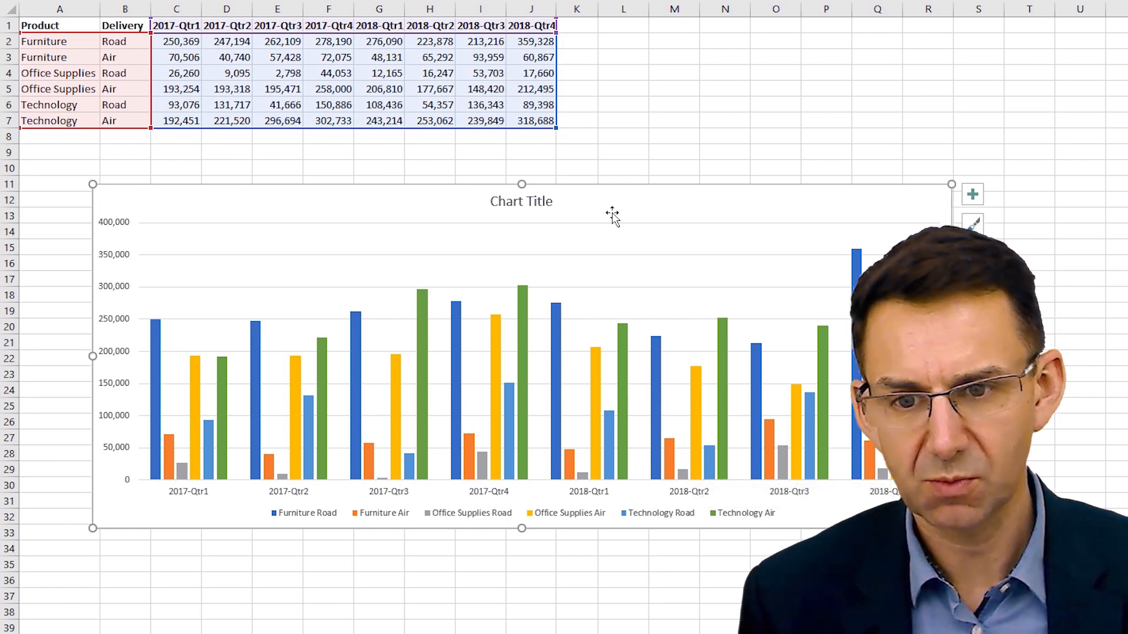
# Step: Delete the default chart so the sales table stands alone
pyautogui.press('Delete')
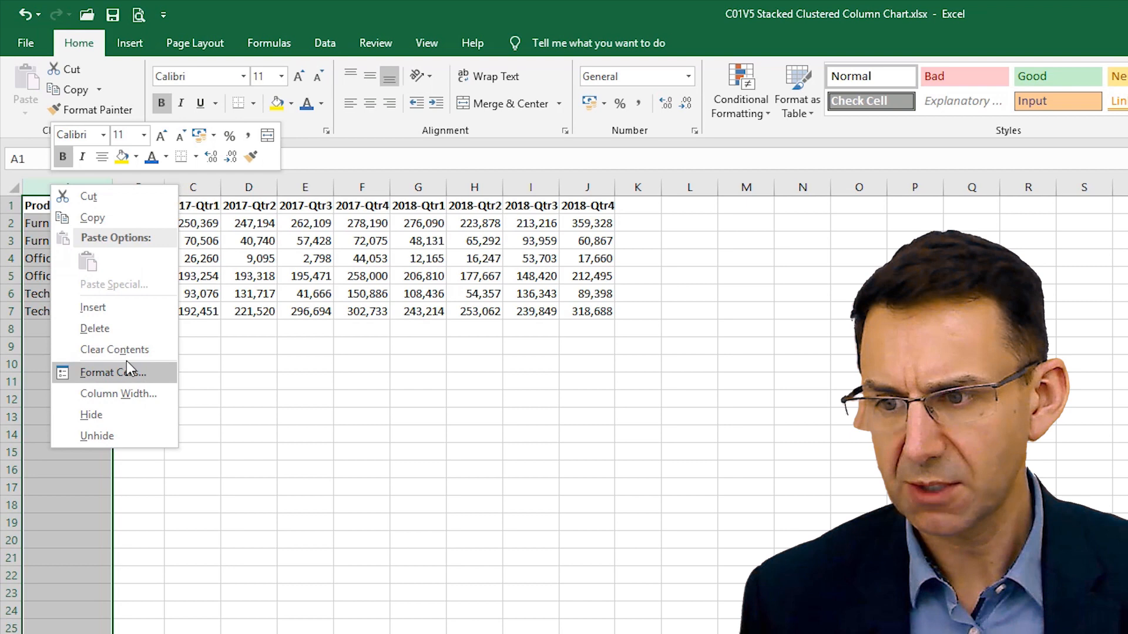
# Step: Insert a blank column, enter 2017-Qtr1 in D9, and begin a formula in C10
pyautogui.click(96, 435)
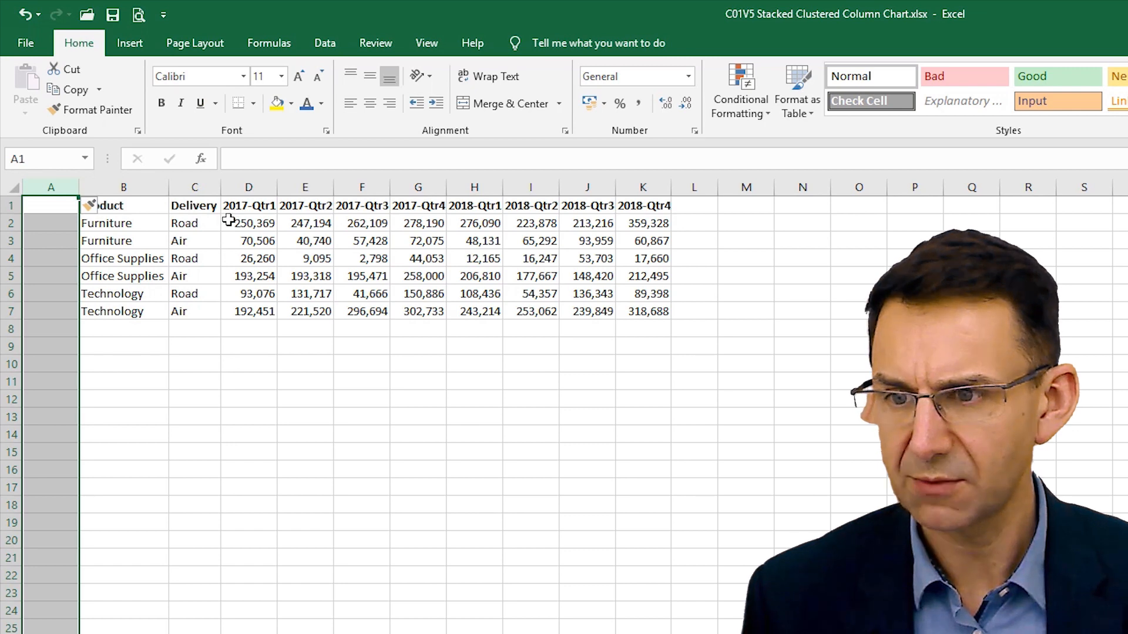
pyautogui.moveTo(257, 378)
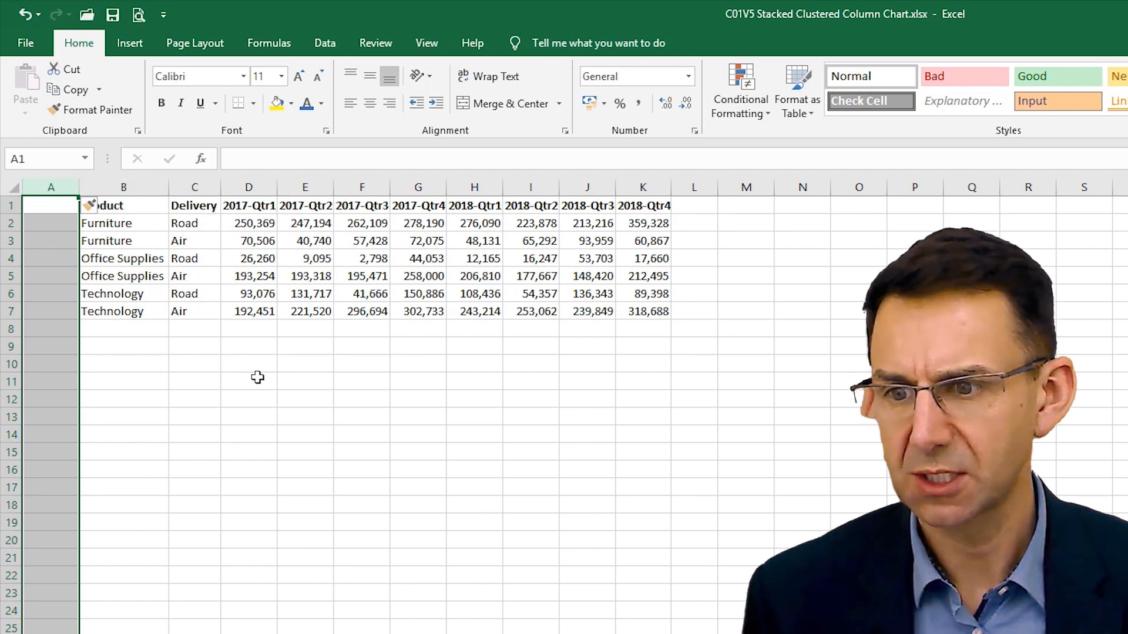
pyautogui.click(249, 346)
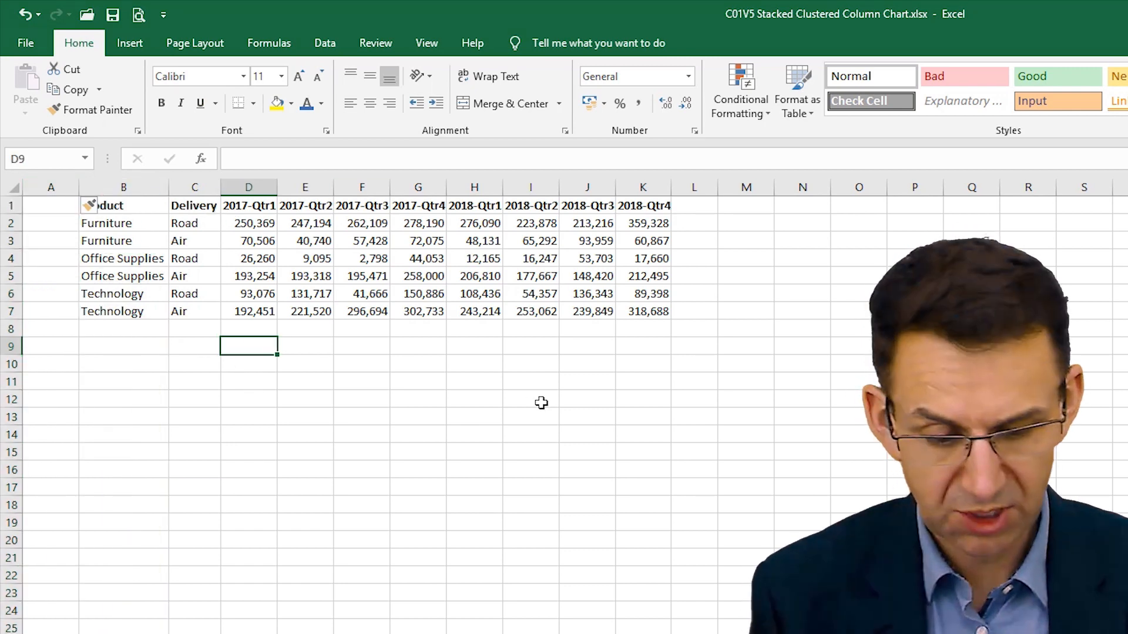
pyautogui.write('2017-Qtr1')
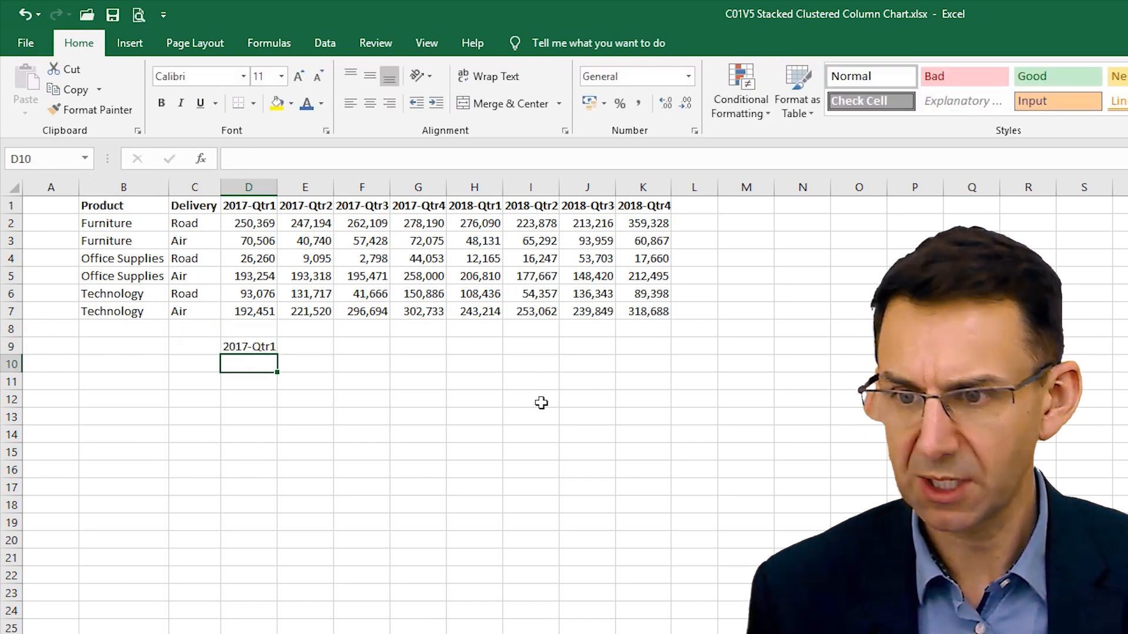
pyautogui.press('ctrl+c')
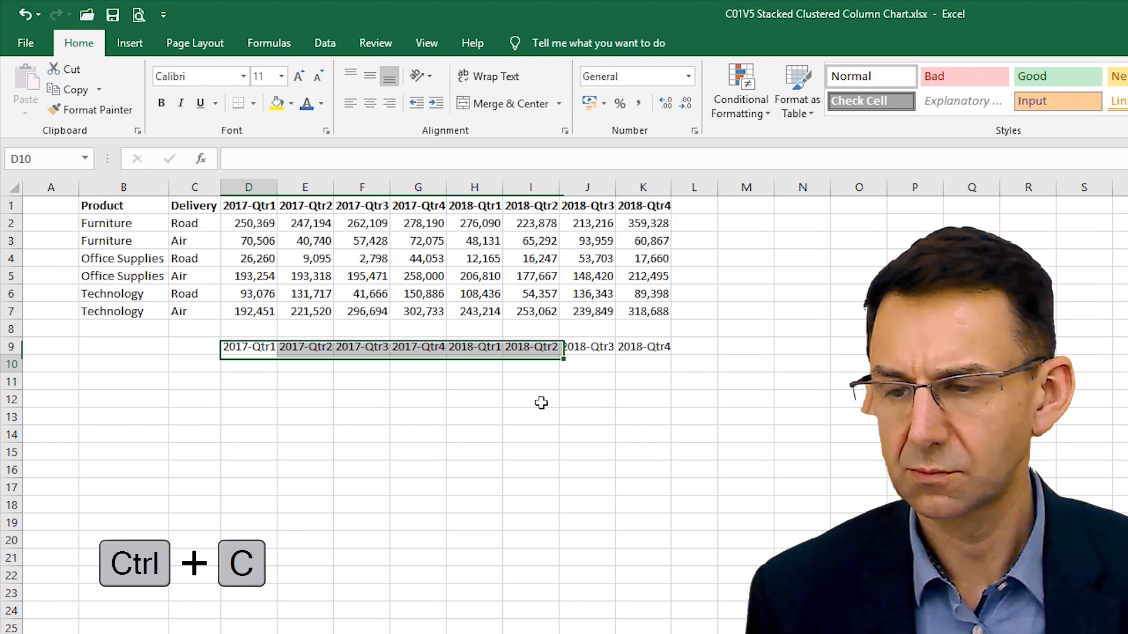
pyautogui.click(194, 364)
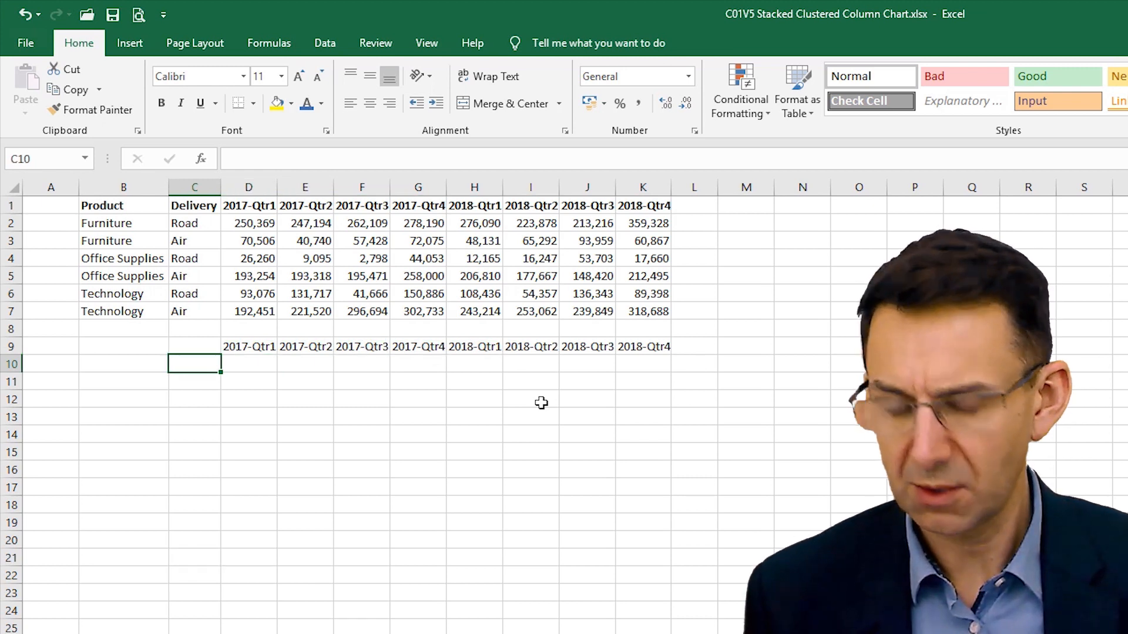
pyautogui.write('=')
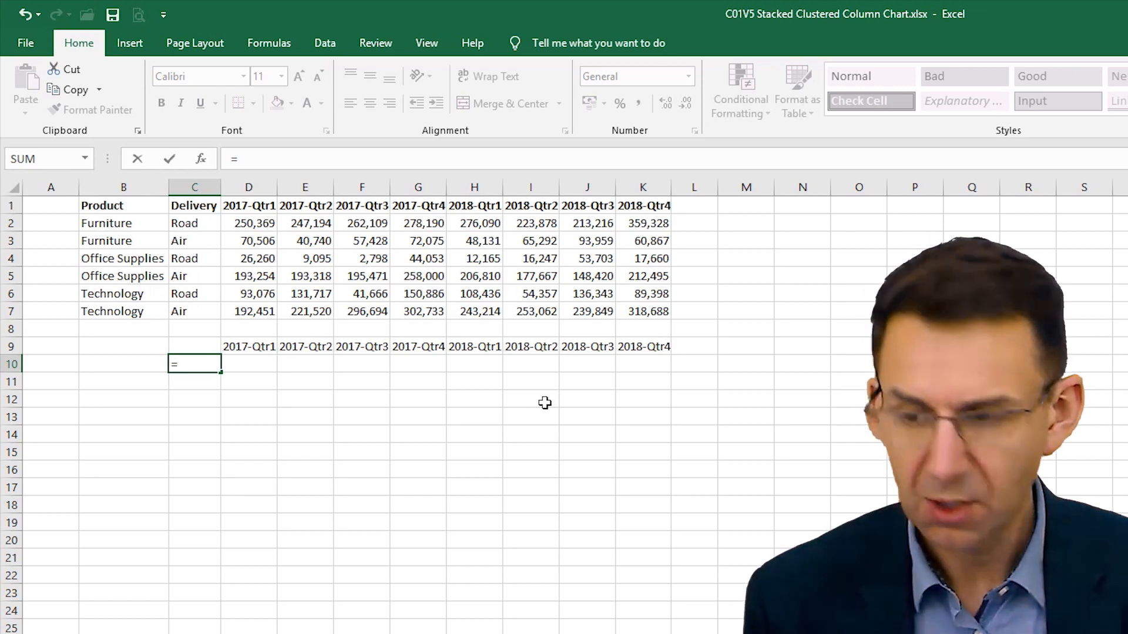
# Step: Build the label formula =B2&" by "&C2 in C10
pyautogui.click(194, 223)
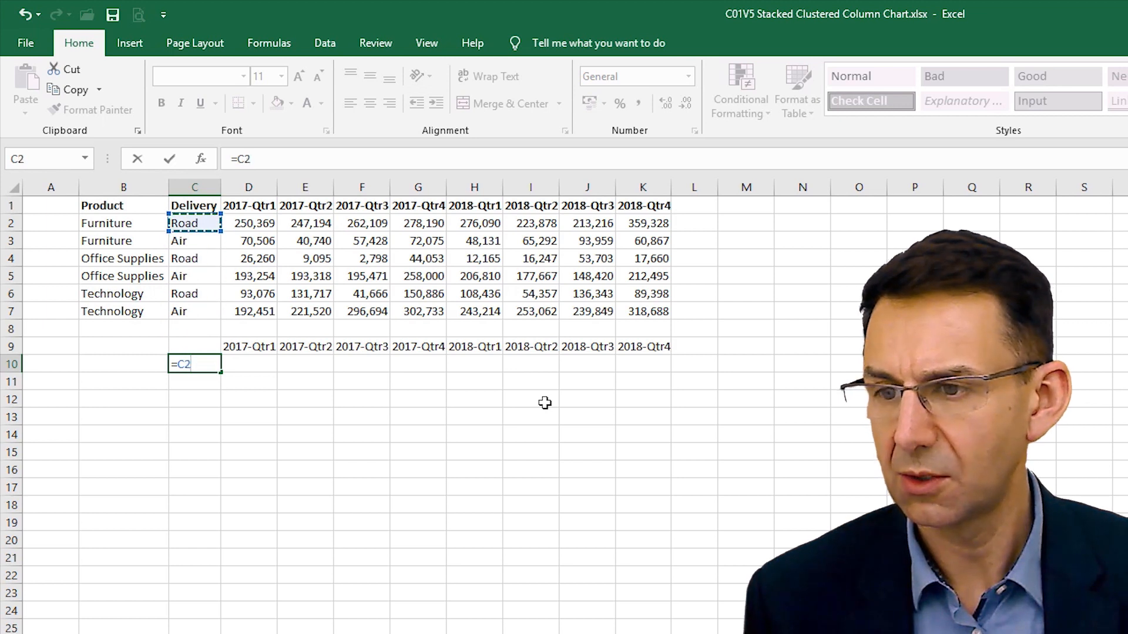
pyautogui.click(122, 224)
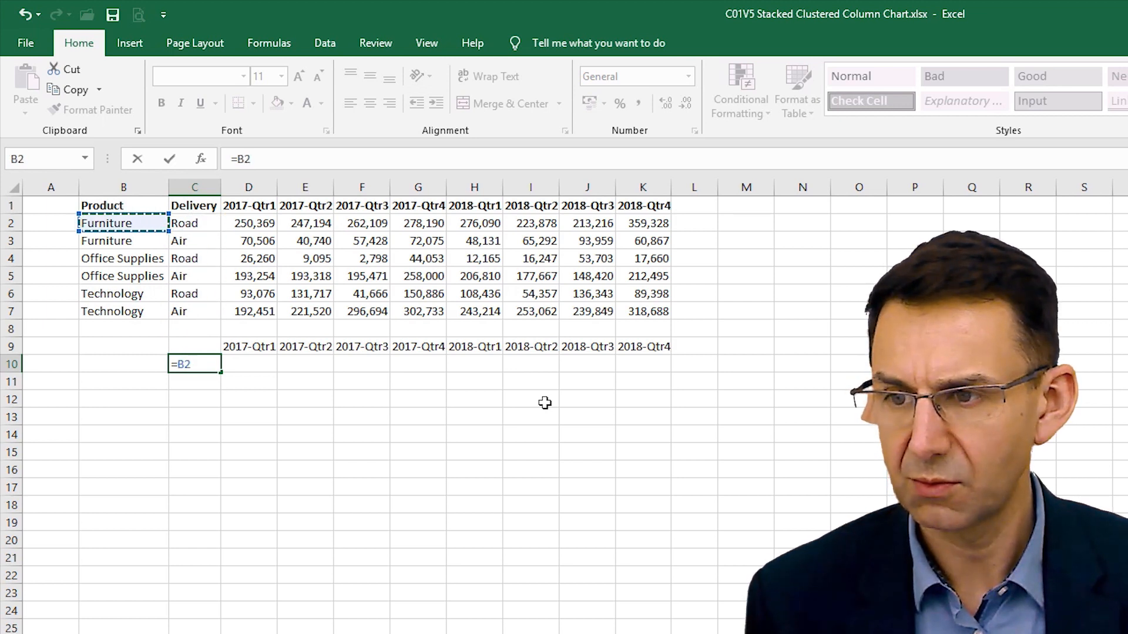
pyautogui.write('&')
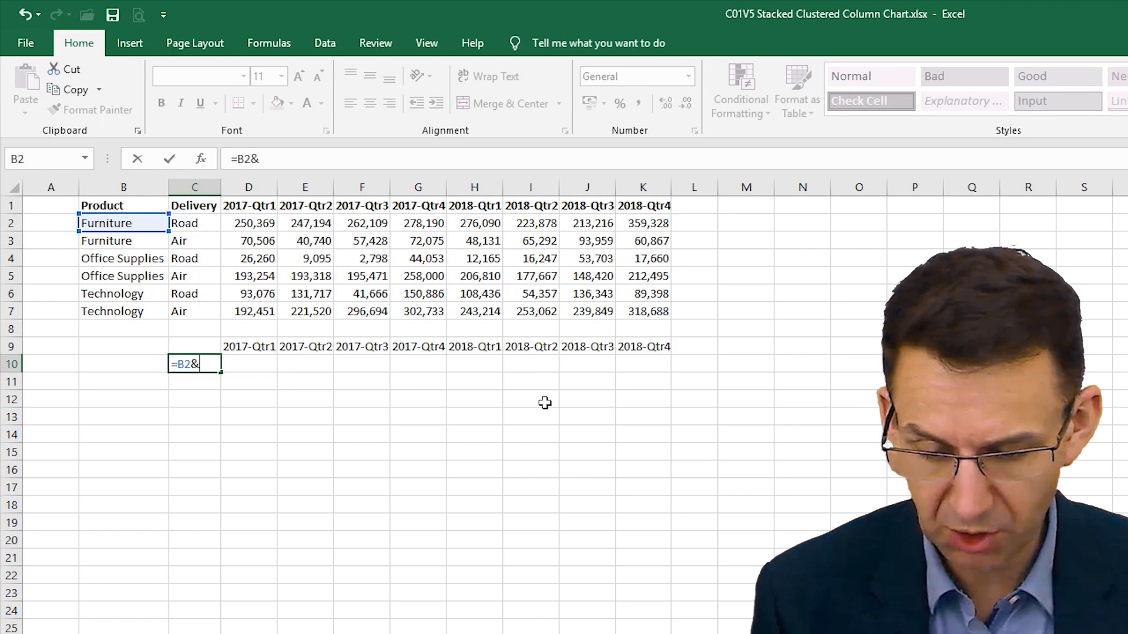
pyautogui.write('" by')
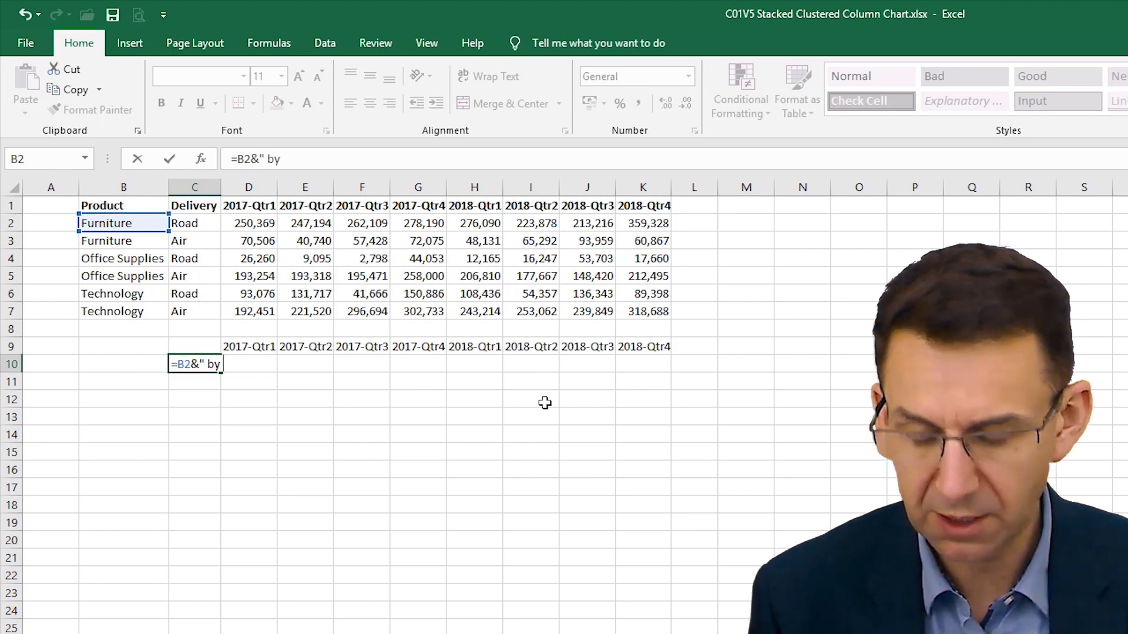
pyautogui.write('"&')
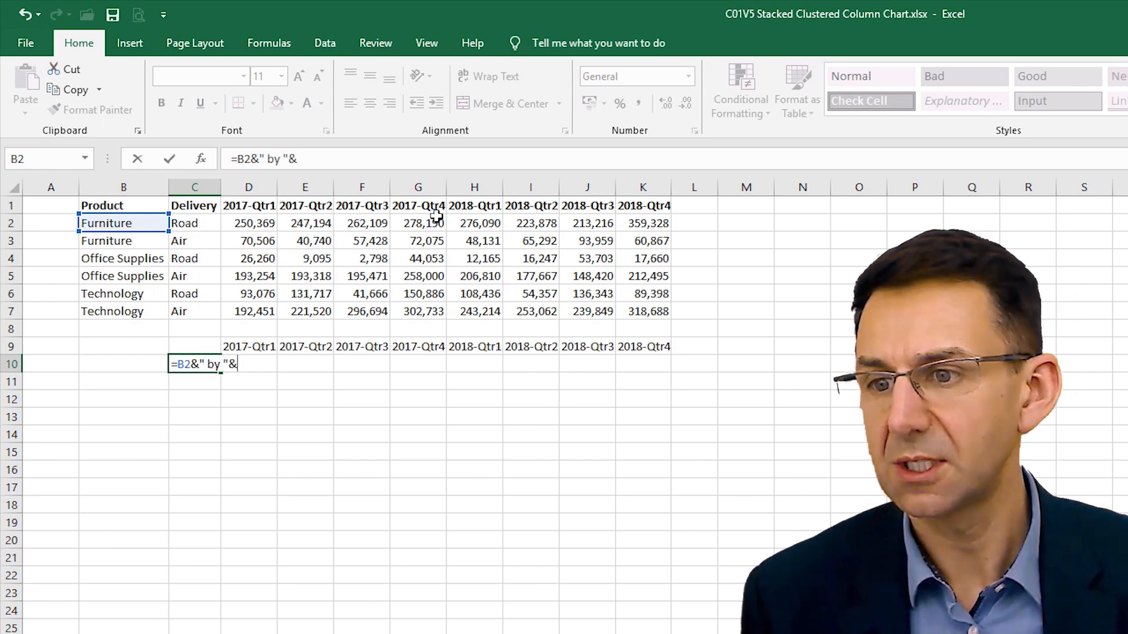
pyautogui.click(195, 223)
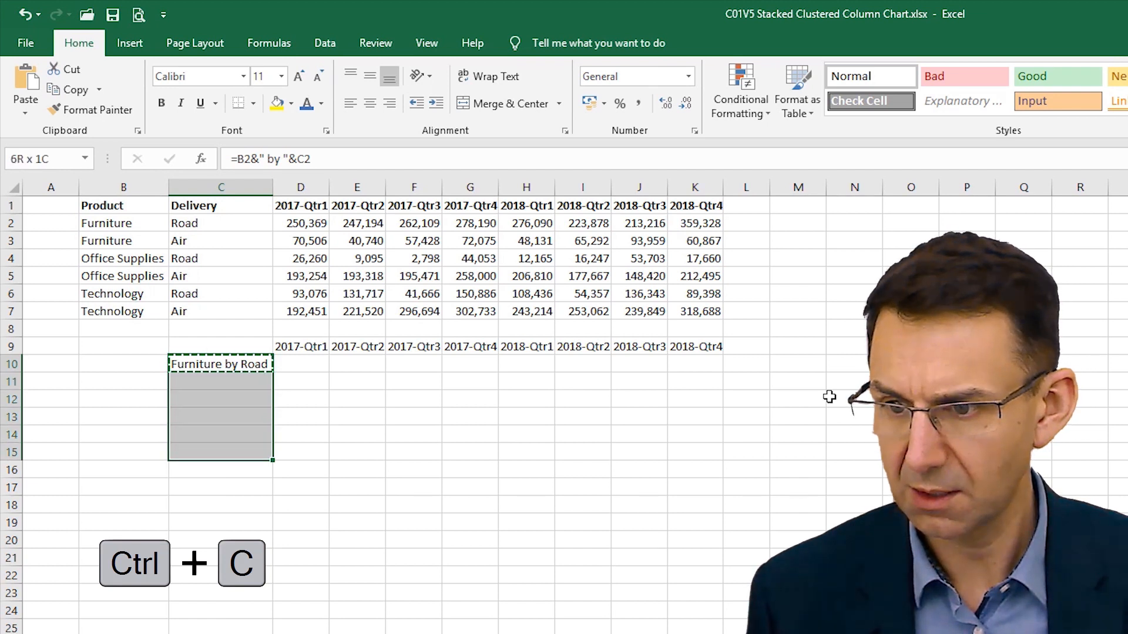
# Step: Fill the labels down through C15 and autofit column C
pyautogui.press('ctrl+v')
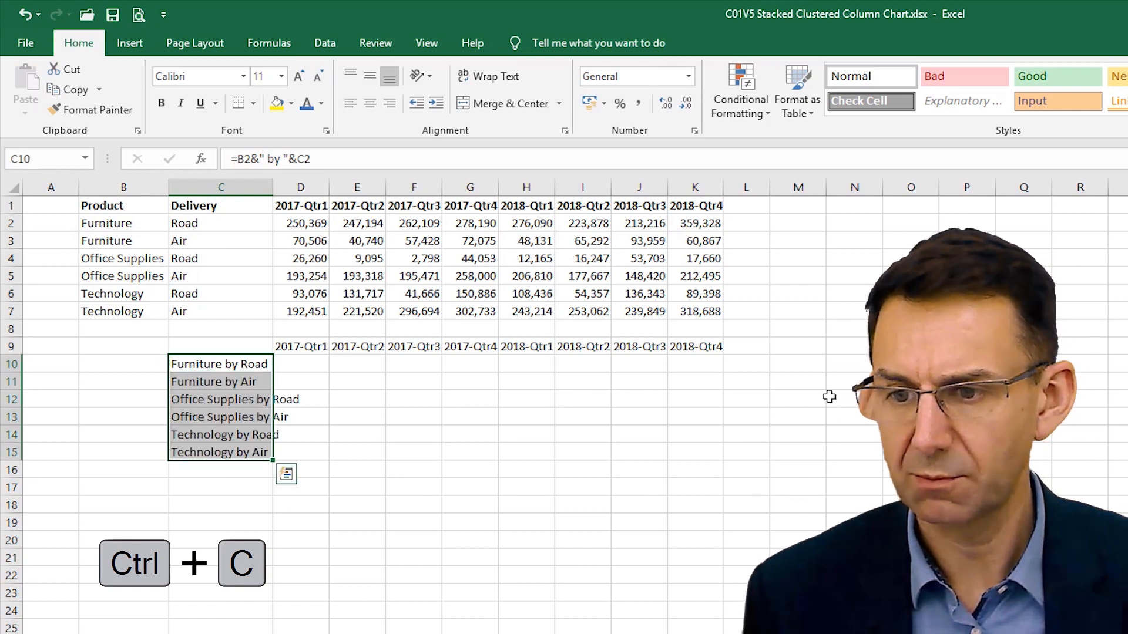
pyautogui.press('ctrl+c')
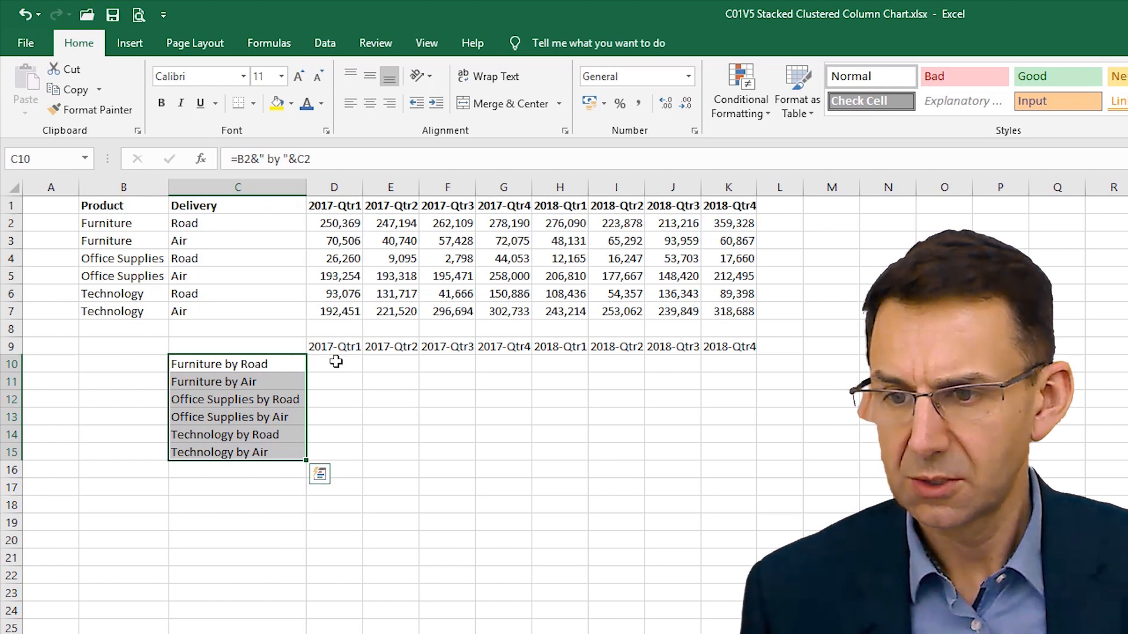
pyautogui.click(334, 363)
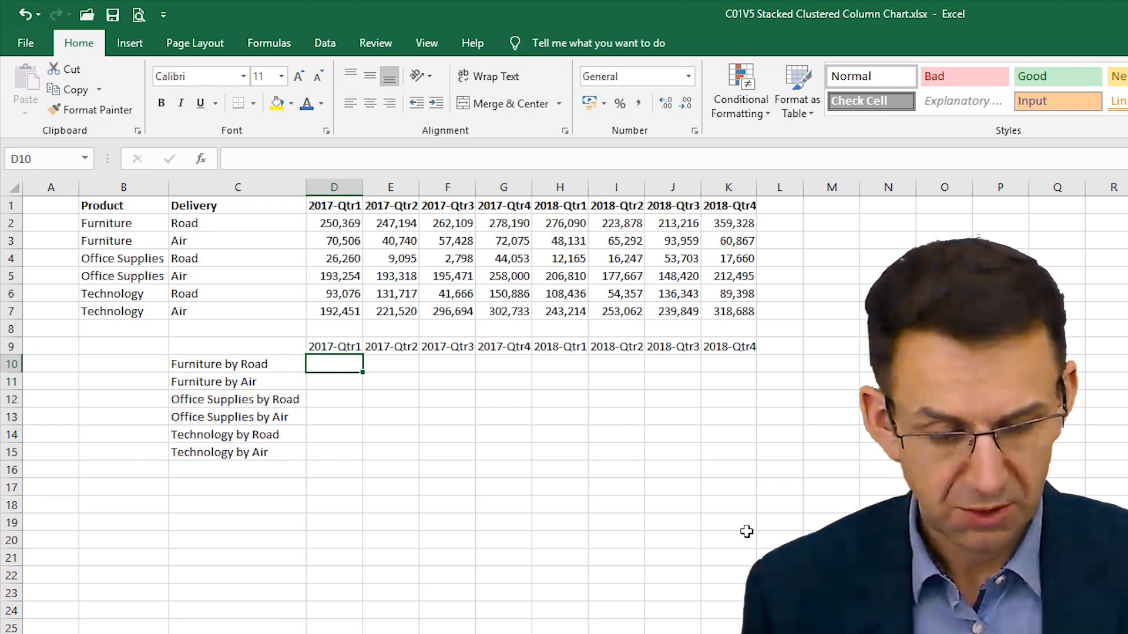
# Step: Enter =D4 in D10 (250,369) and =D3+D10 in D11, giving 320,875
pyautogui.write('=D4')
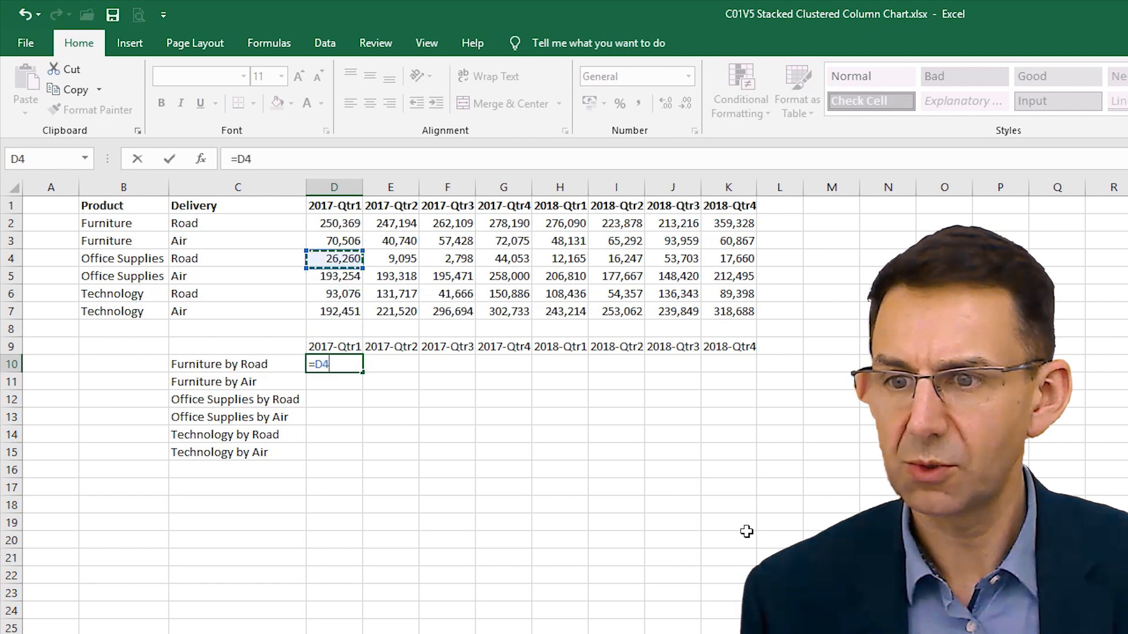
pyautogui.press('Return')
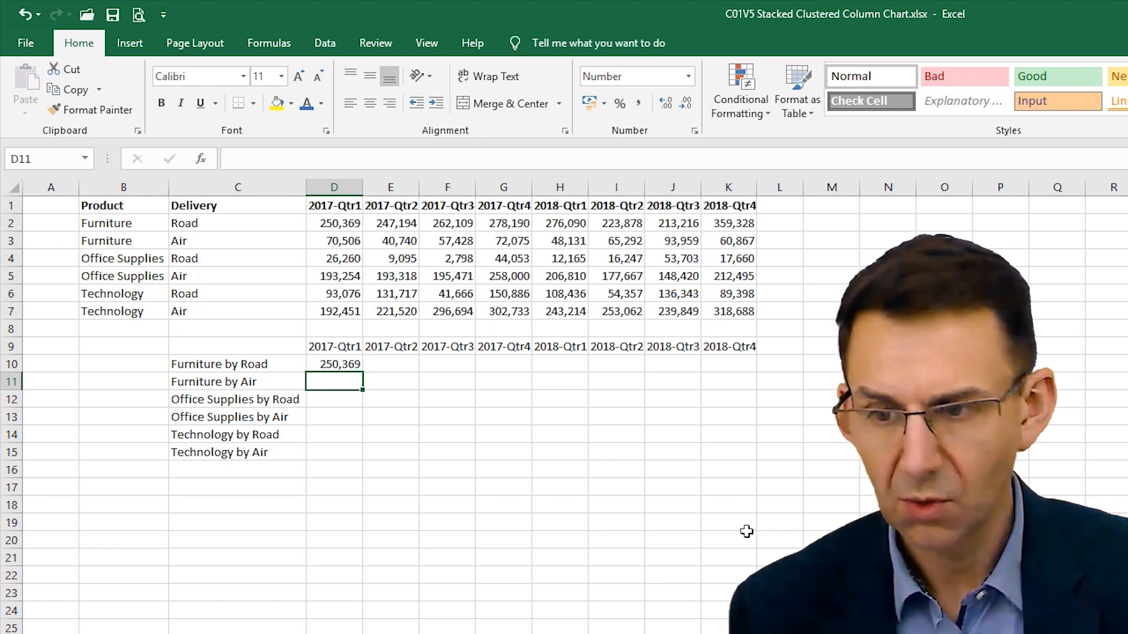
pyautogui.write('=')
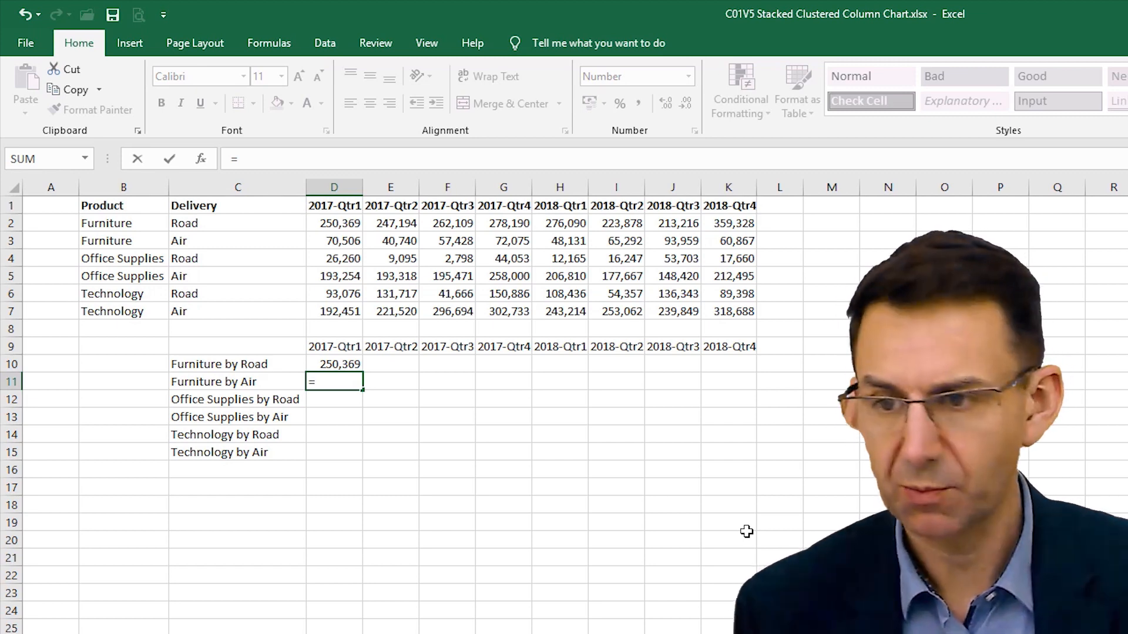
pyautogui.click(334, 240)
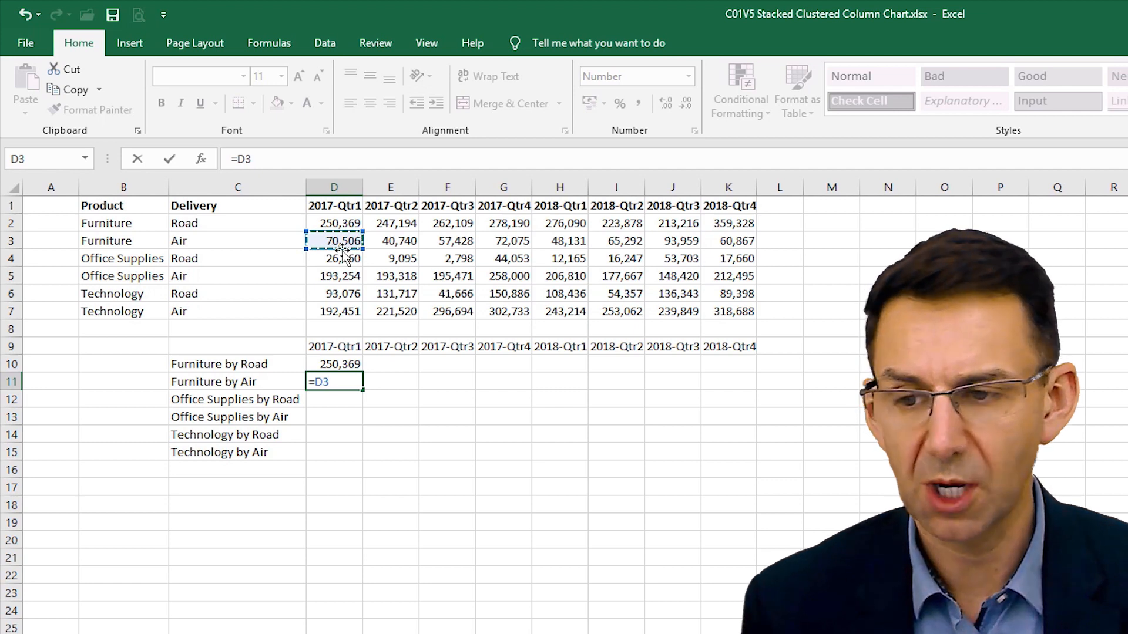
pyautogui.write('+')
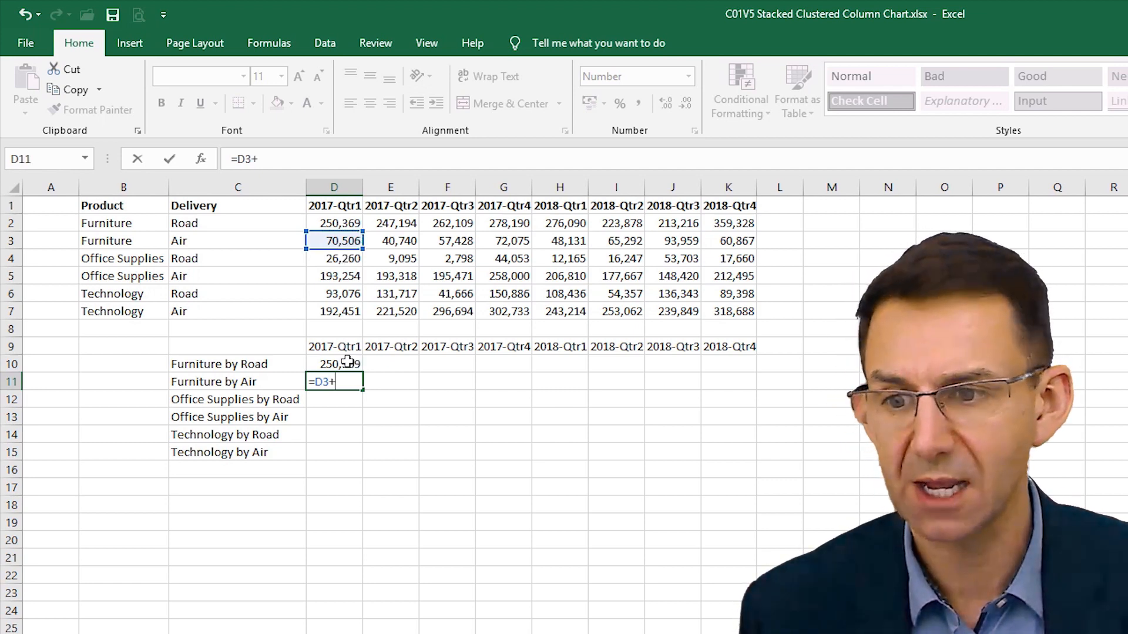
pyautogui.click(334, 363)
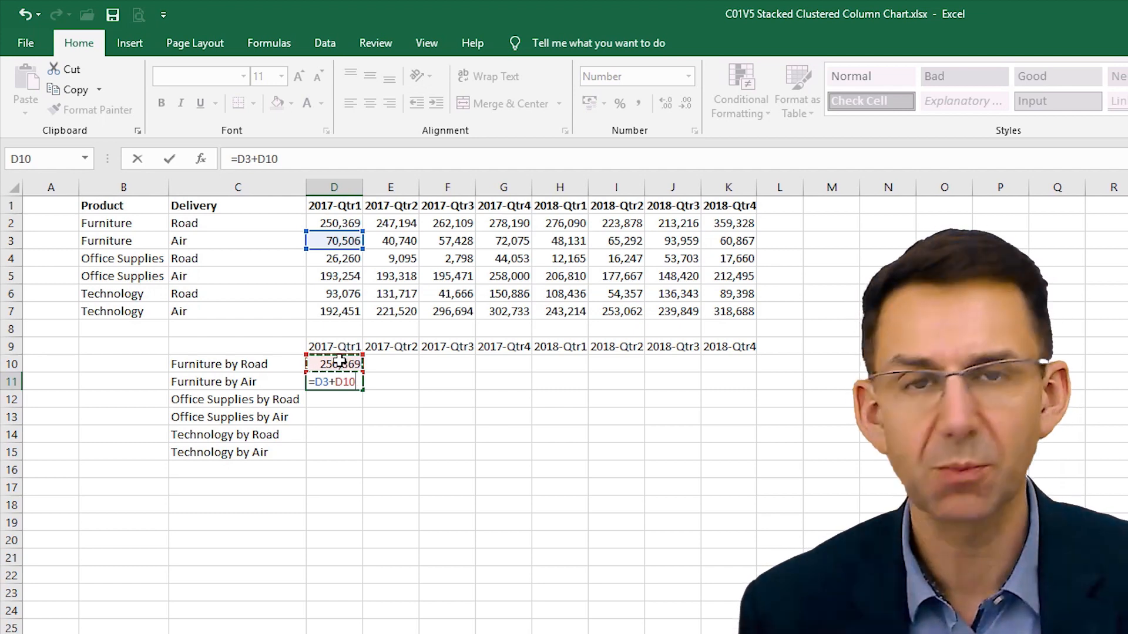
pyautogui.press('Return')
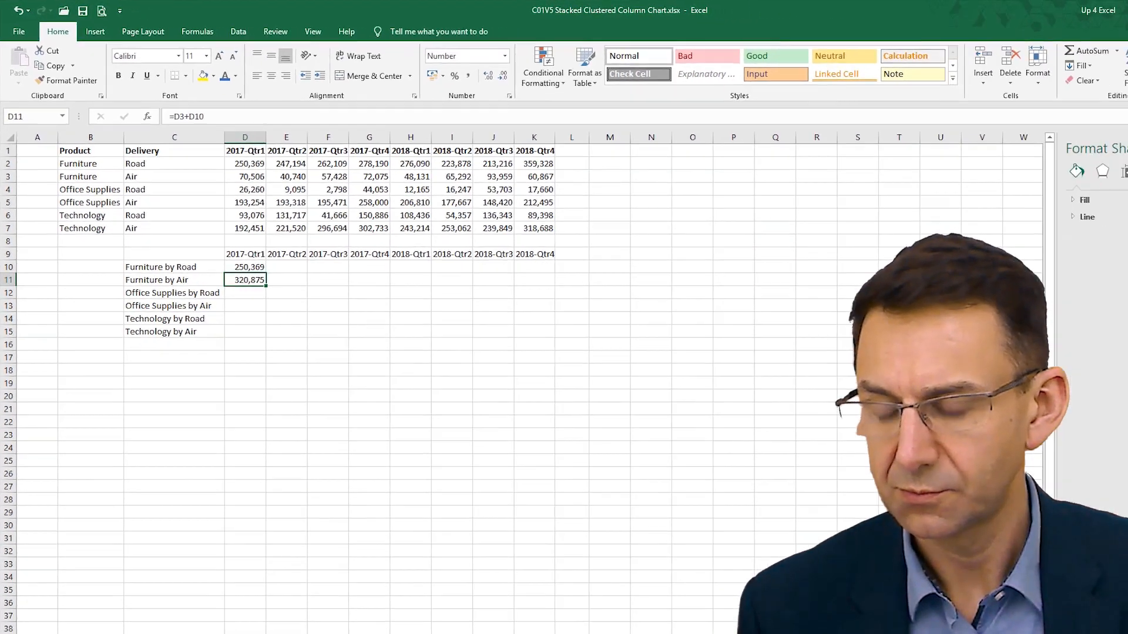
pyautogui.click(108, 612)
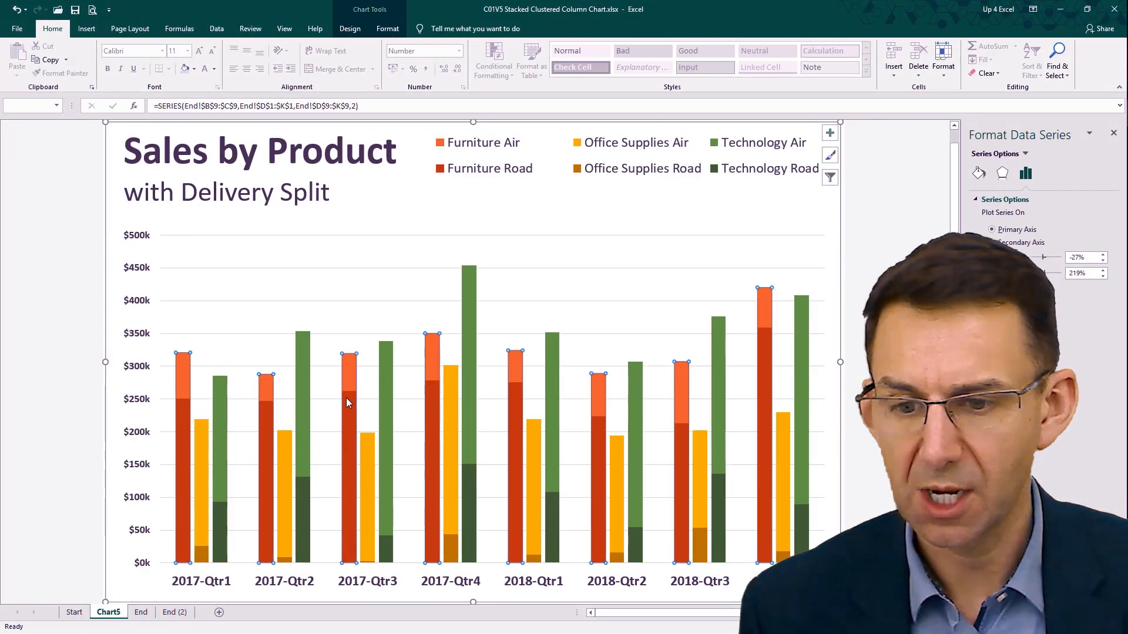
pyautogui.moveTo(179, 554)
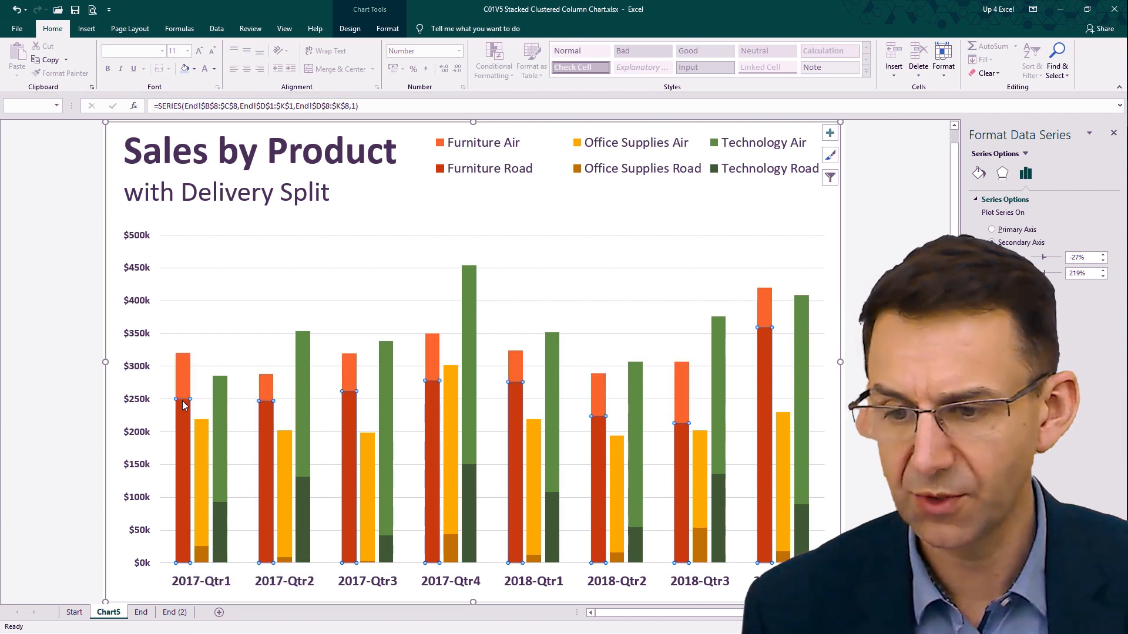
pyautogui.moveTo(183, 405)
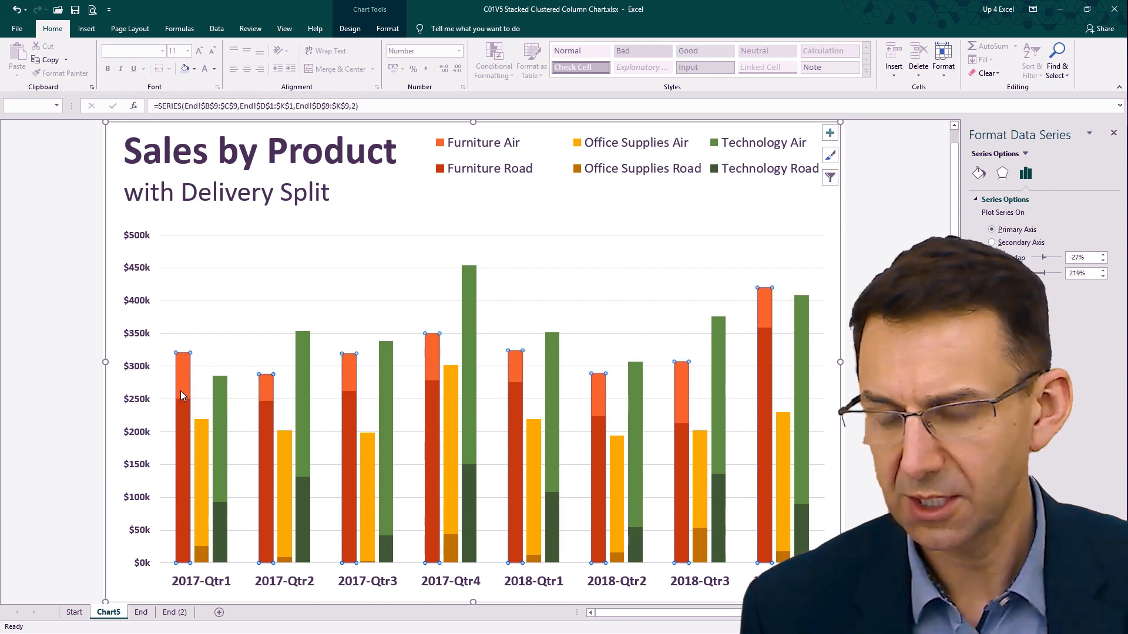
pyautogui.moveTo(185, 380)
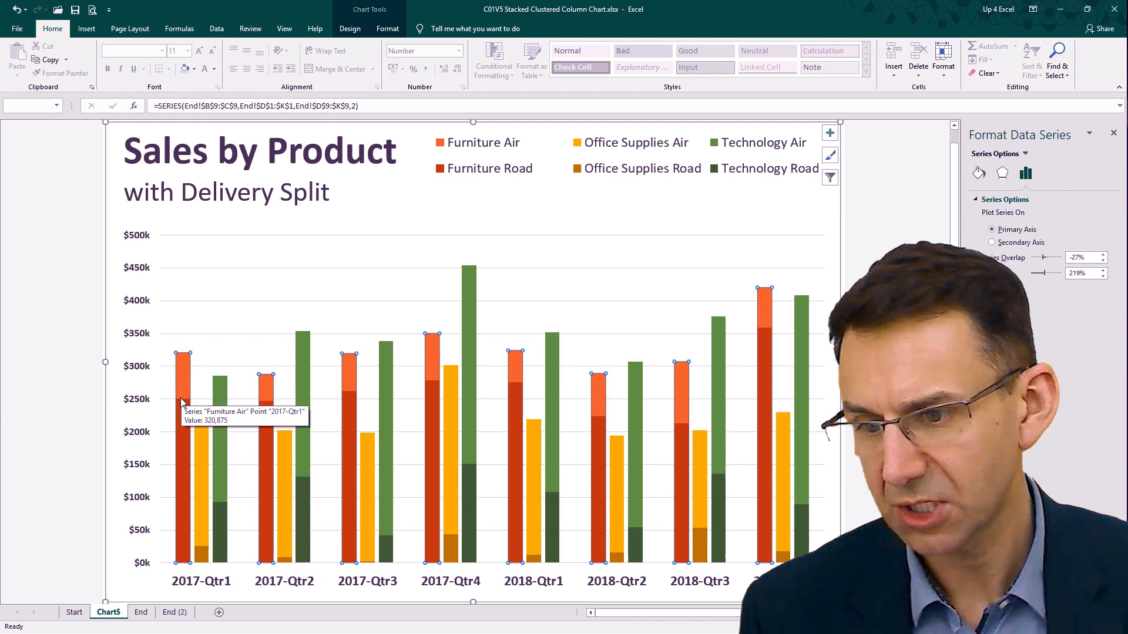
pyautogui.moveTo(190, 365)
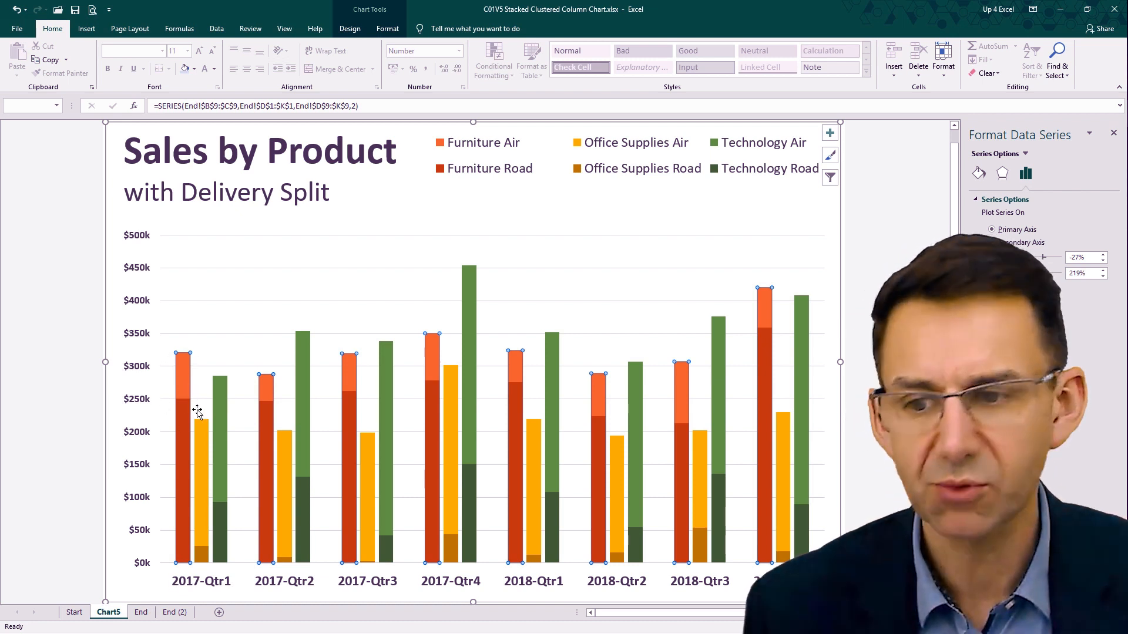
pyautogui.click(992, 229)
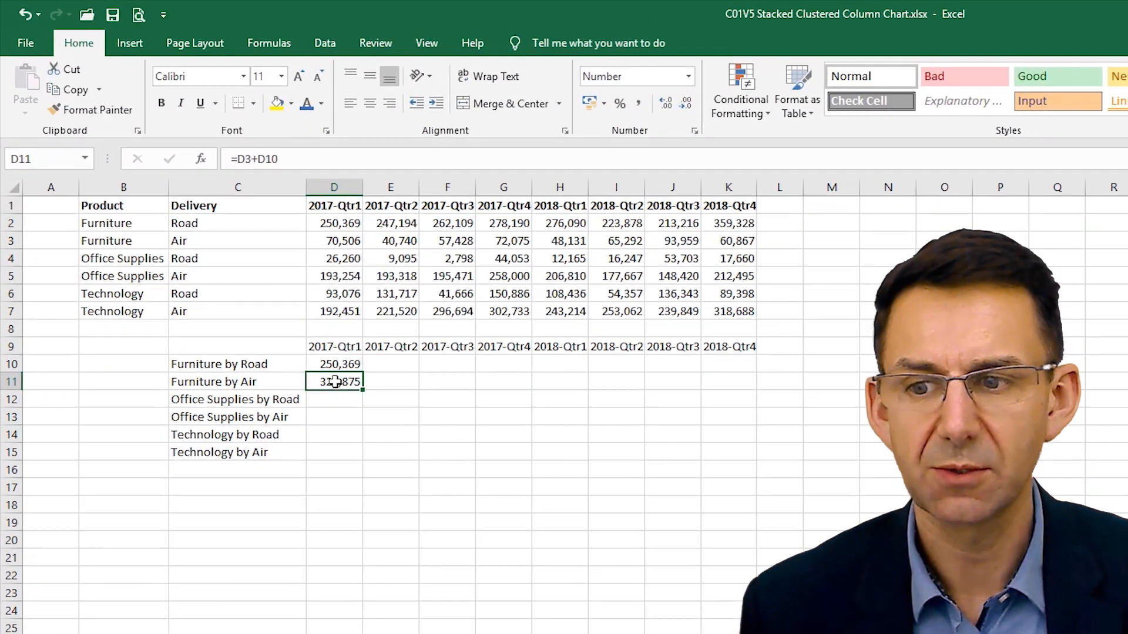
# Step: Copy the running-total formulas into the Office Supplies and Technology rows, then chart C9:K15
pyautogui.press('Return')
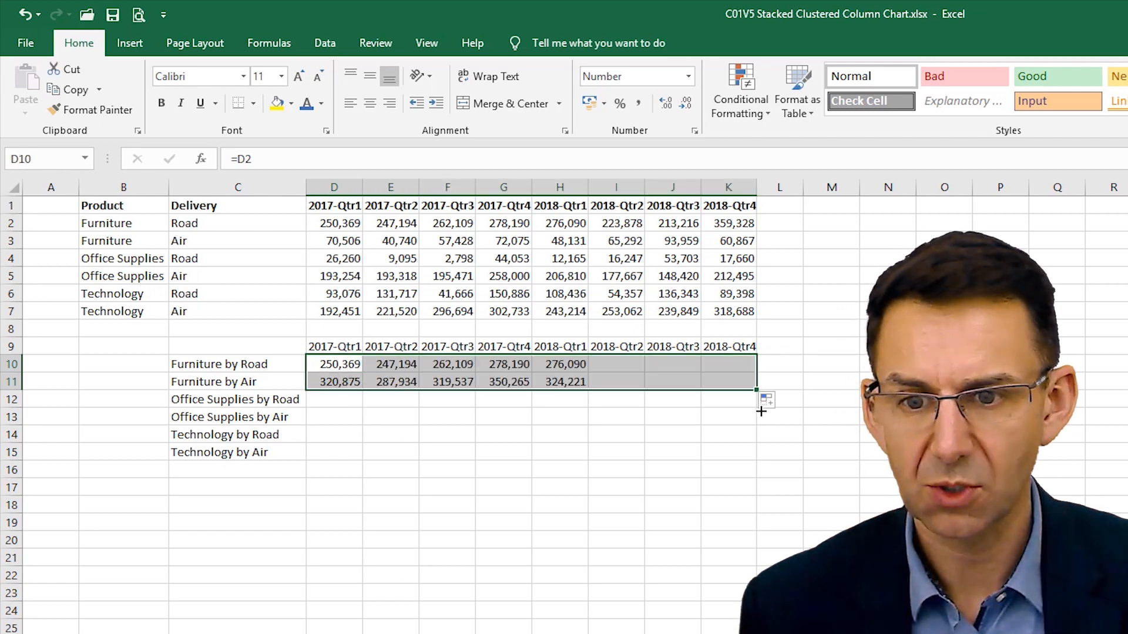
pyautogui.press('ctrl+c')
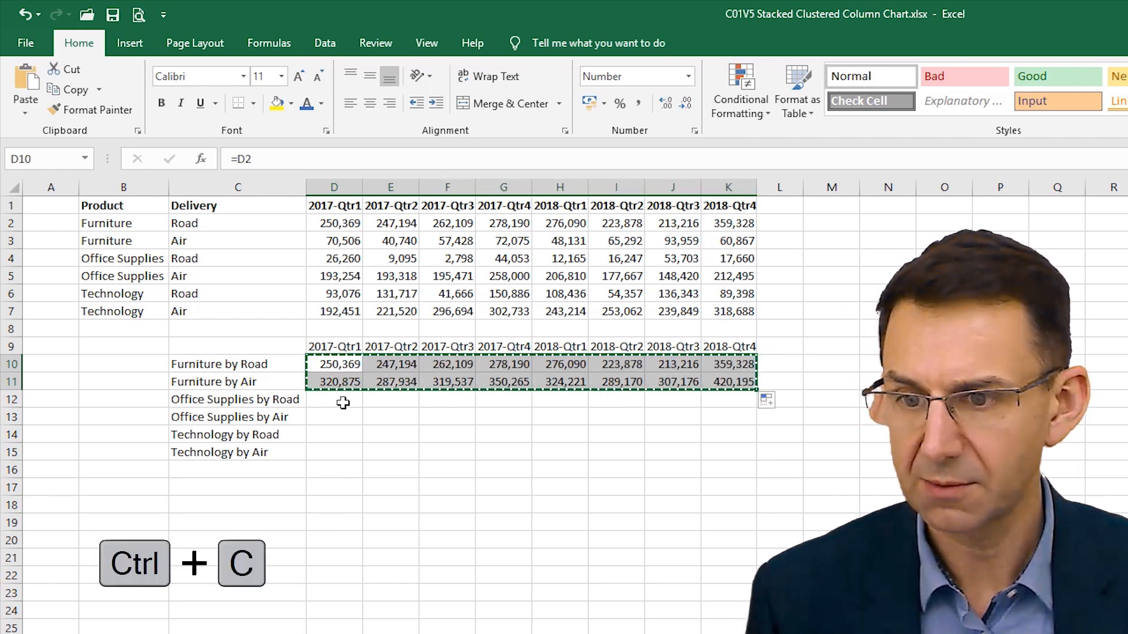
pyautogui.press('ctrl+v')
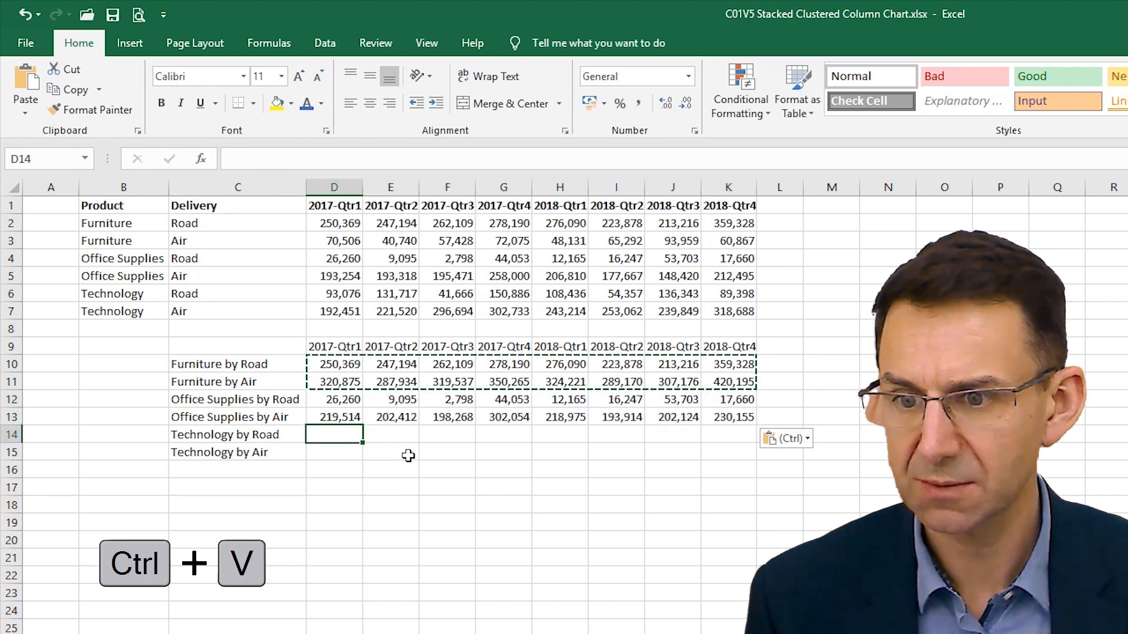
pyautogui.press('ctrl+v')
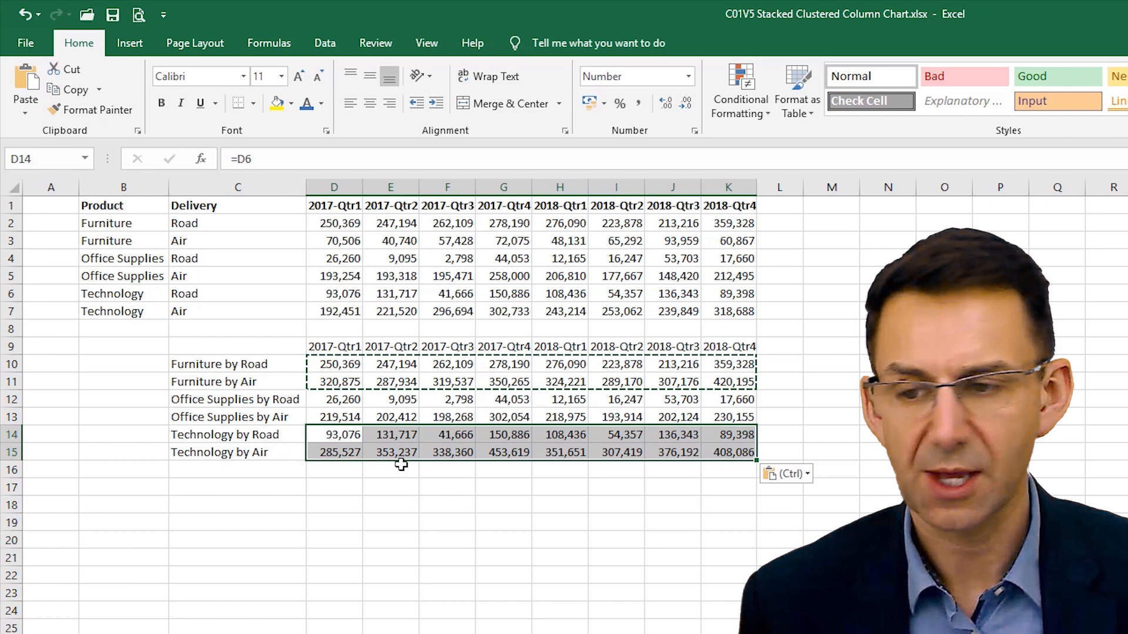
pyautogui.click(237, 345)
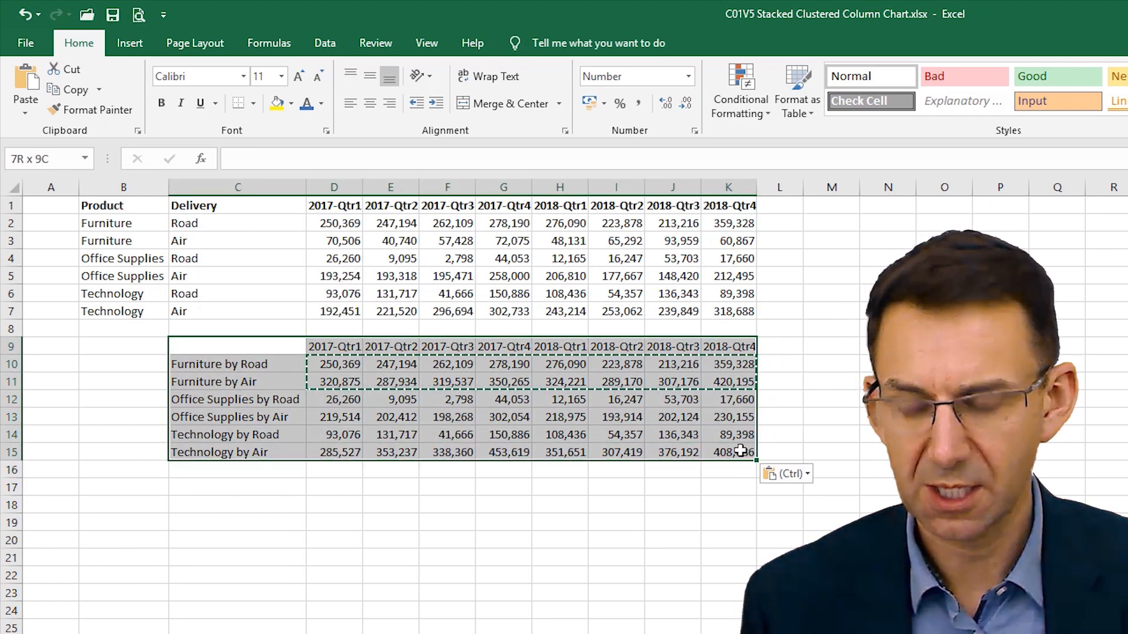
pyautogui.press('Alt+F1')
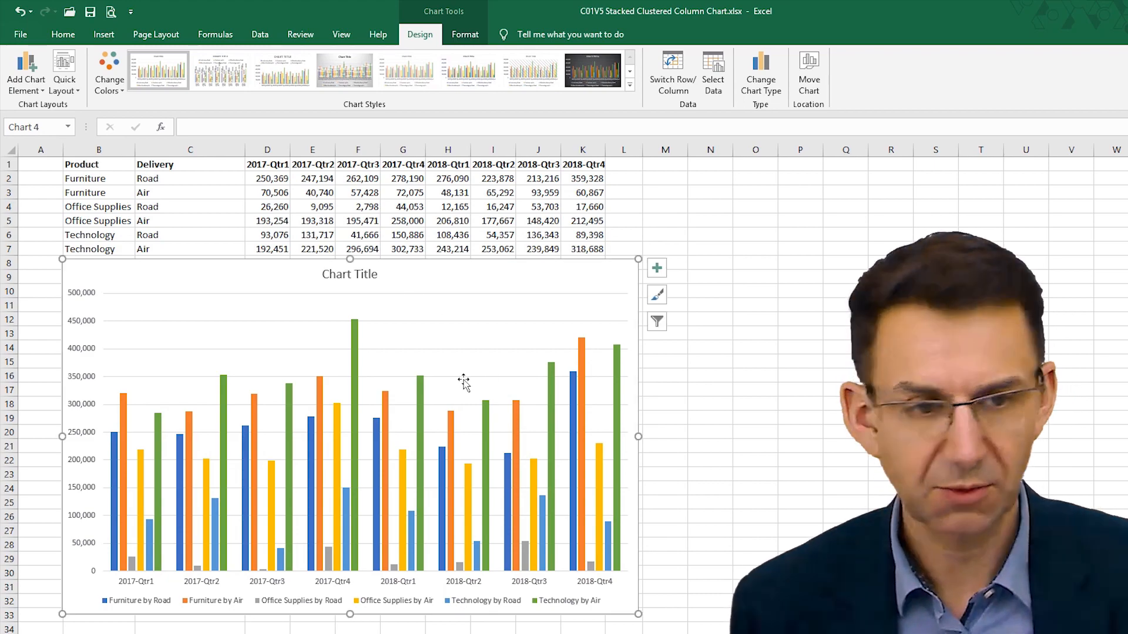
pyautogui.moveTo(712, 71)
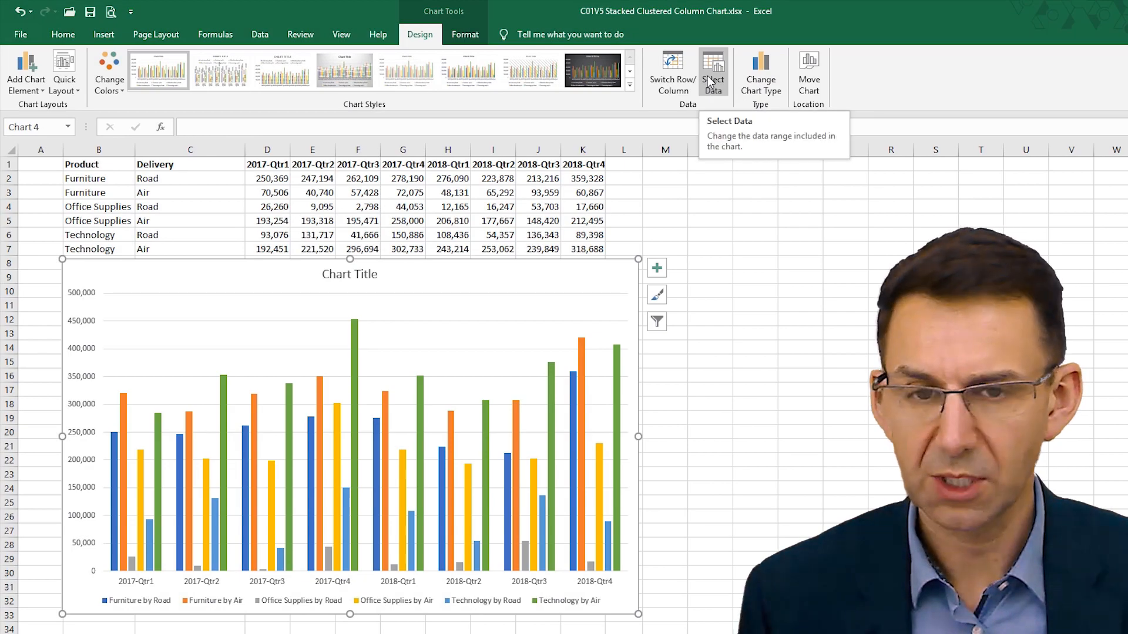
pyautogui.moveTo(712, 127)
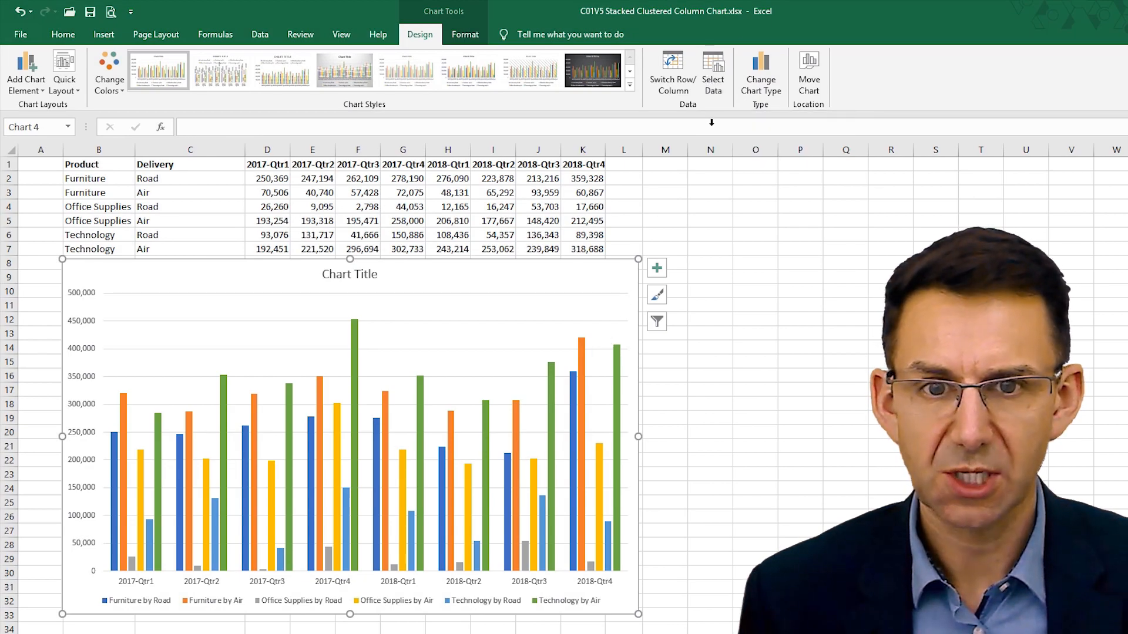
# Step: Open Change Chart Type for the running-totals chart
pyautogui.click(760, 72)
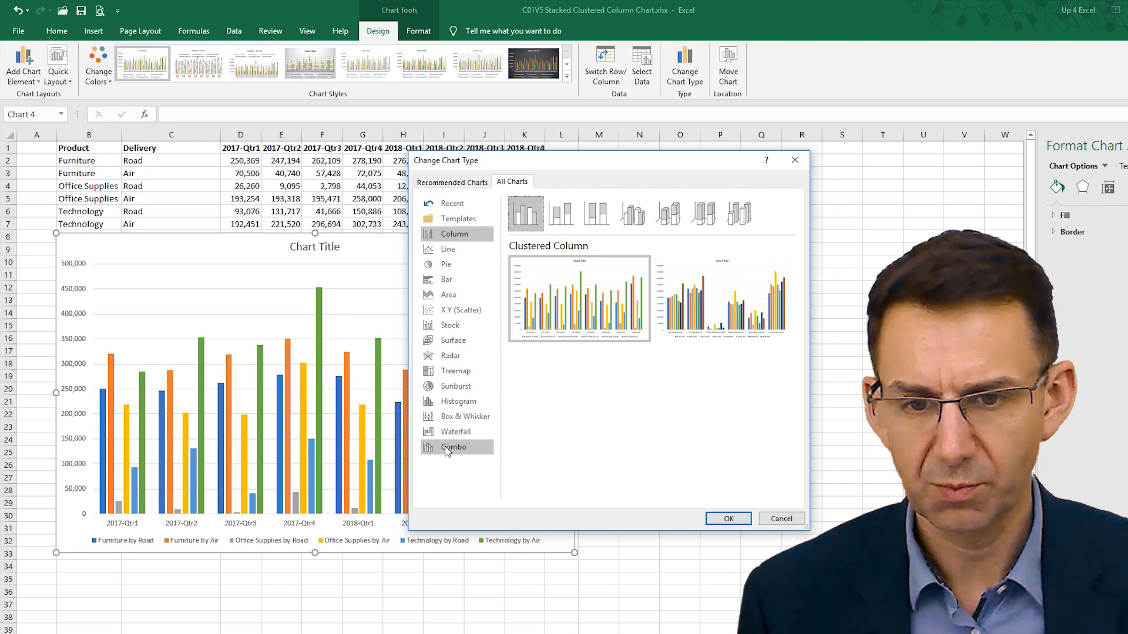
# Step: Choose Combo and make Office Supplies and Technology by Air primary-axis clustered columns
pyautogui.click(454, 446)
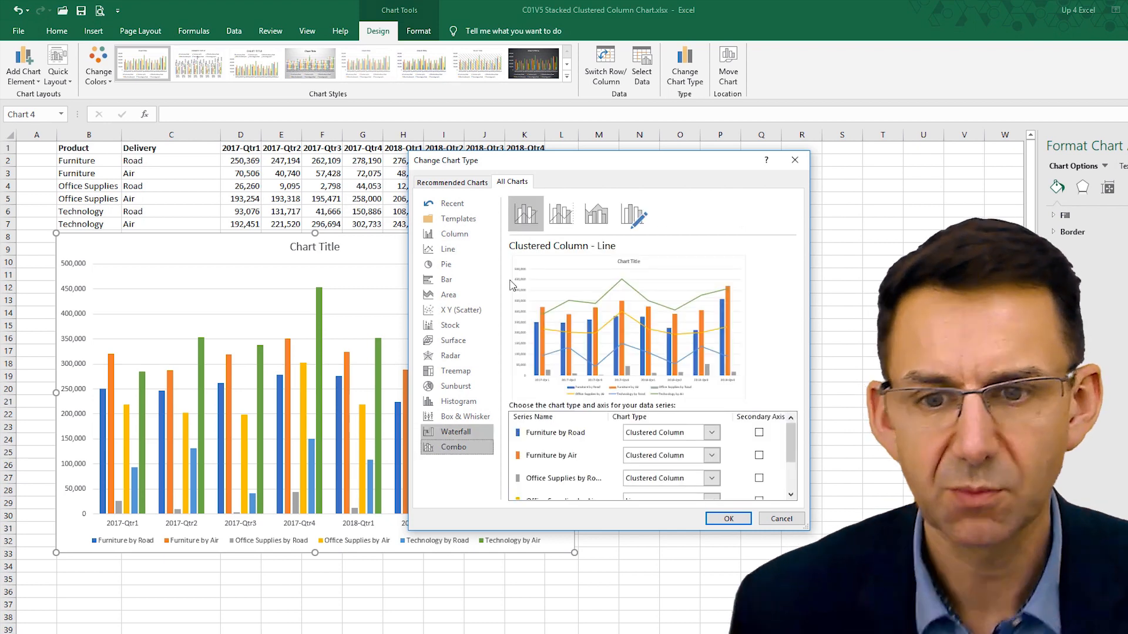
pyautogui.scroll(-3)
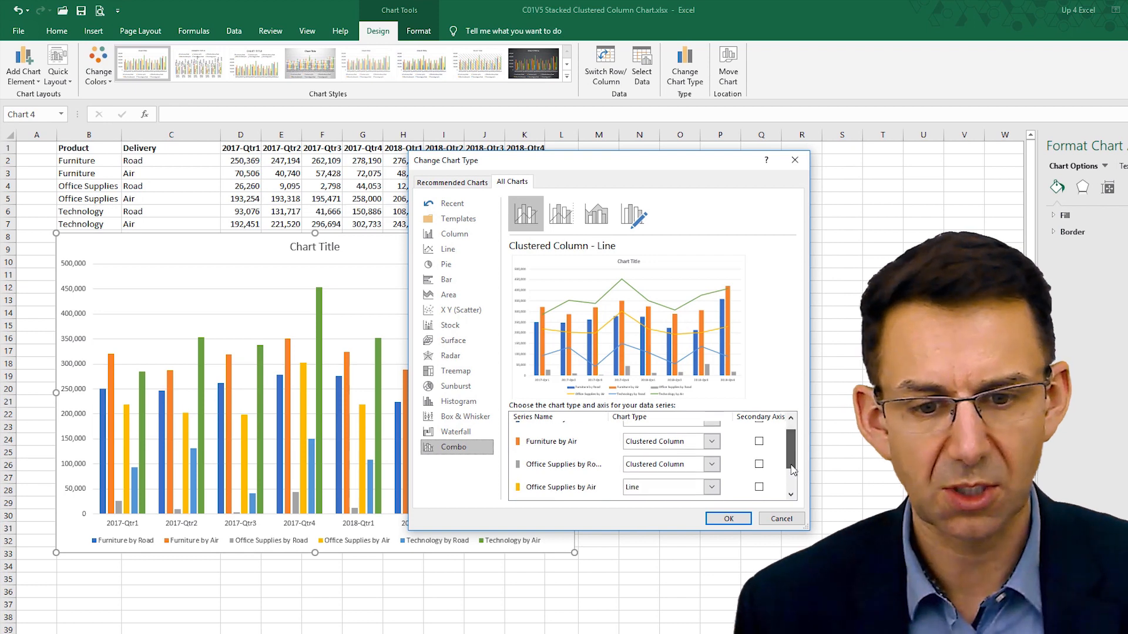
pyautogui.click(713, 443)
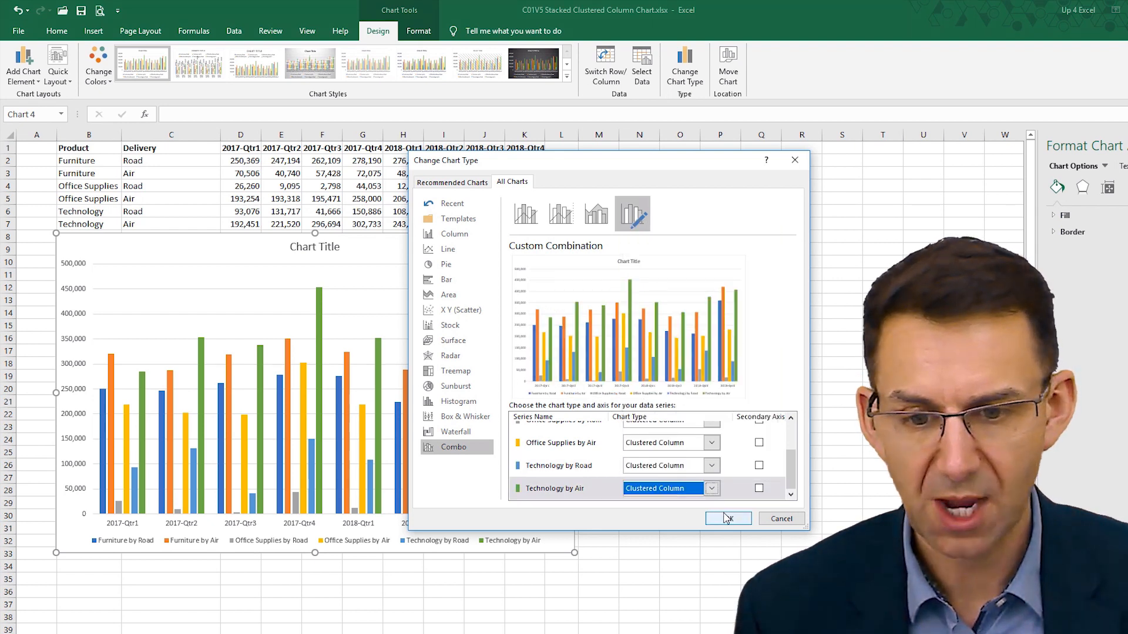
pyautogui.click(759, 488)
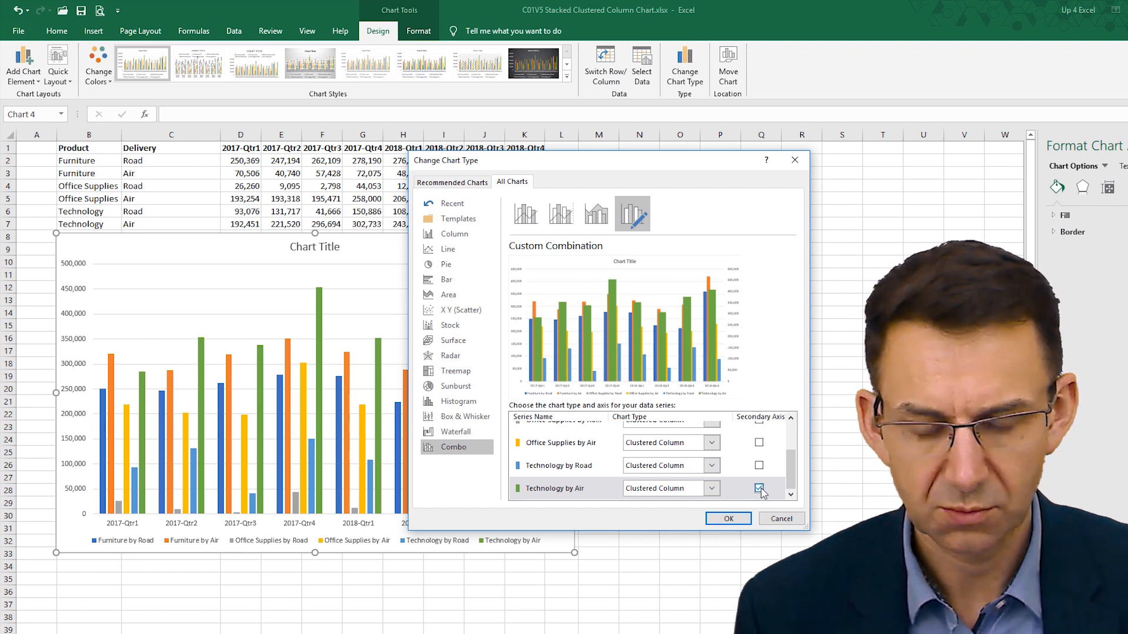
pyautogui.click(758, 488)
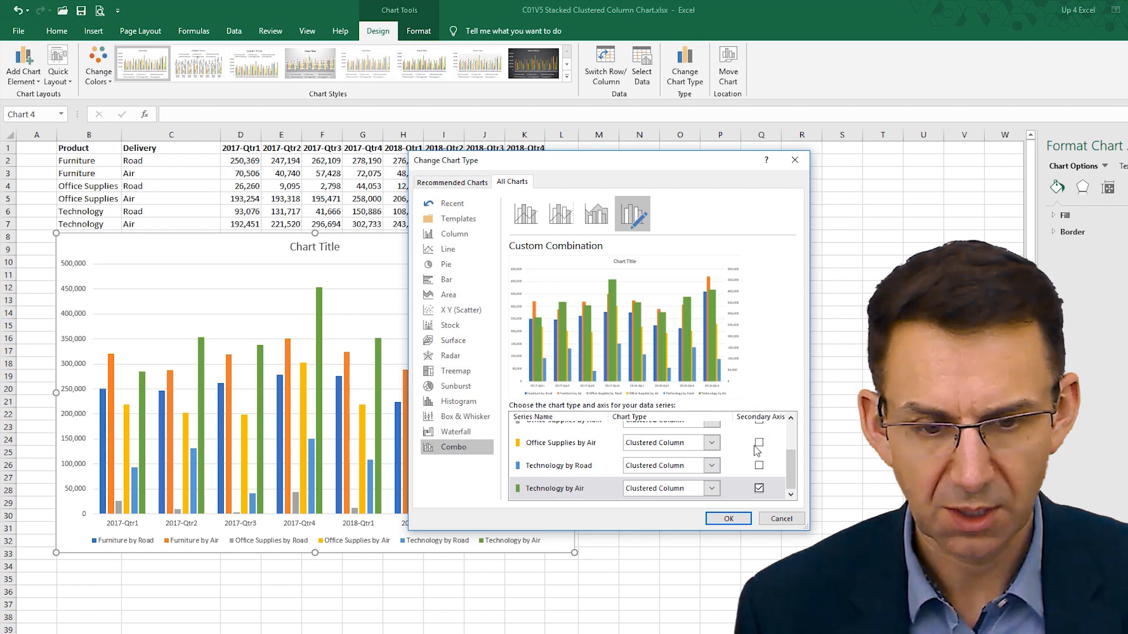
# Step: Put Technology, Office Supplies and Furniture by Road on the secondary axis and apply
pyautogui.click(759, 465)
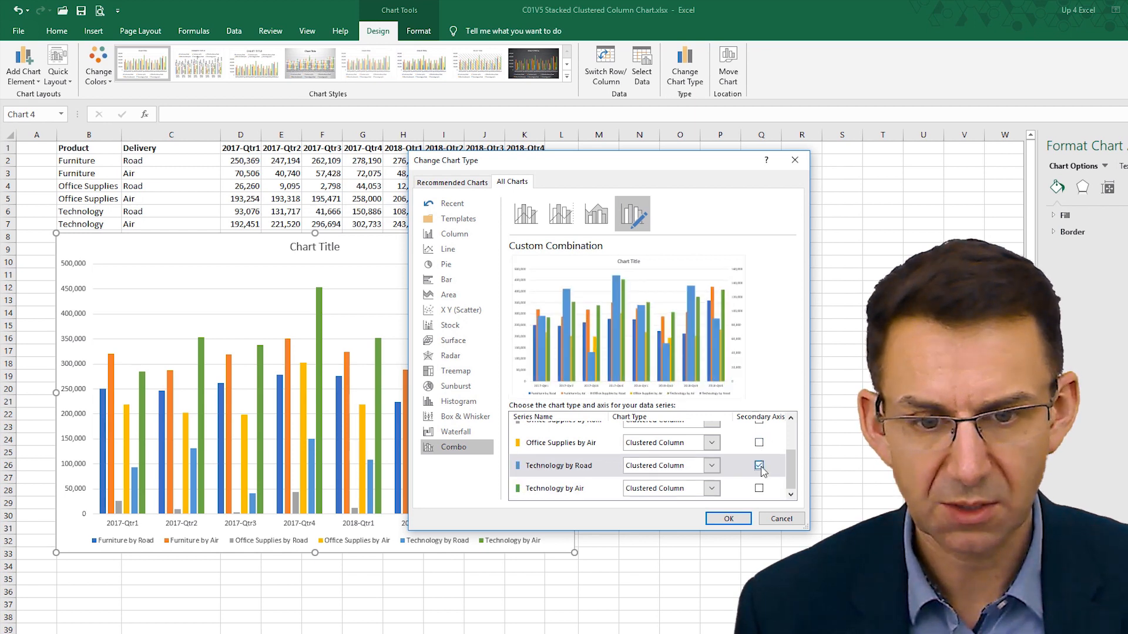
pyautogui.scroll(3)
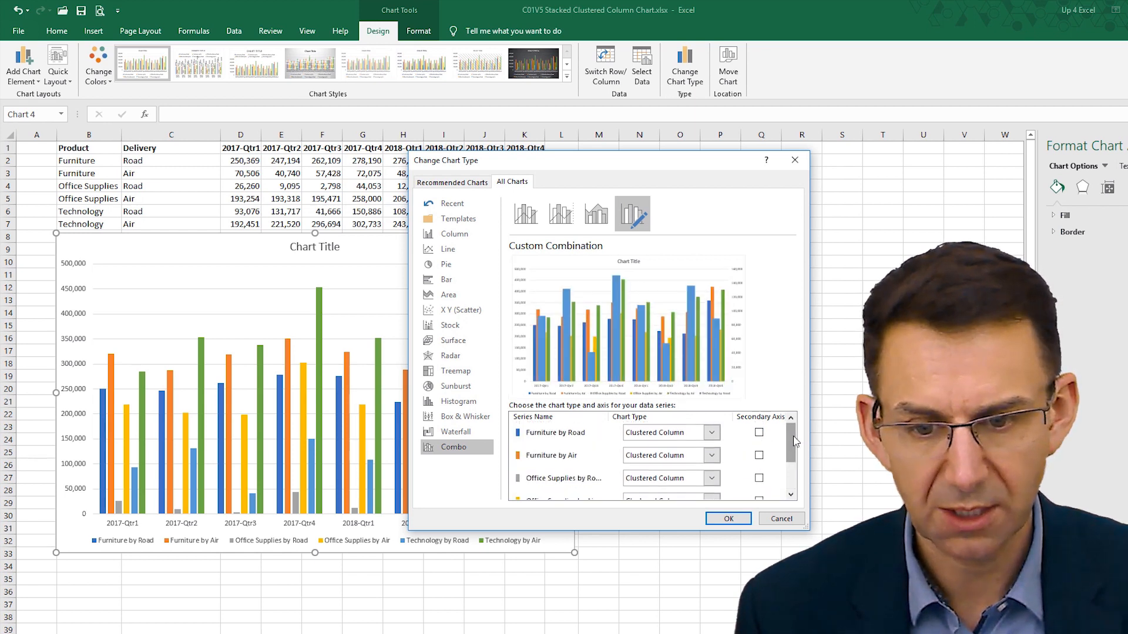
pyautogui.click(759, 478)
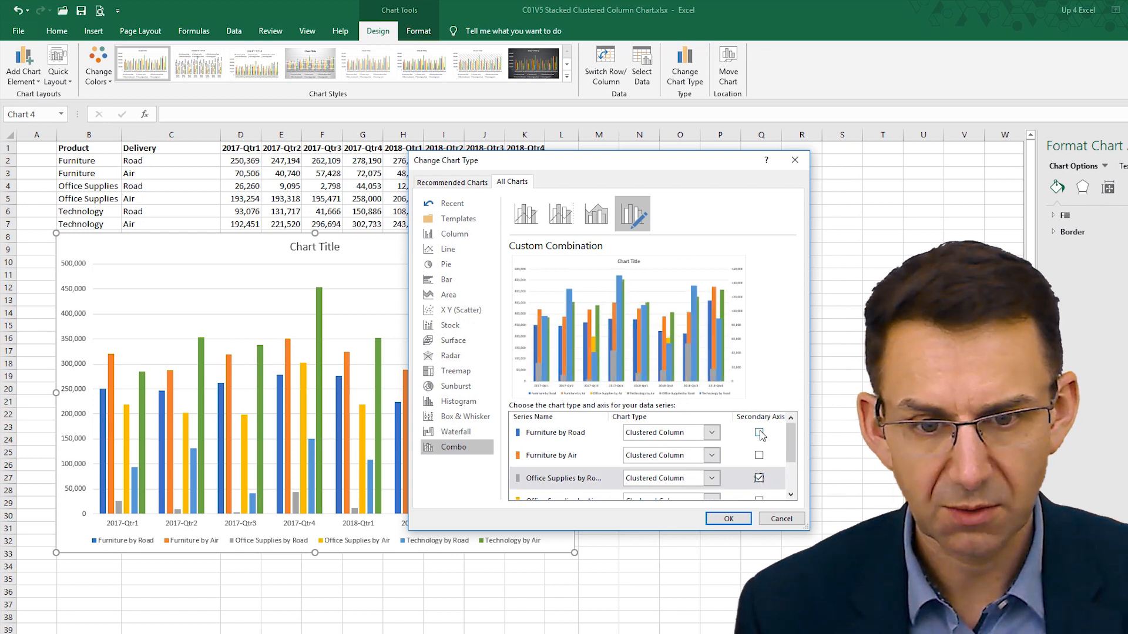
pyautogui.click(759, 432)
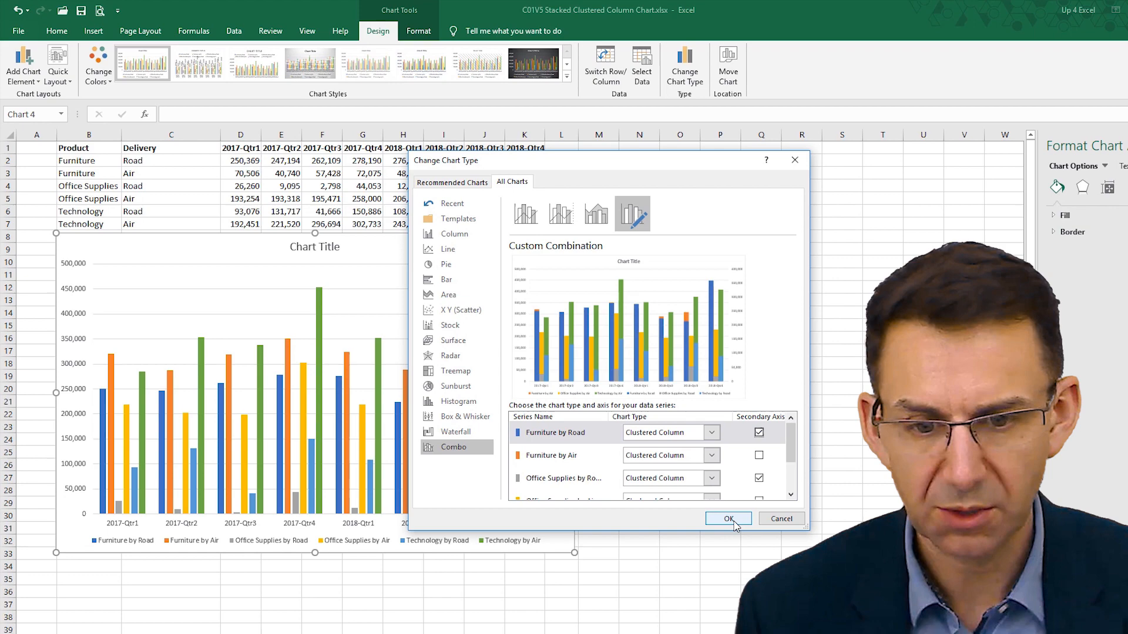
pyautogui.click(728, 519)
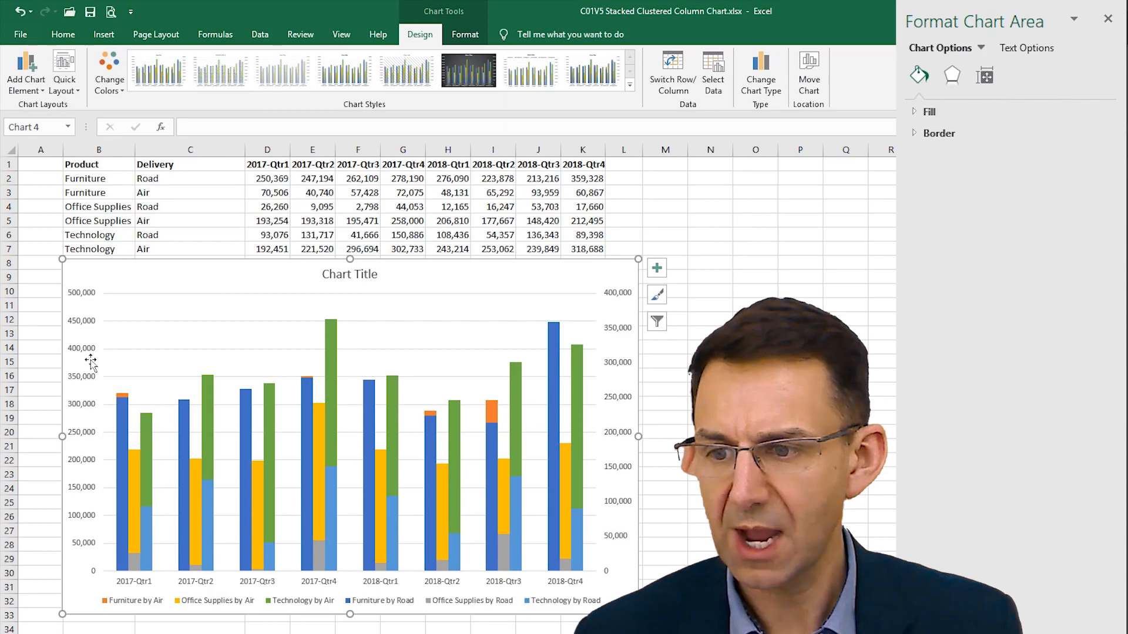
pyautogui.moveTo(94, 360)
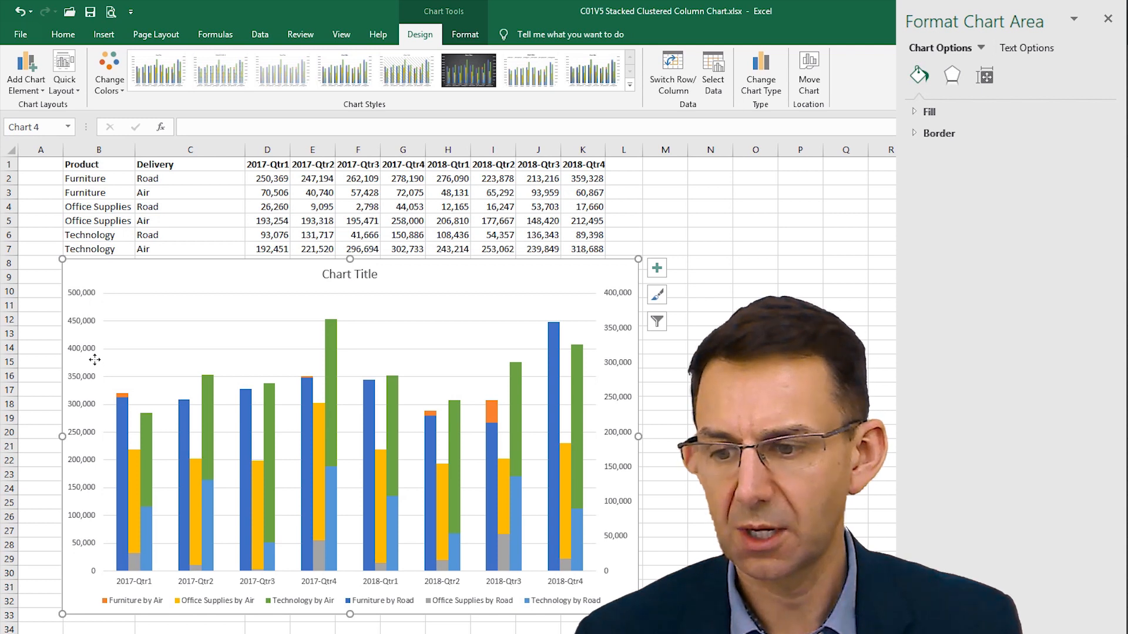
pyautogui.moveTo(625, 346)
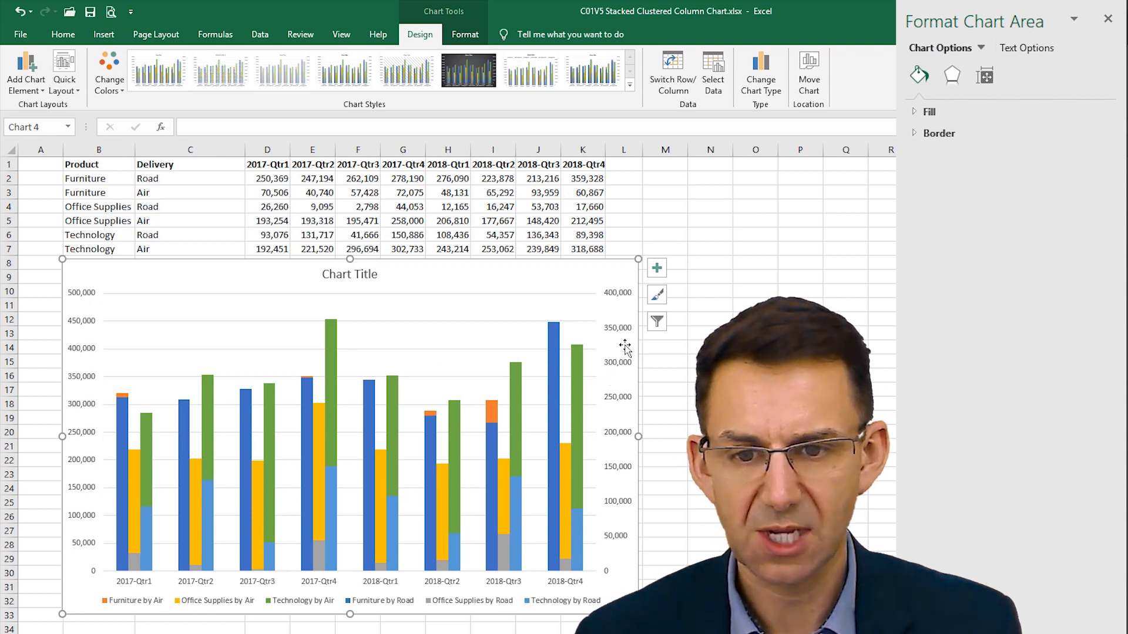
pyautogui.moveTo(628, 329)
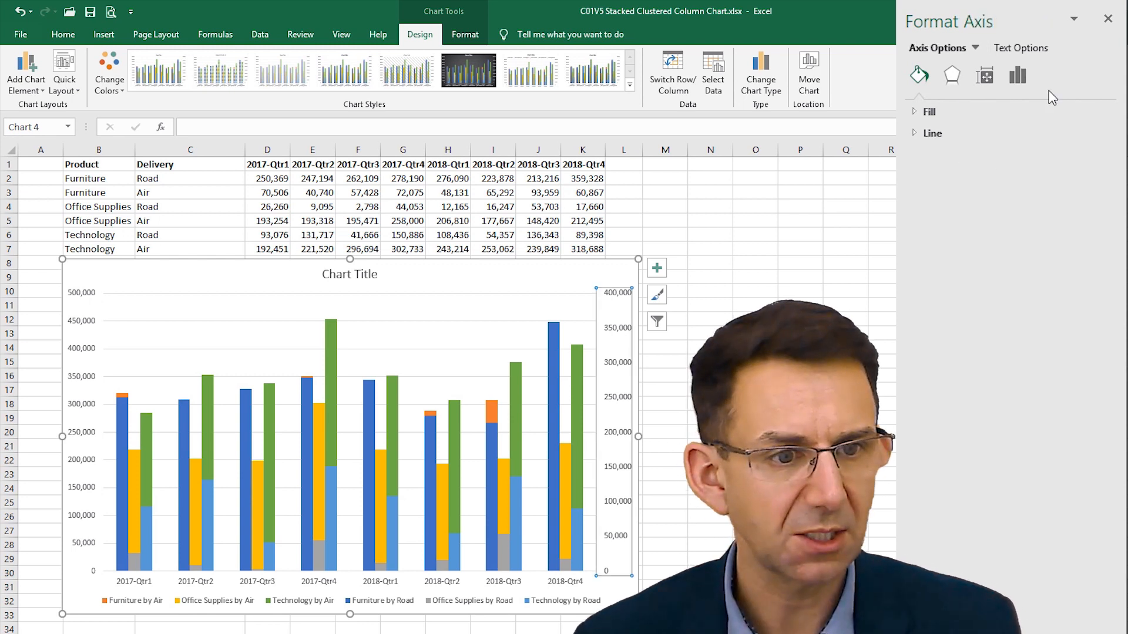
# Step: Check the secondary axis bounds in Format Axis, showing a 400,000 maximum
pyautogui.click(1017, 74)
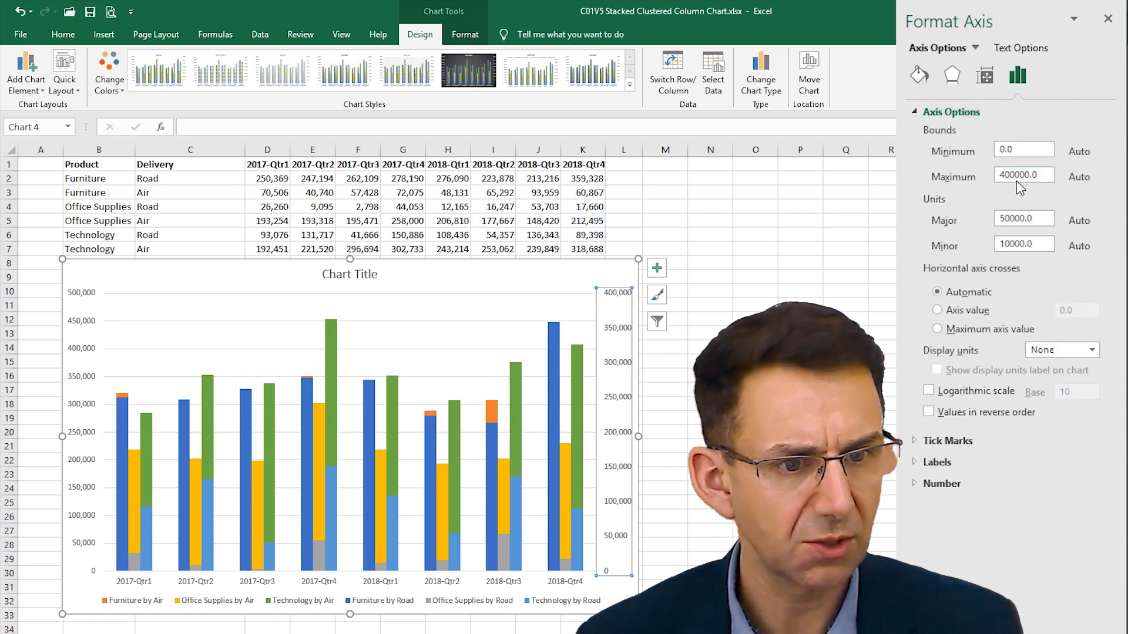
pyautogui.click(1022, 176)
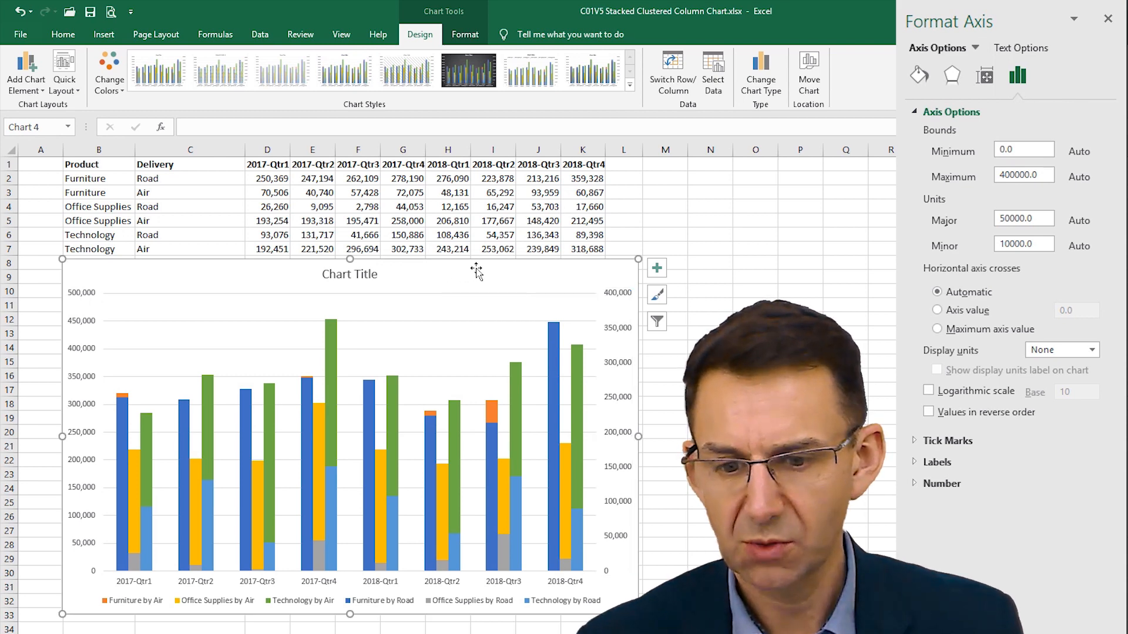
pyautogui.click(1108, 20)
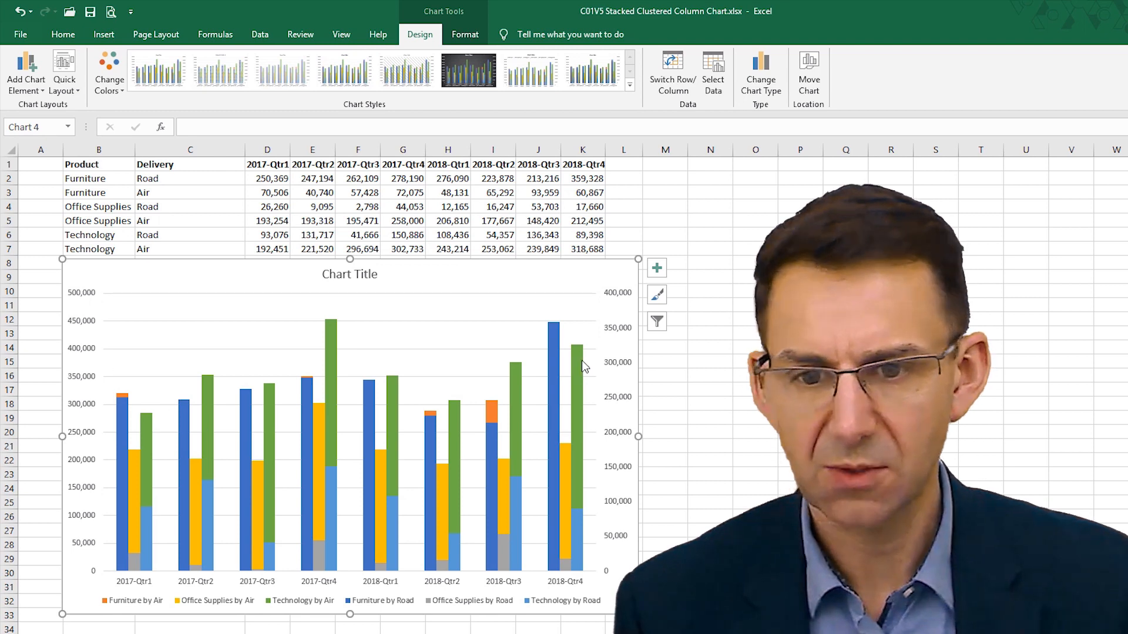
pyautogui.moveTo(582, 272)
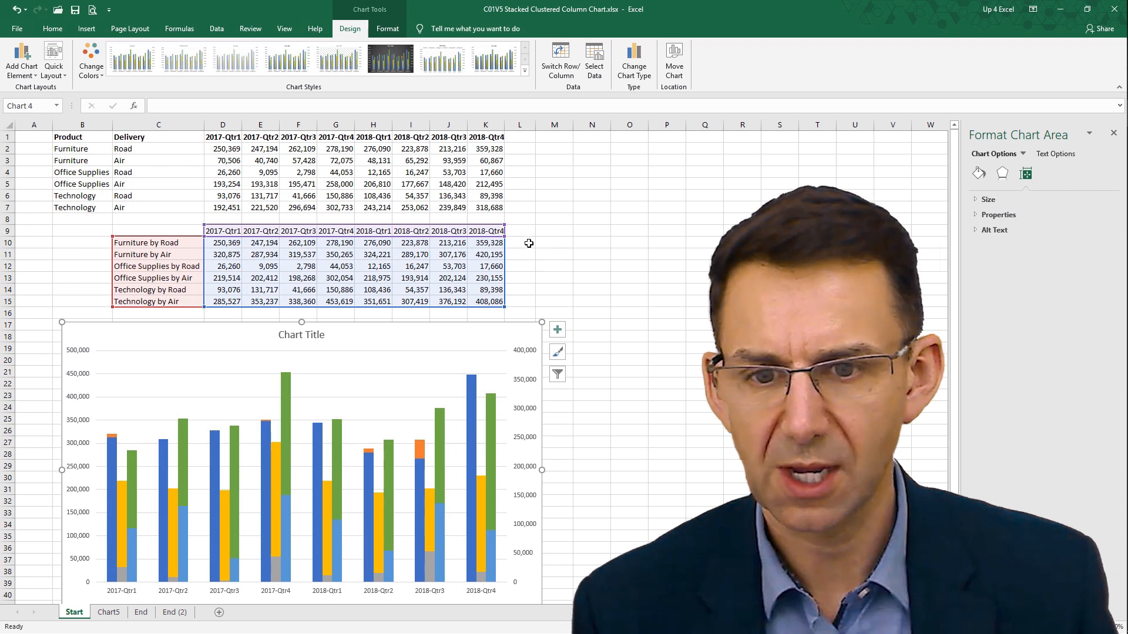
# Step: Label C16 'Max' and enter =MAX(D10:K15) in D16, returning 453,619
pyautogui.click(519, 241)
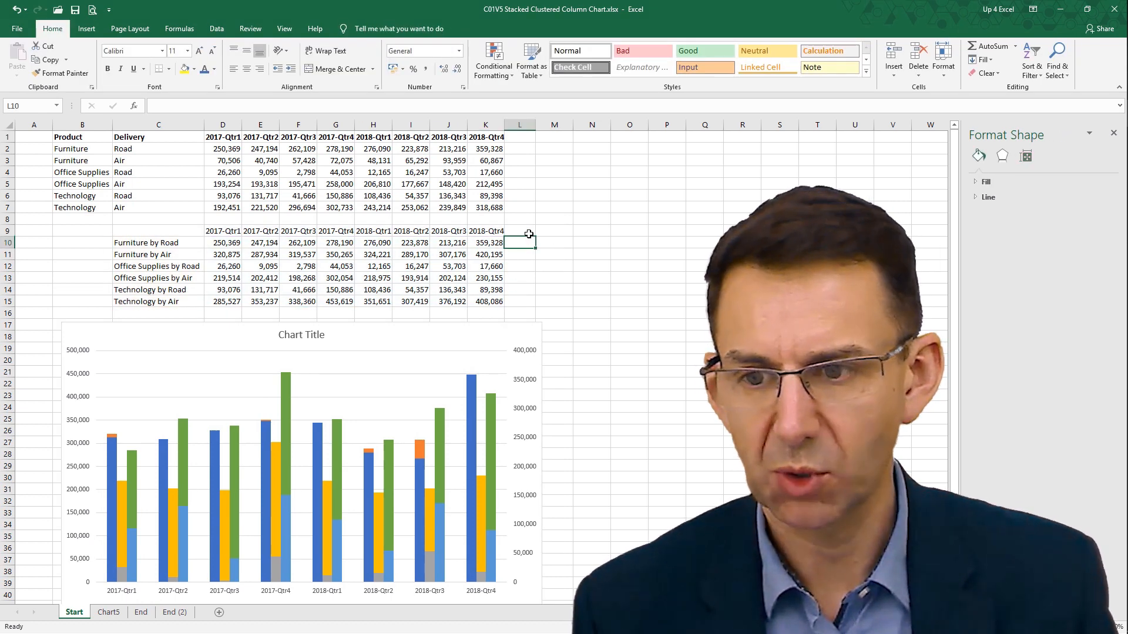
pyautogui.moveTo(536, 248)
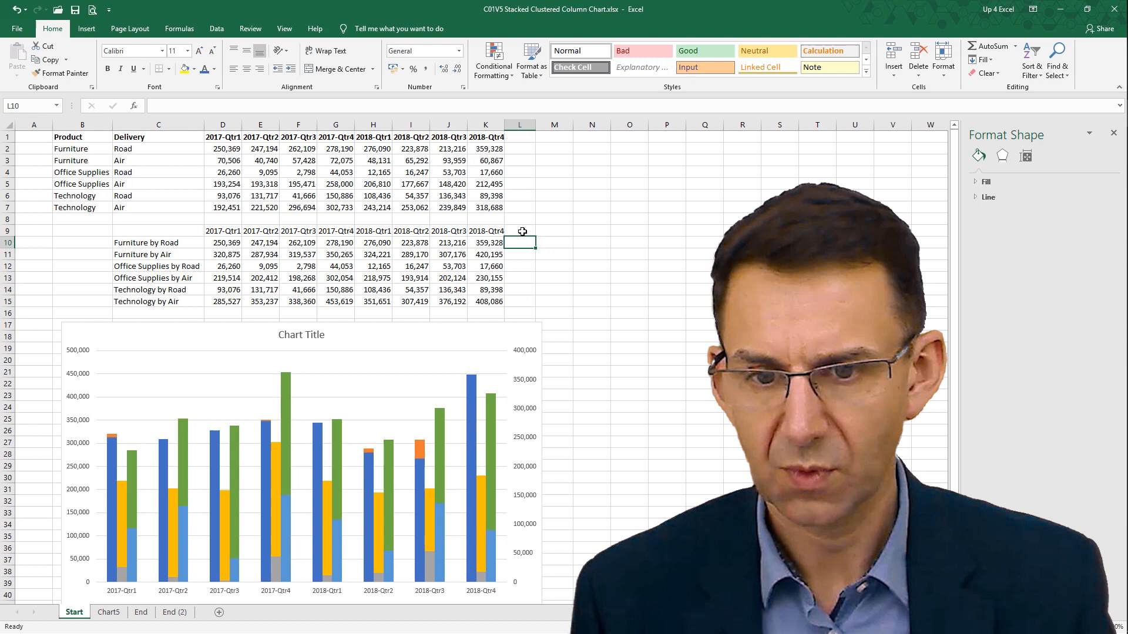
pyautogui.click(158, 314)
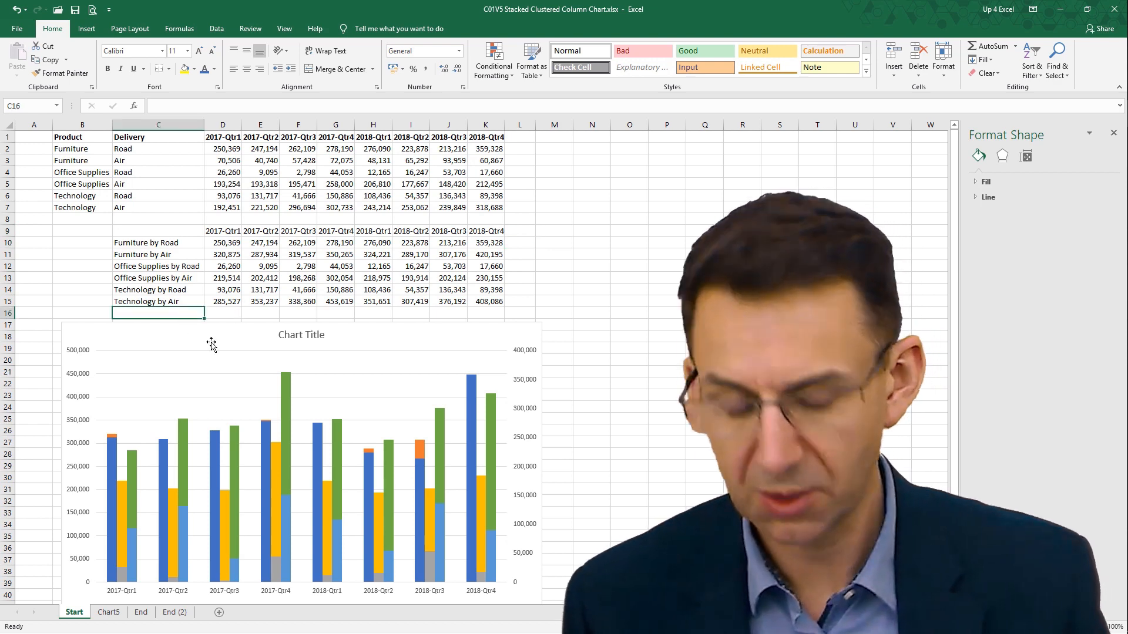
pyautogui.write('Max')
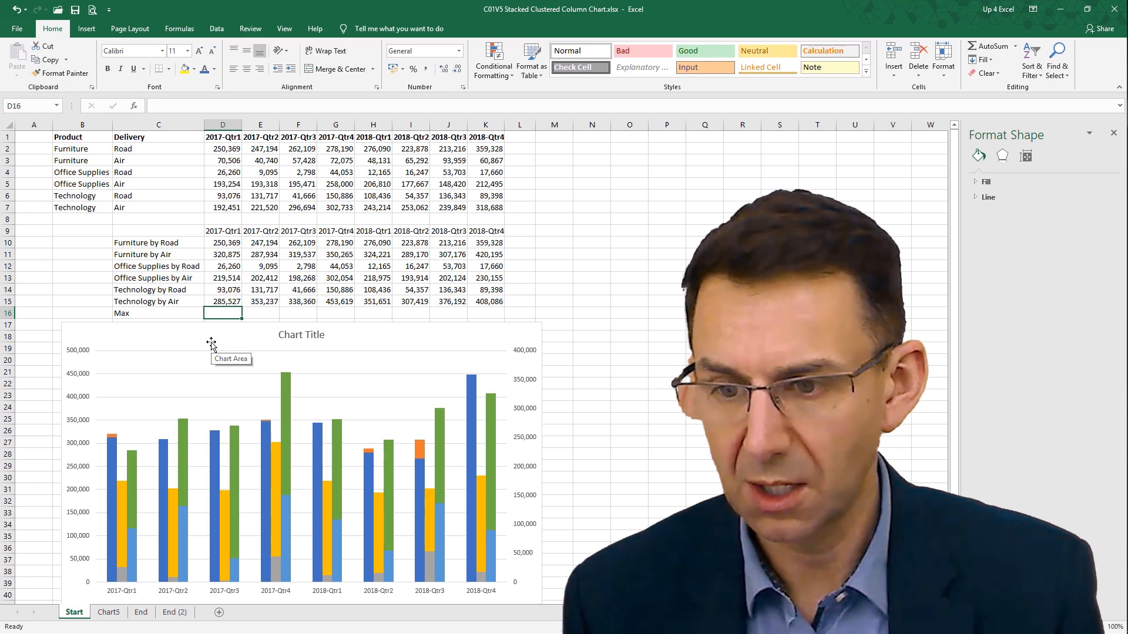
pyautogui.click(179, 28)
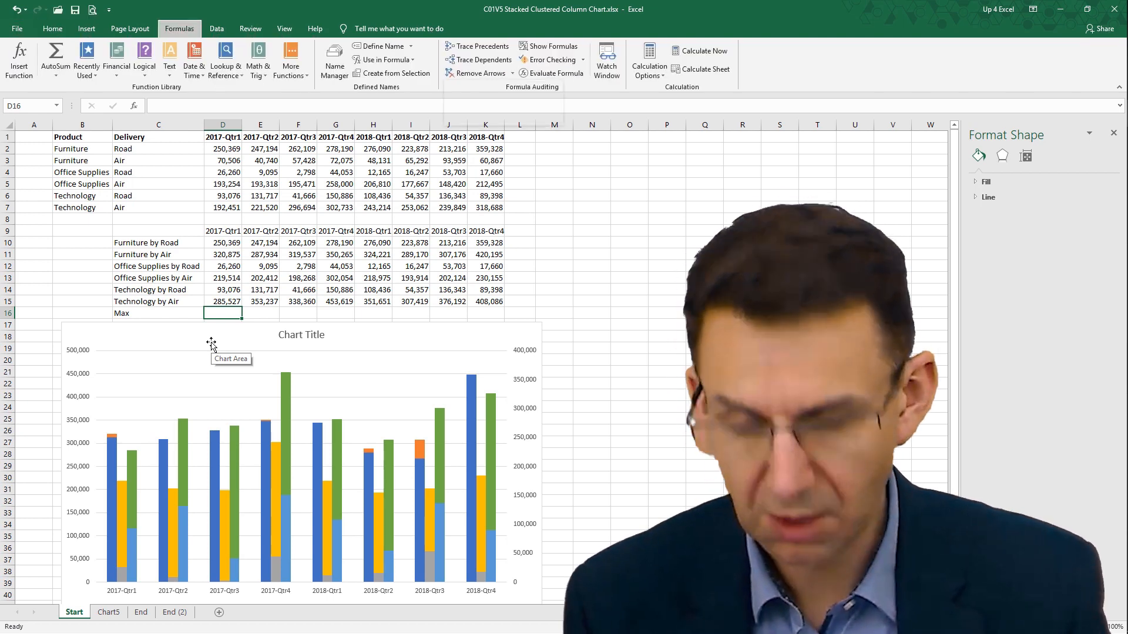
pyautogui.moveTo(241, 317)
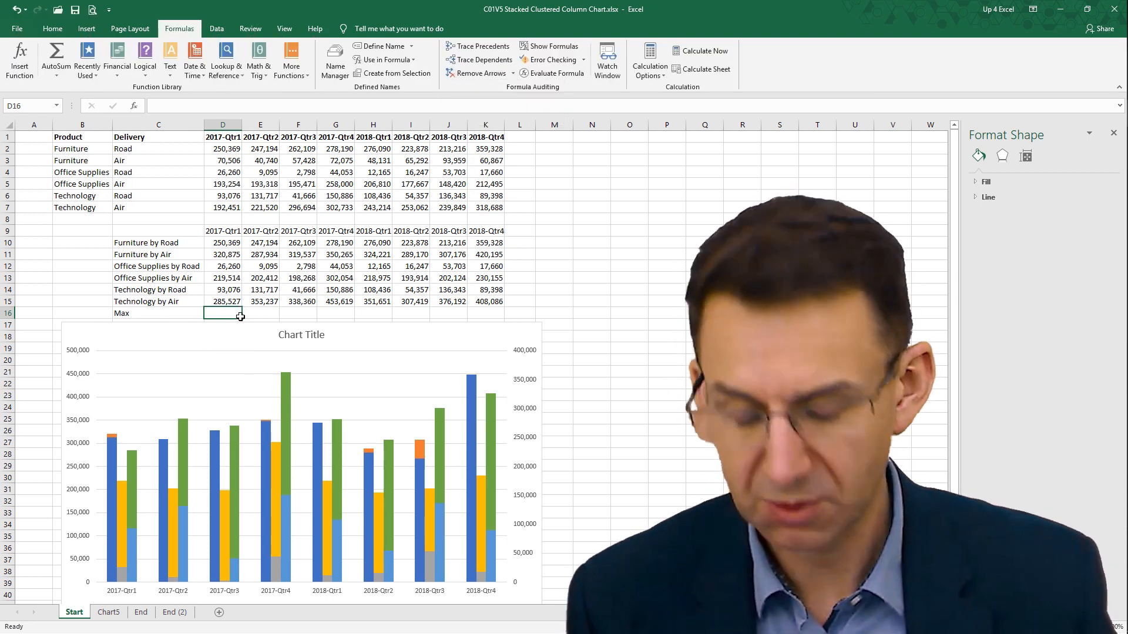
pyautogui.write('=max')
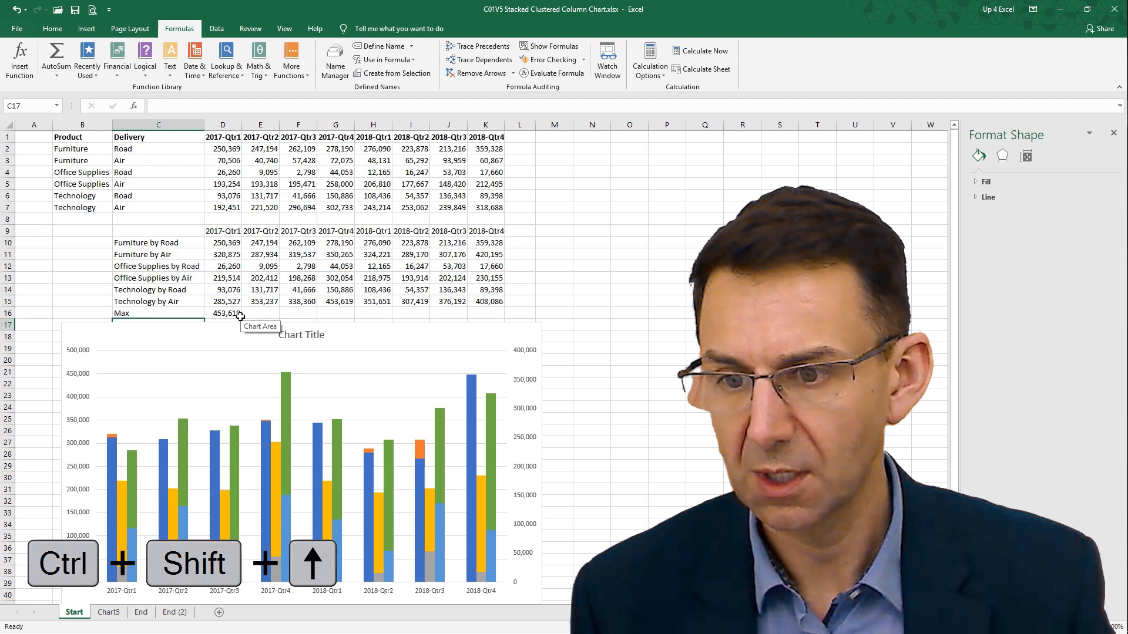
pyautogui.click(224, 313)
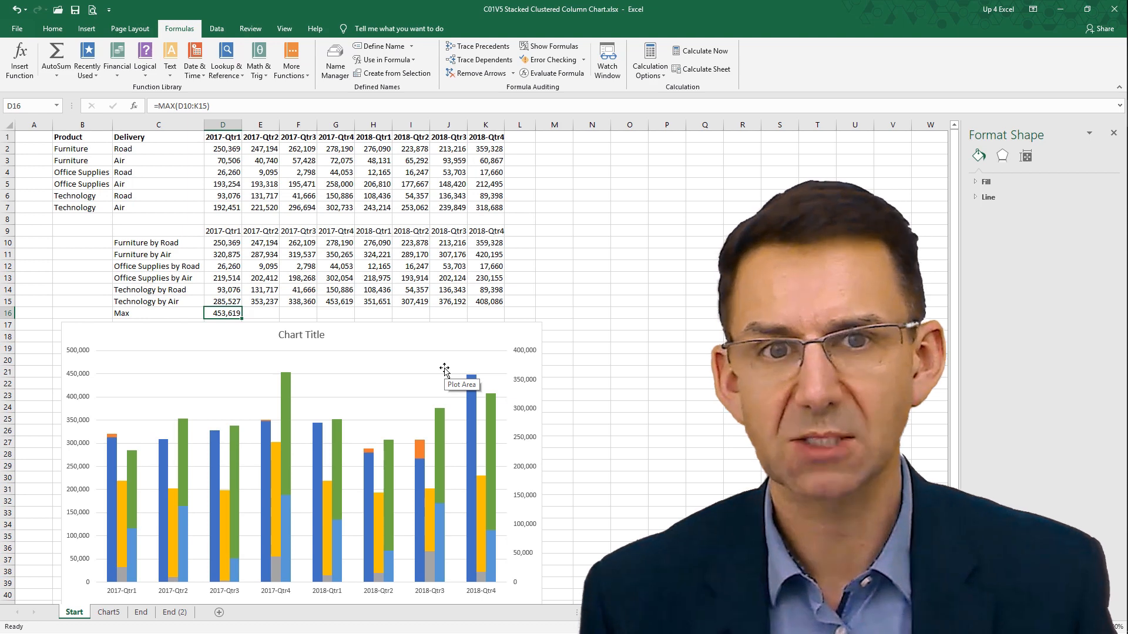
pyautogui.moveTo(413, 366)
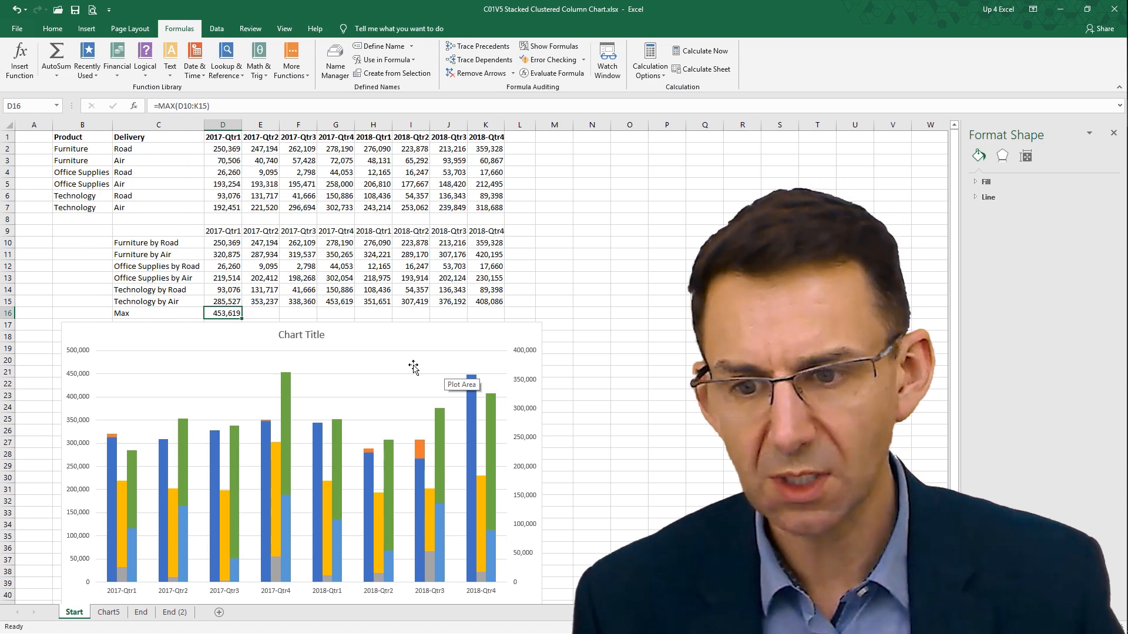
pyautogui.moveTo(397, 336)
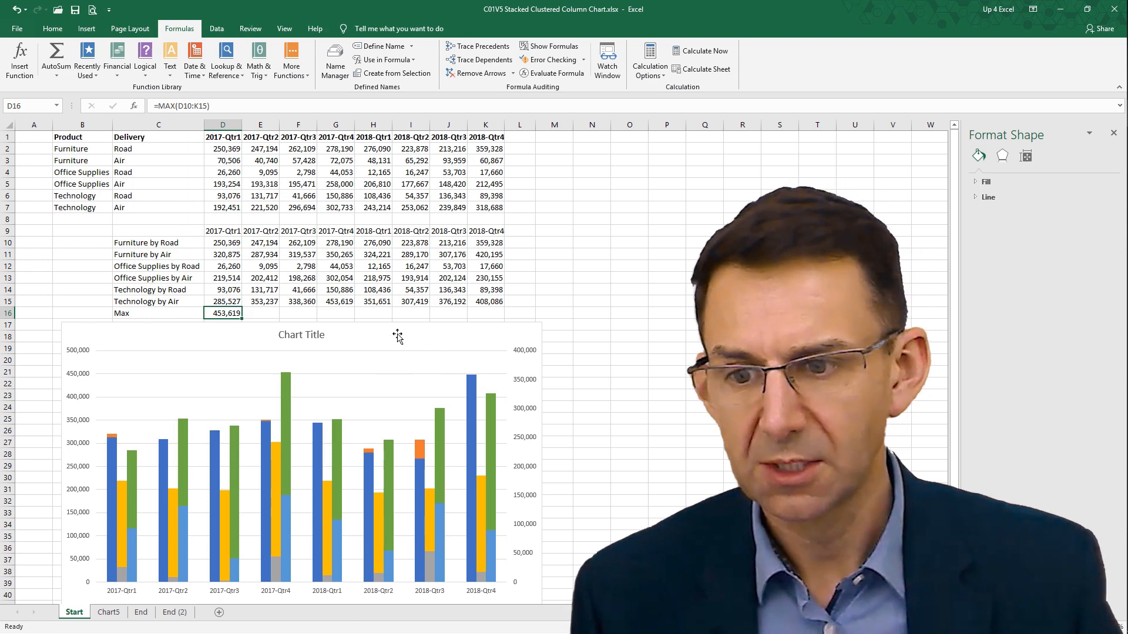
# Step: Add a MaxP helper series to the chart through Select Data
pyautogui.click(302, 468)
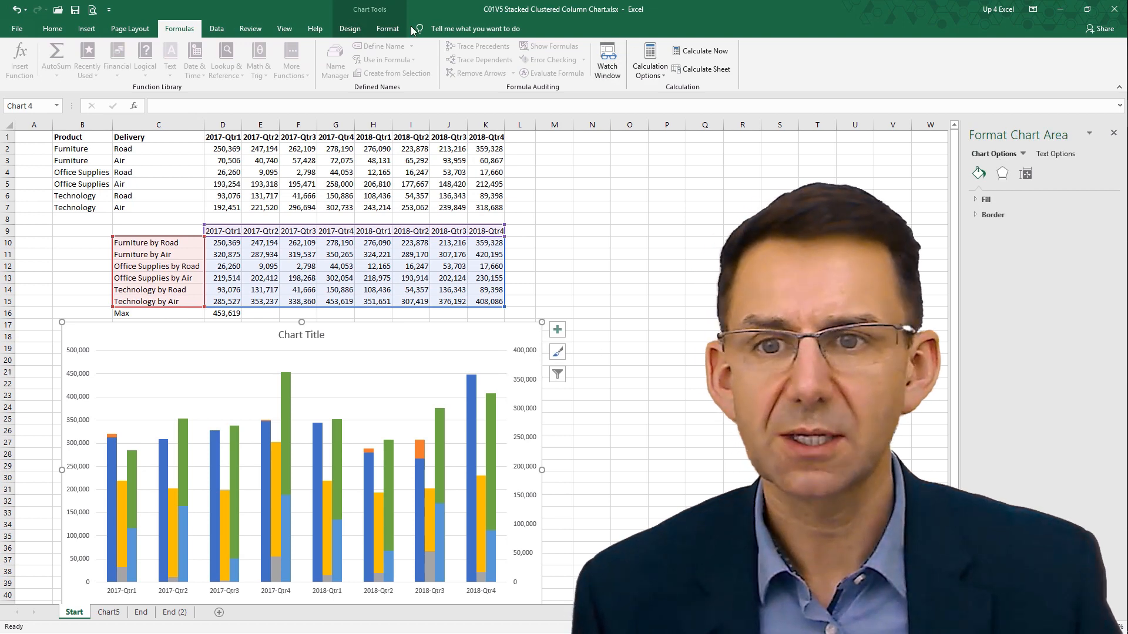
pyautogui.click(349, 29)
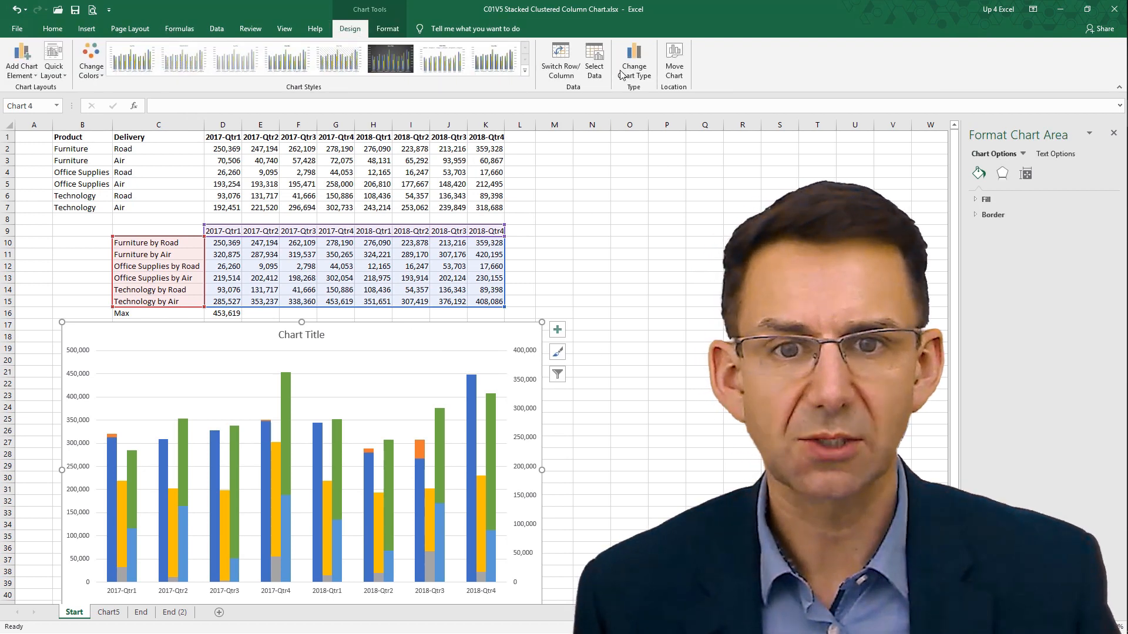
pyautogui.click(594, 62)
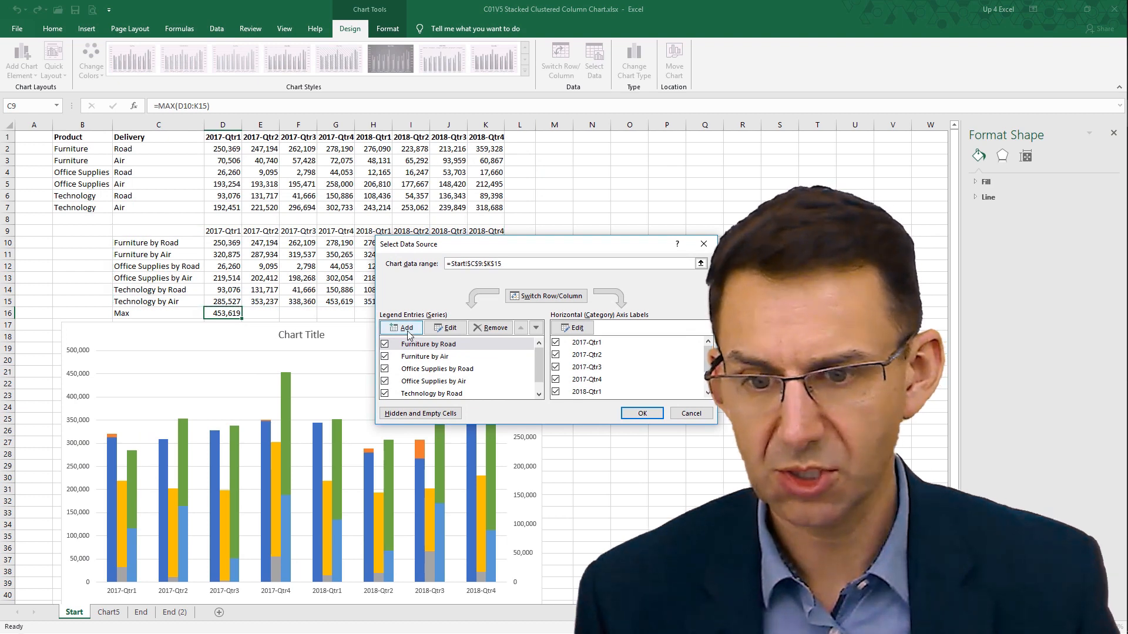
pyautogui.click(406, 328)
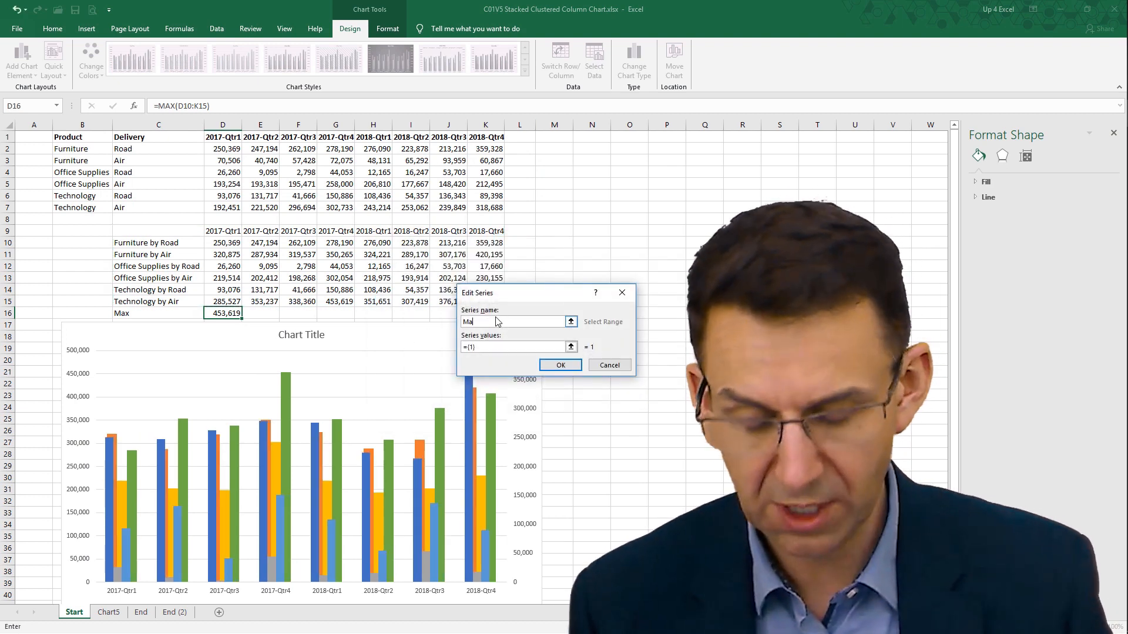
pyautogui.write('x')
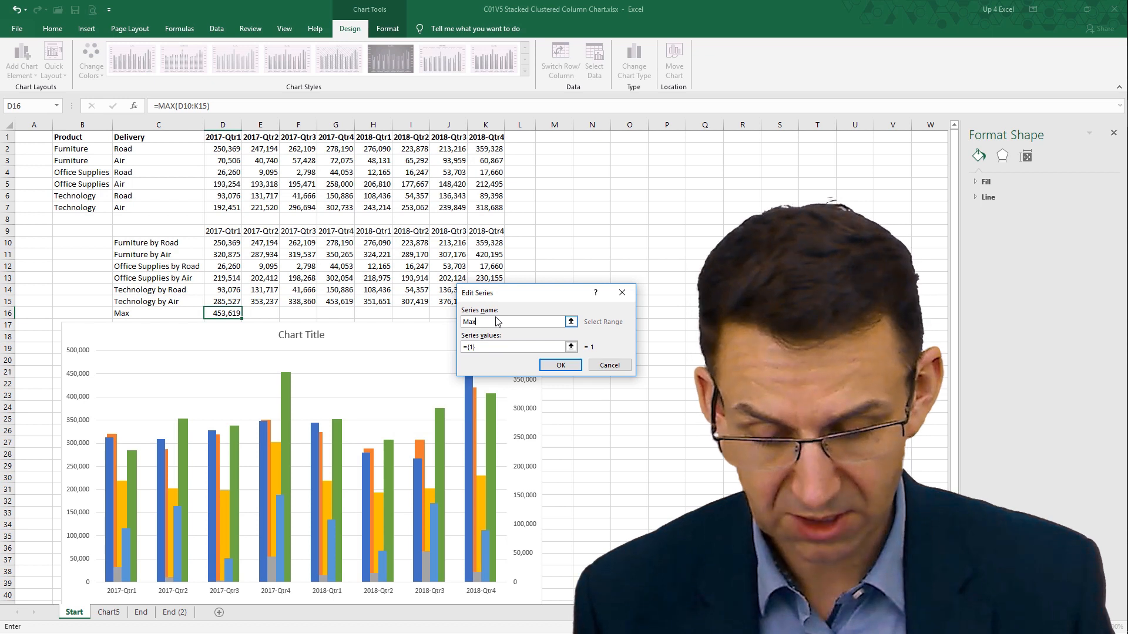
pyautogui.write('P')
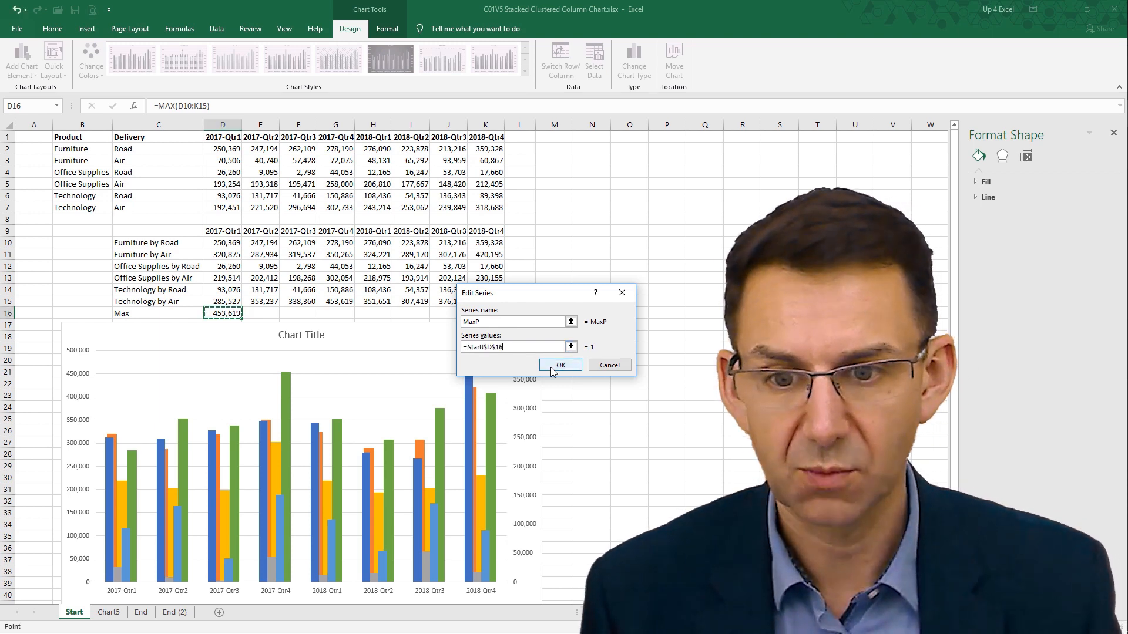
pyautogui.click(562, 364)
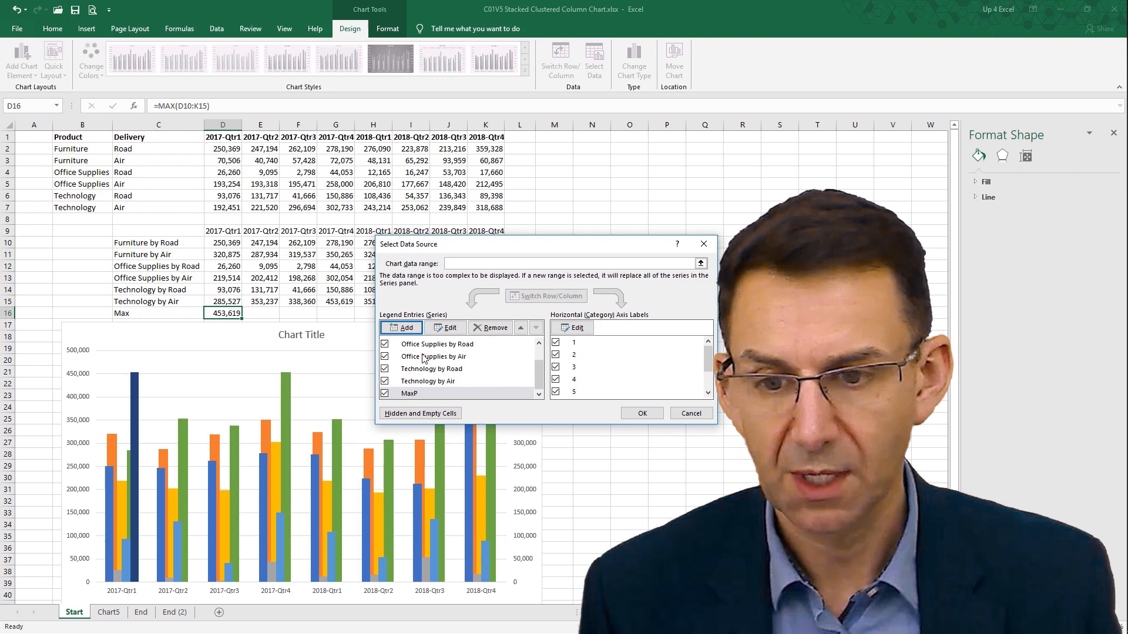
# Step: Add the MaxS helper series and apply the updated series list
pyautogui.click(451, 327)
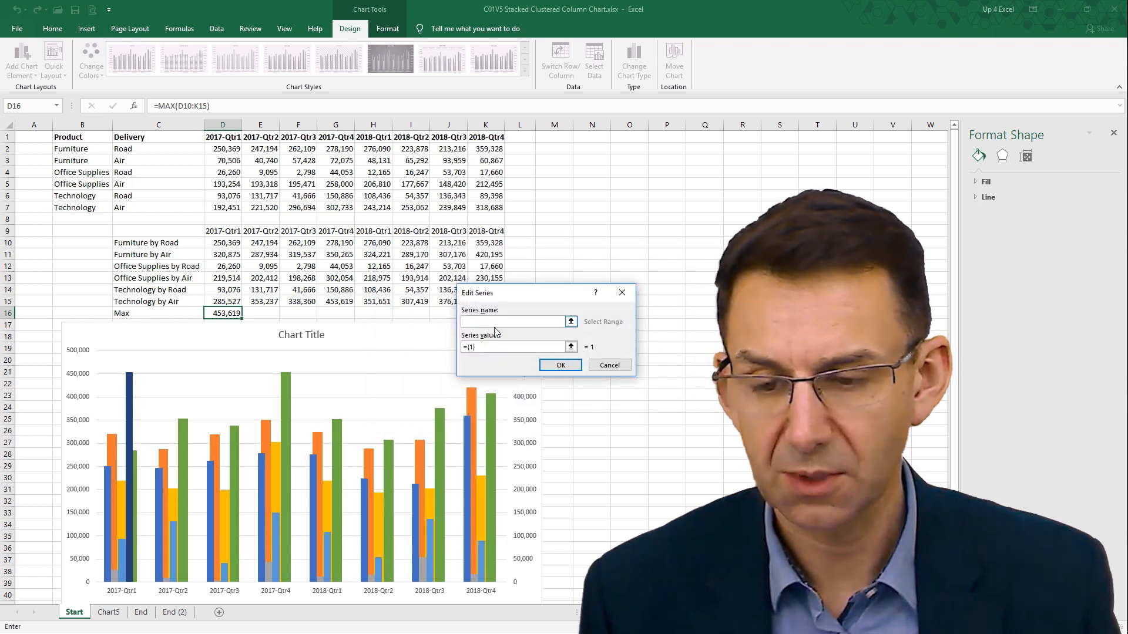
pyautogui.write('Max')
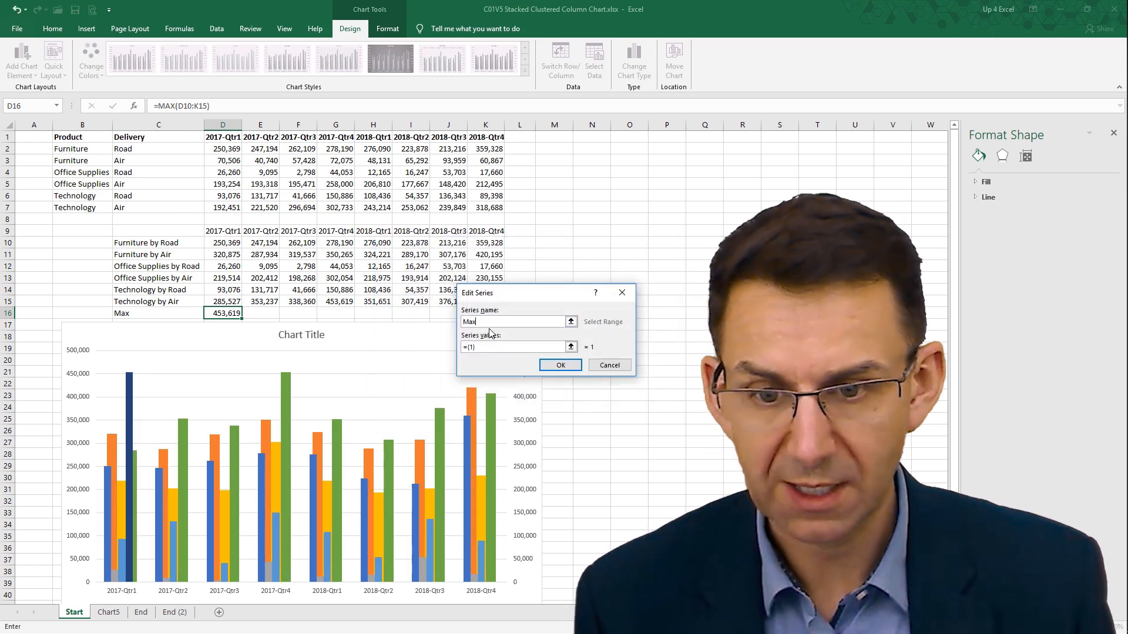
pyautogui.write('S')
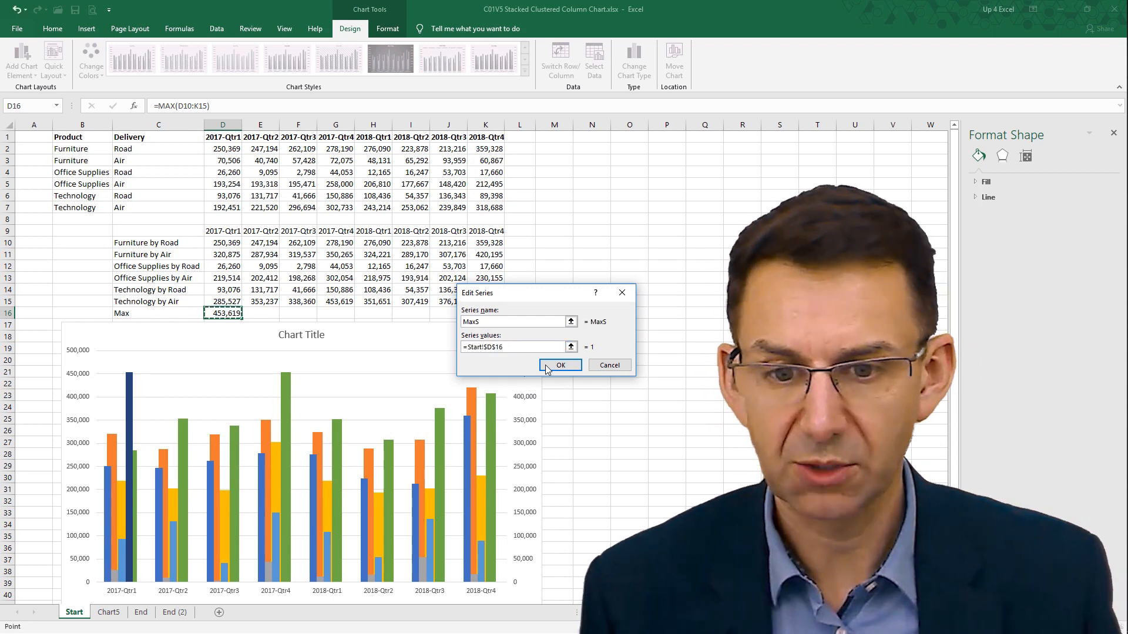
pyautogui.click(561, 365)
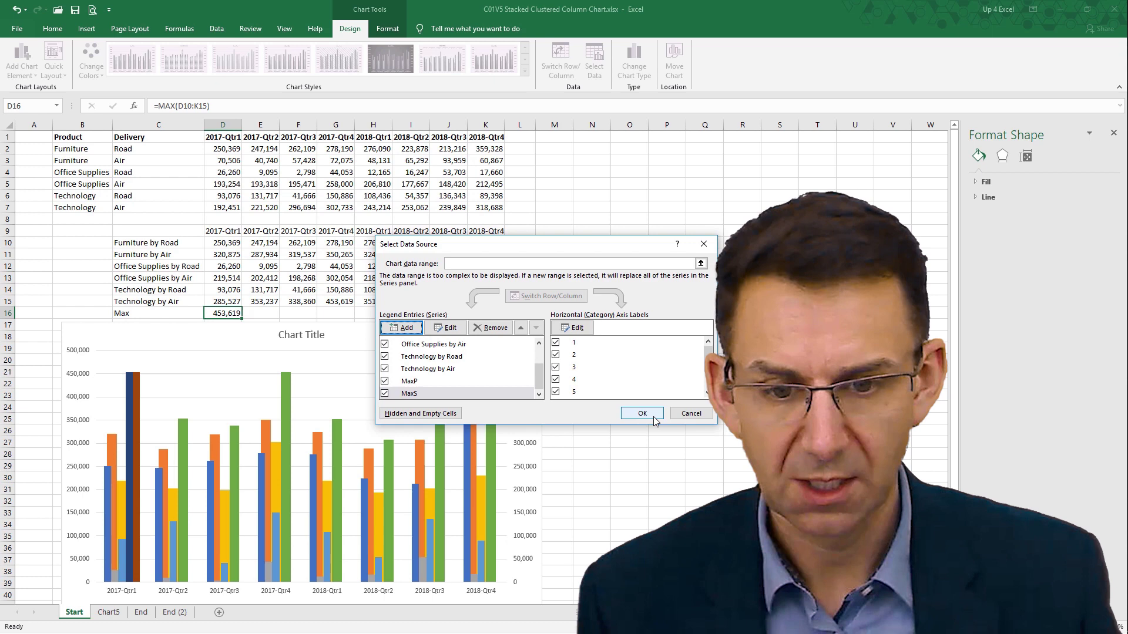
pyautogui.click(641, 413)
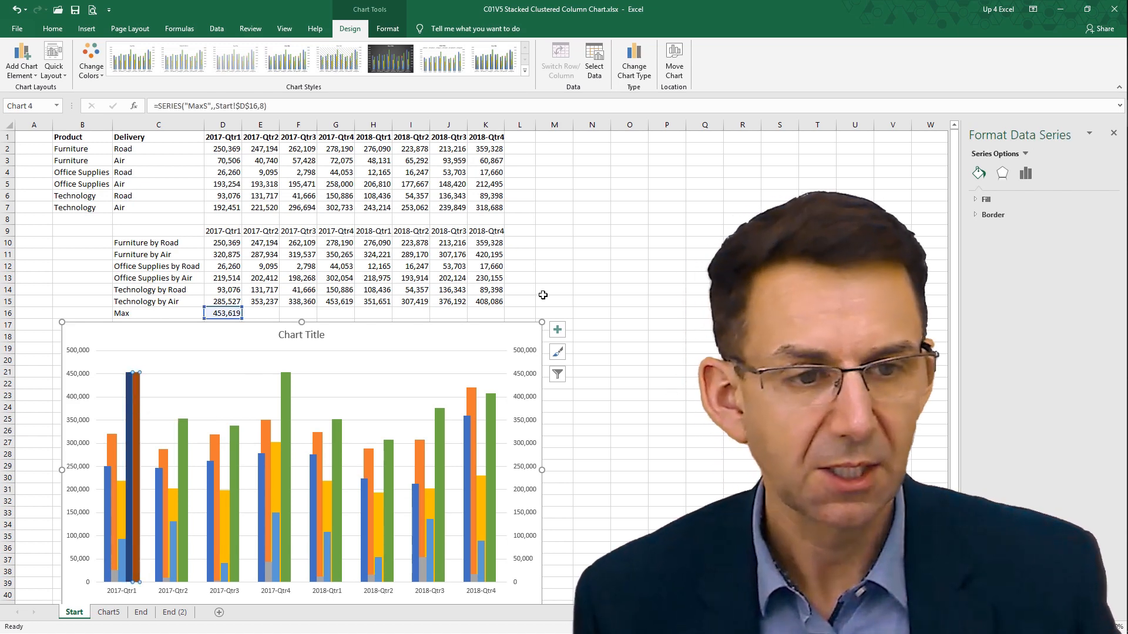
# Step: Put MaxS on the primary axis and select MaxP to check its axis
pyautogui.click(983, 74)
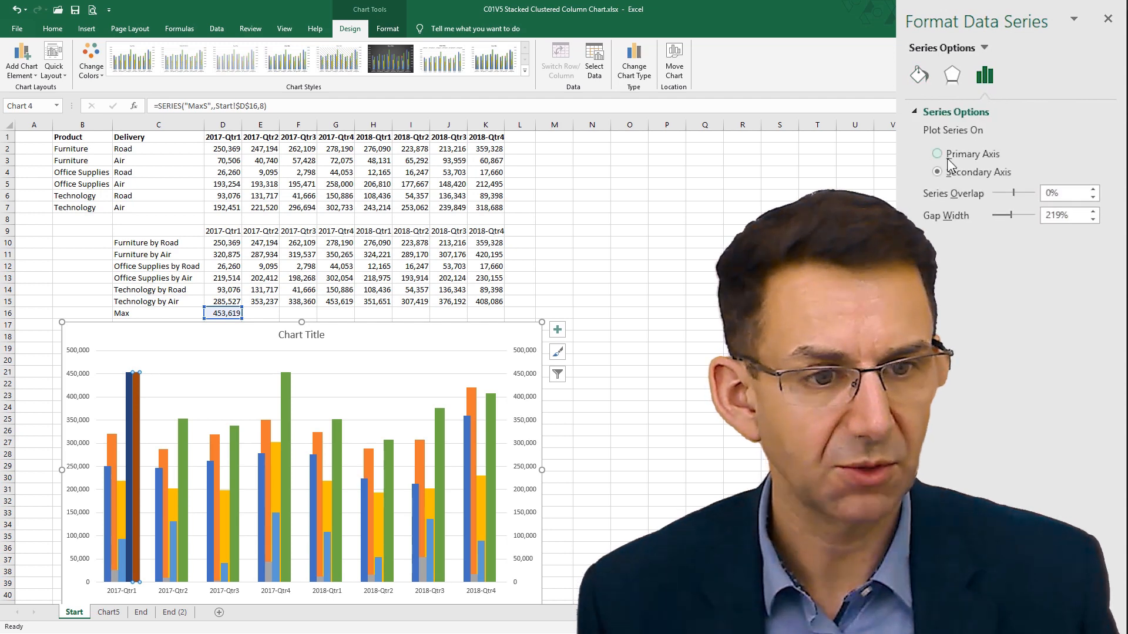
pyautogui.click(936, 154)
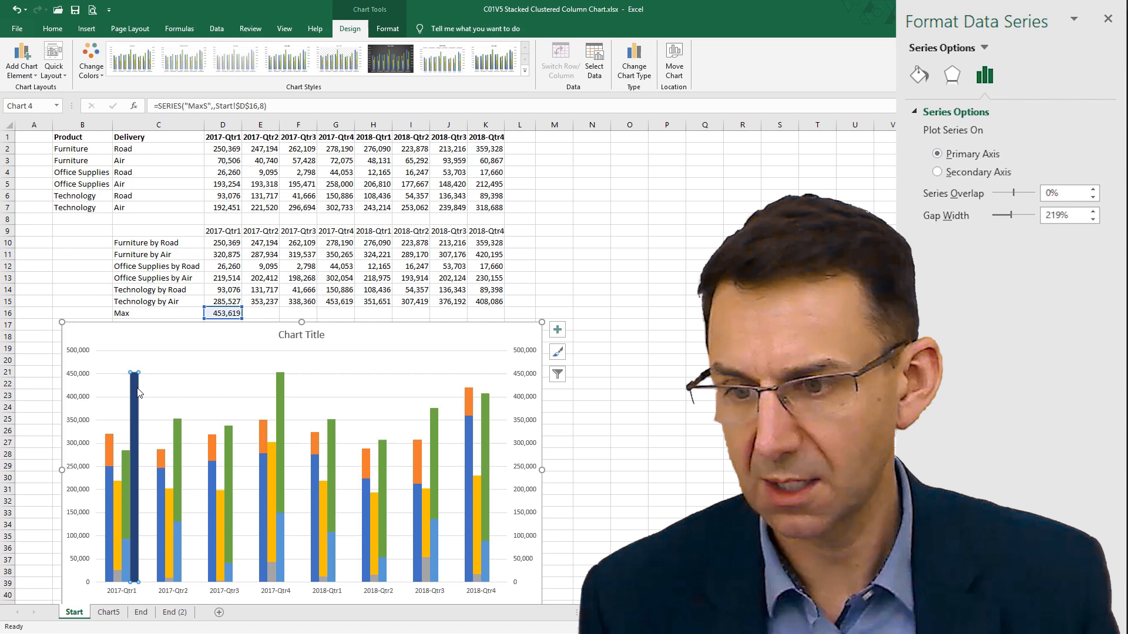
pyautogui.click(937, 172)
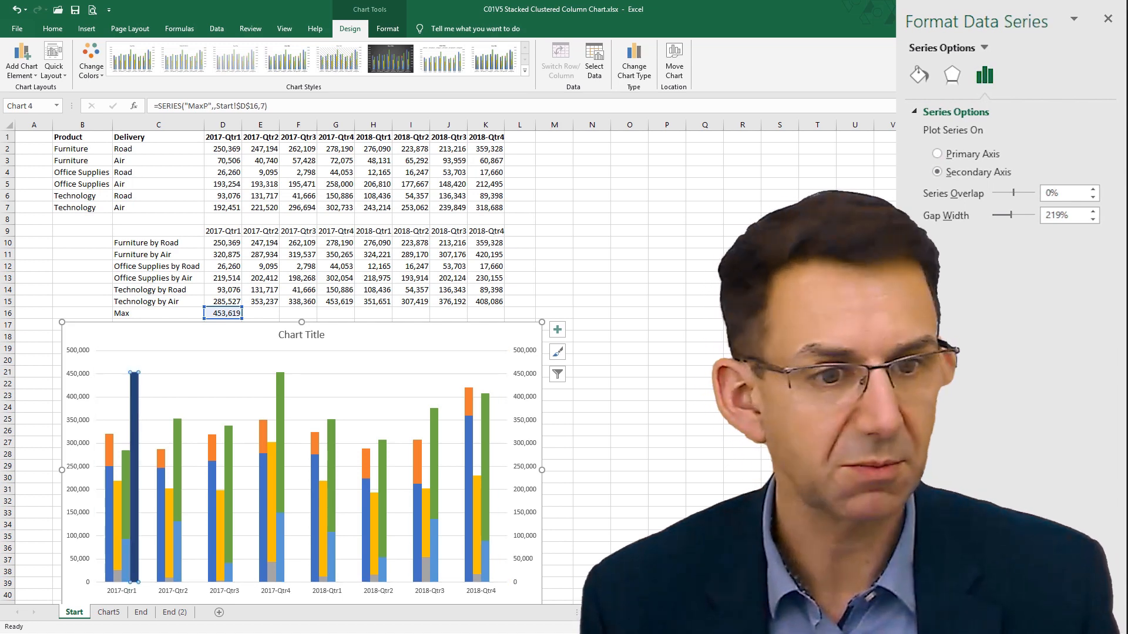
pyautogui.moveTo(298, 464)
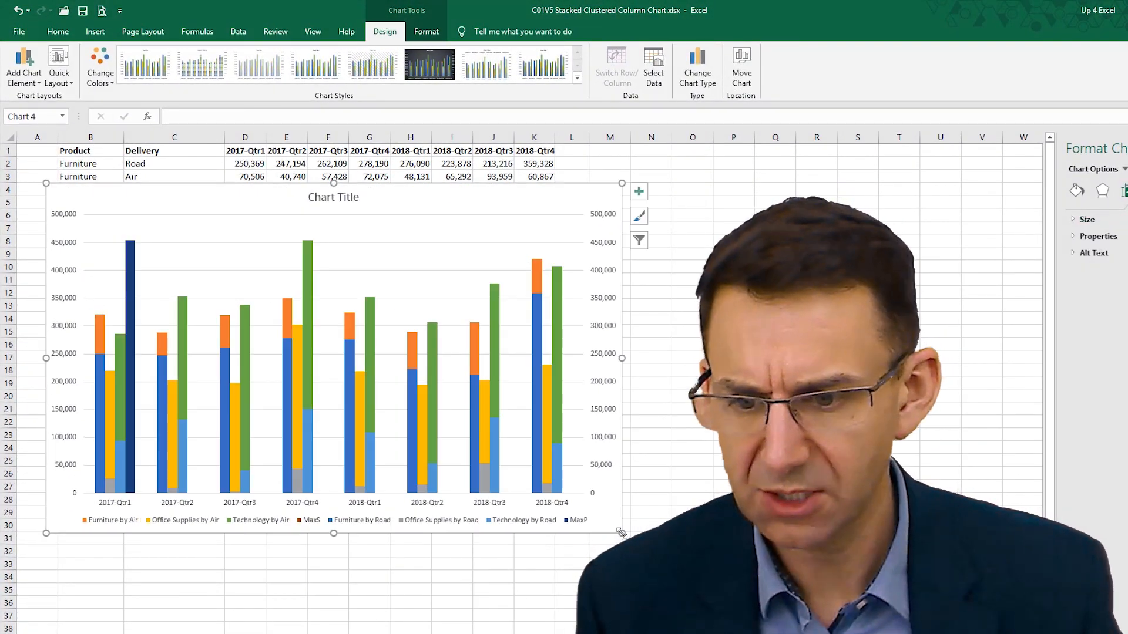
pyautogui.moveTo(164, 350)
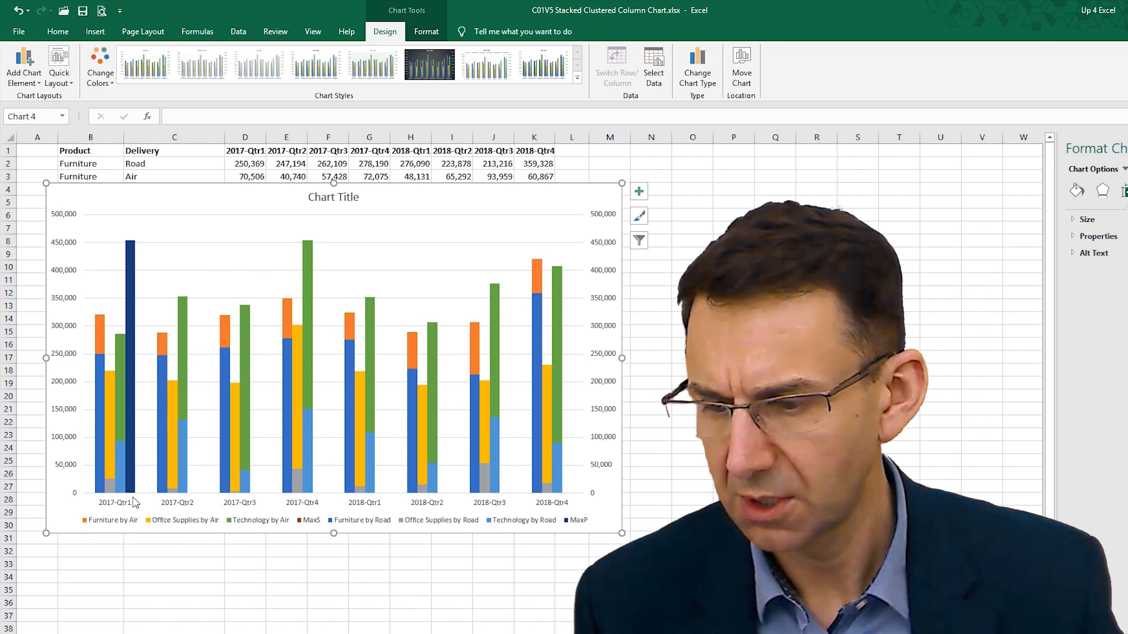
pyautogui.moveTo(145, 275)
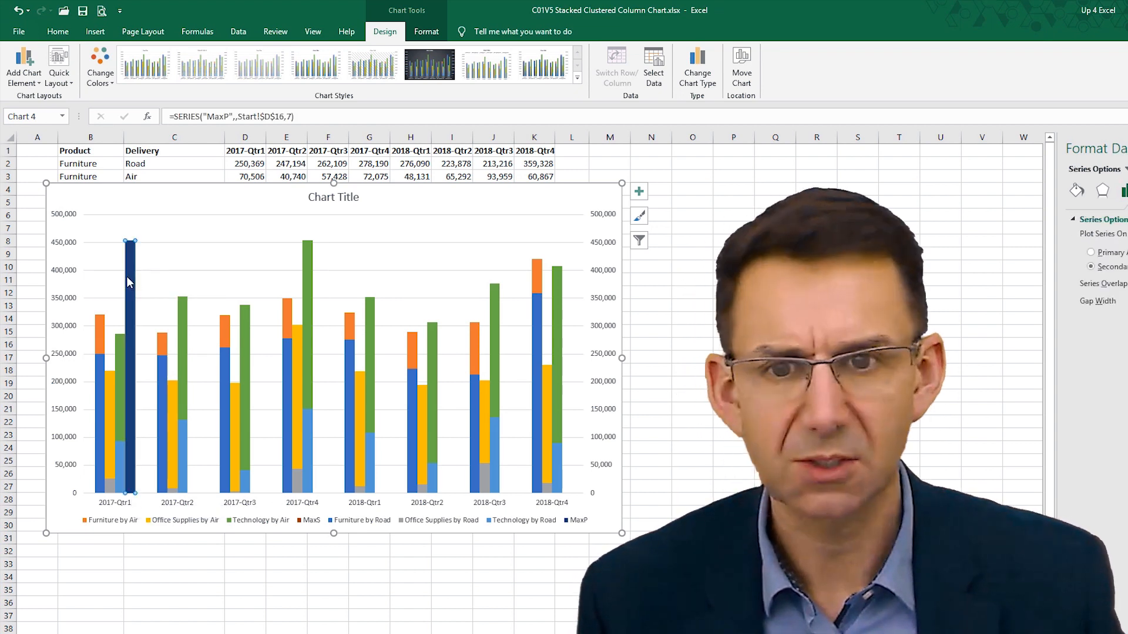
pyautogui.moveTo(695, 68)
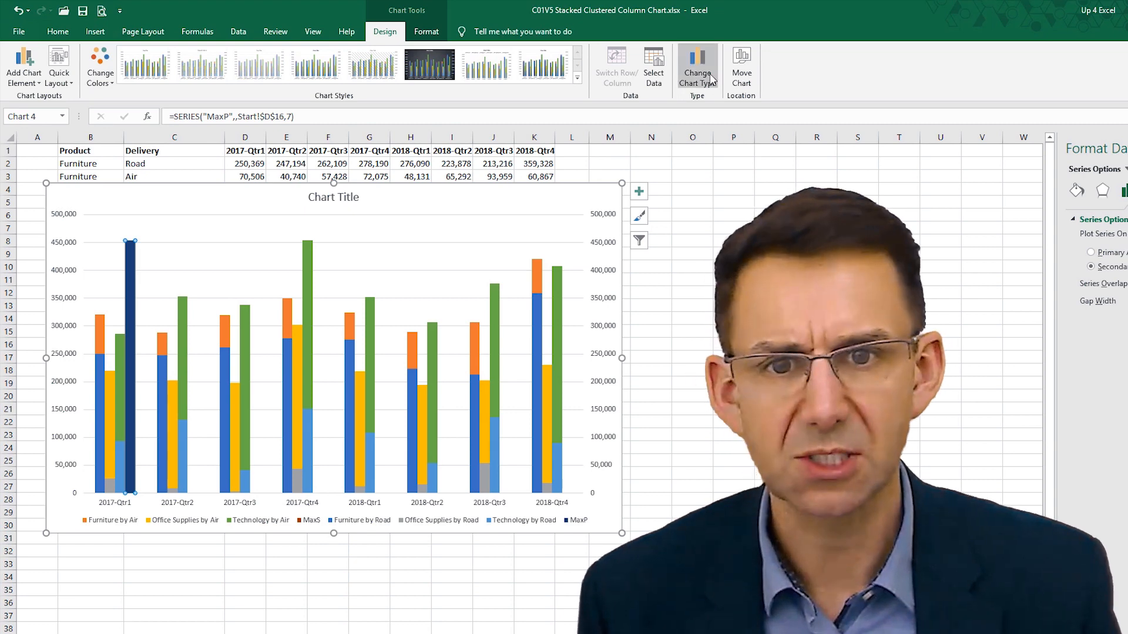
# Step: Change MaxP and MaxS to Line in the Combo chart type
pyautogui.click(696, 68)
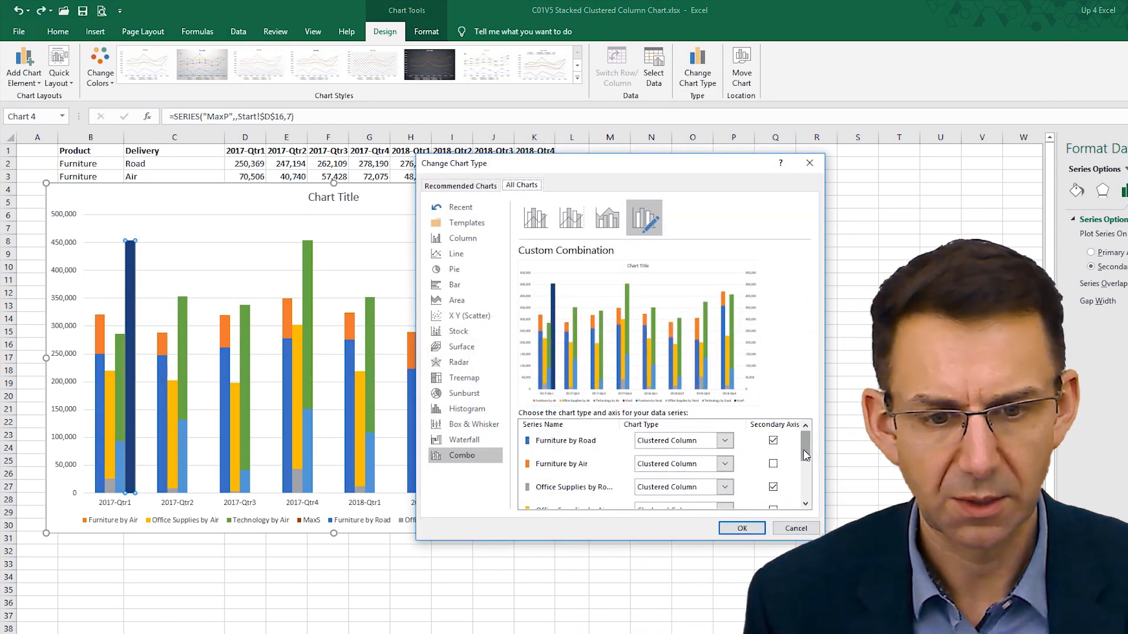
pyautogui.click(725, 474)
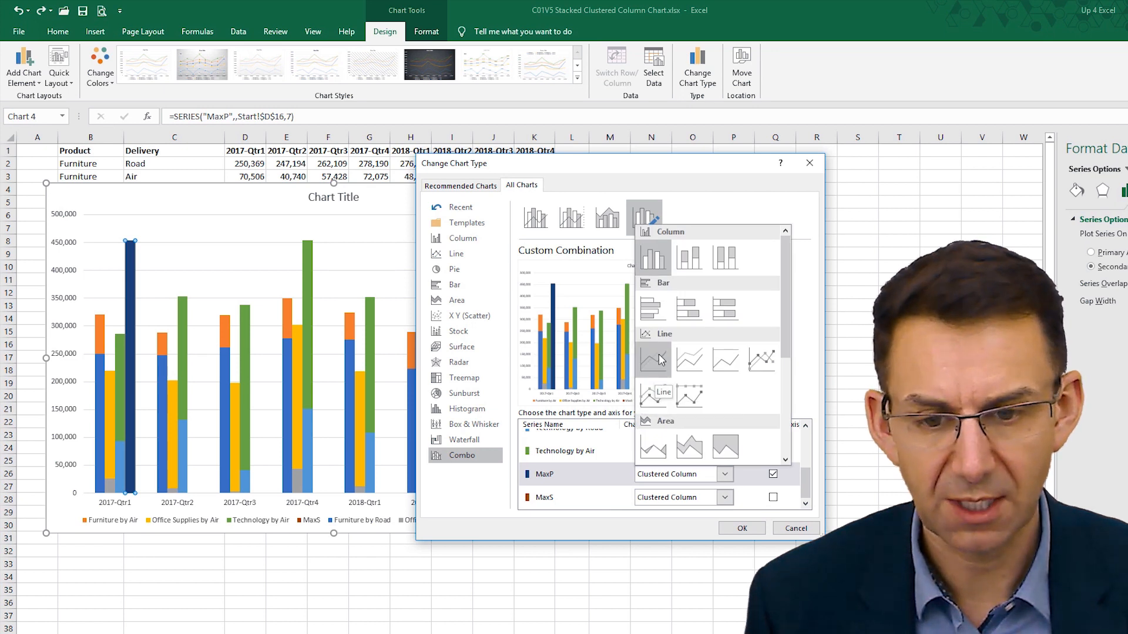
pyautogui.click(653, 359)
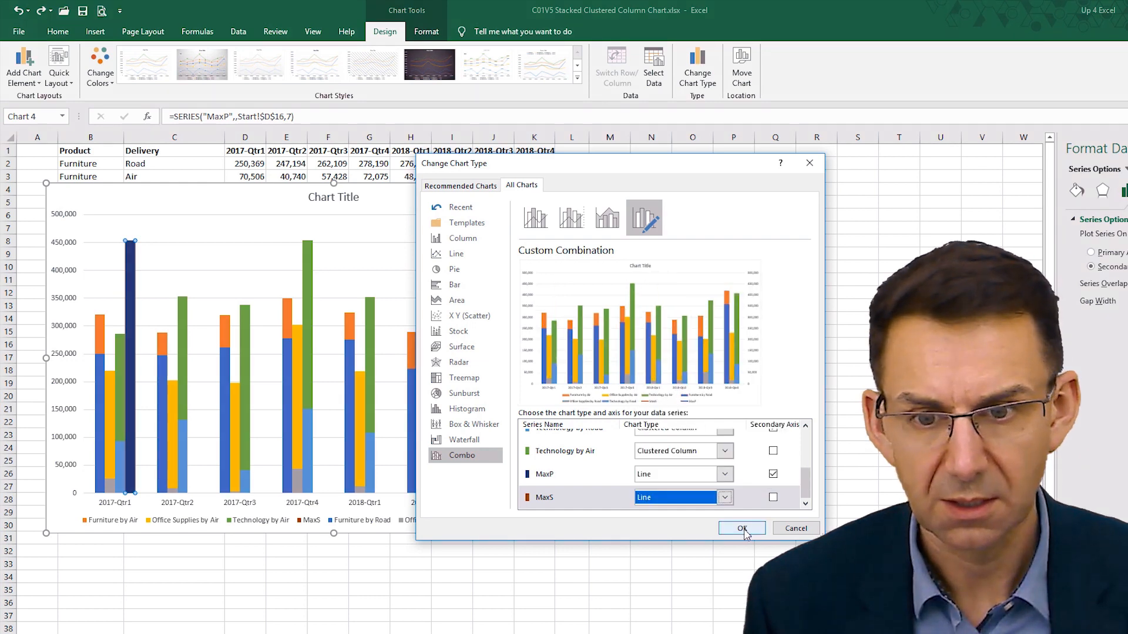
pyautogui.click(741, 529)
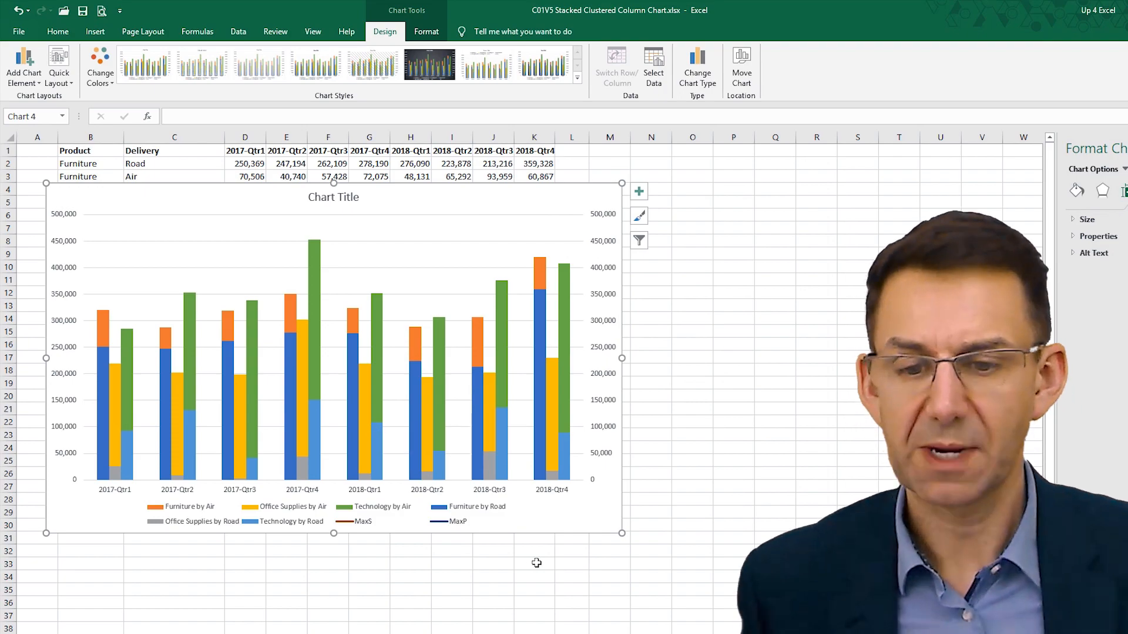
pyautogui.moveTo(561, 503)
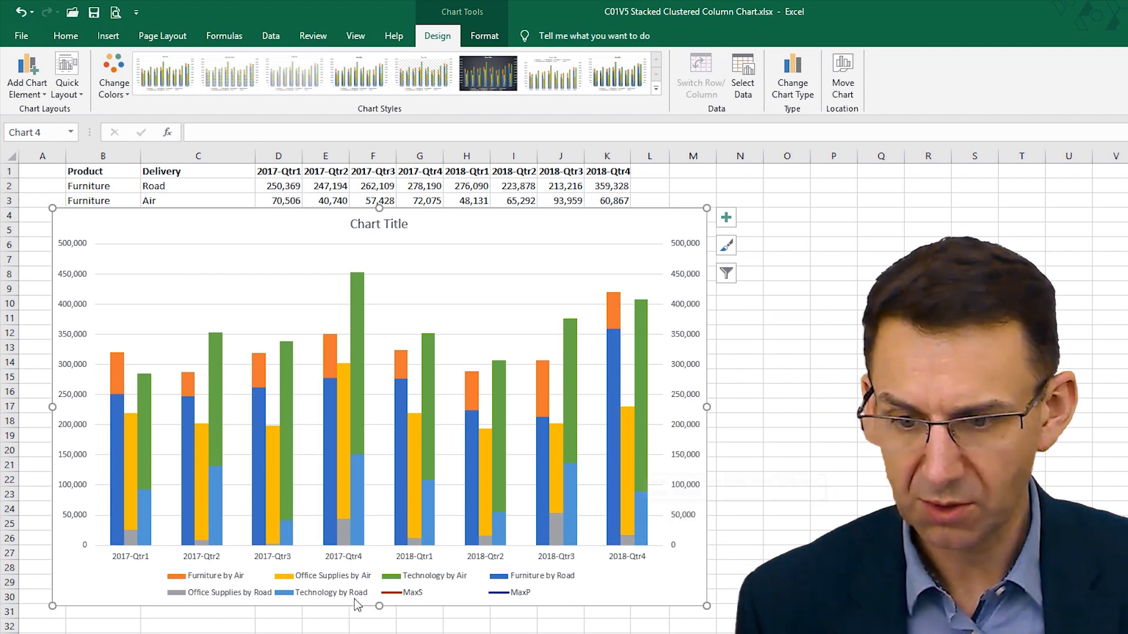
# Step: Select the legend and delete its MaxS and MaxP entries
pyautogui.click(352, 584)
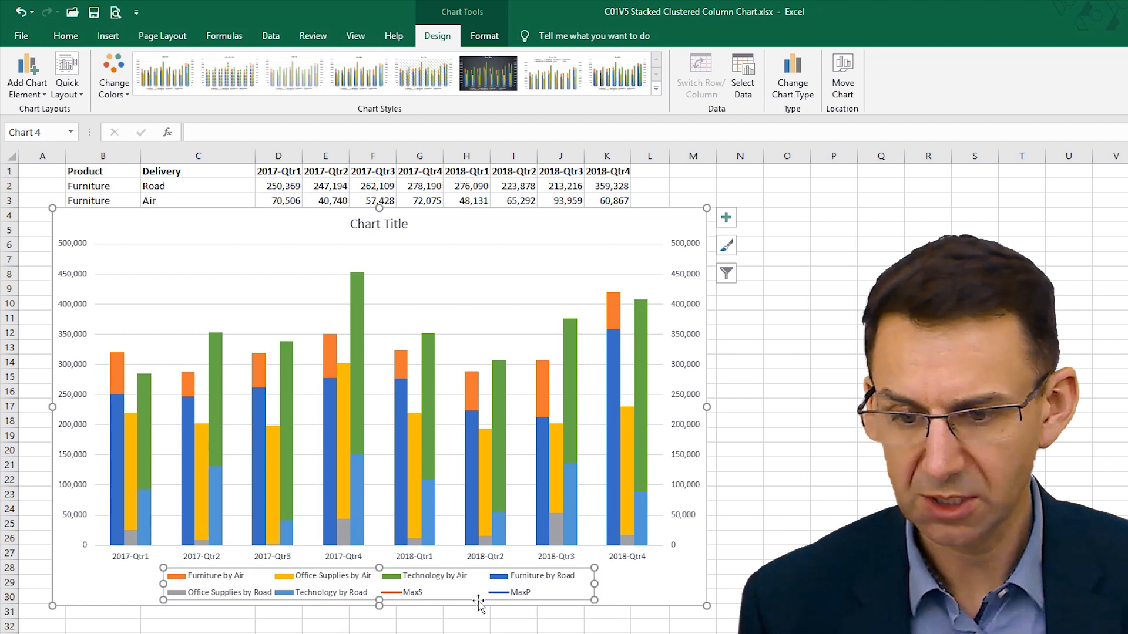
pyautogui.moveTo(412, 592)
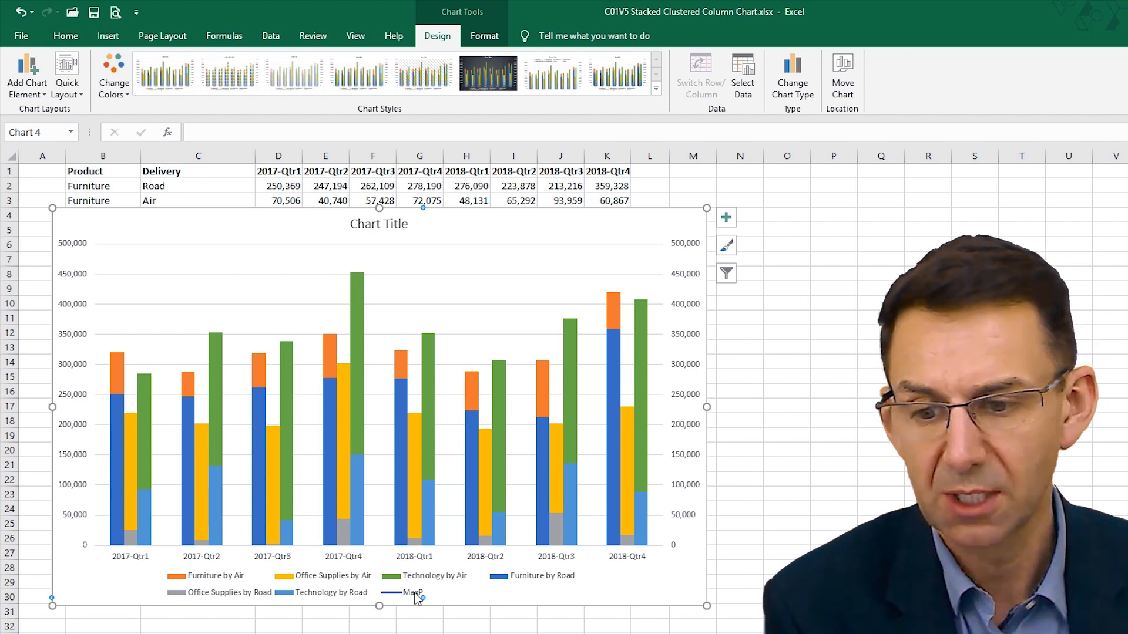
pyautogui.moveTo(416, 590)
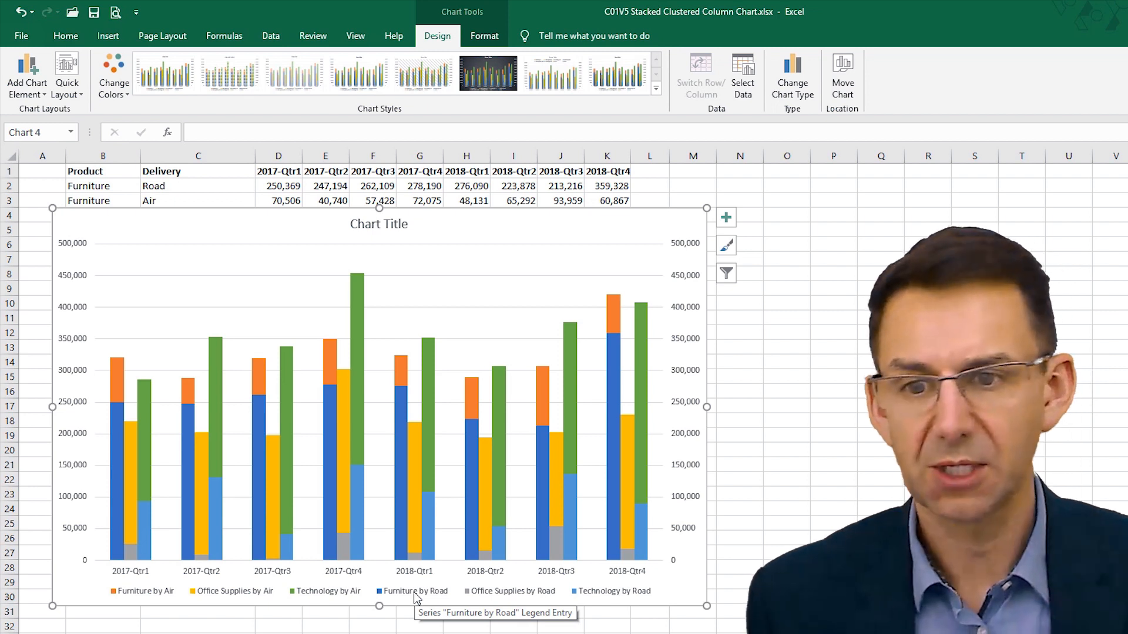
pyautogui.click(414, 590)
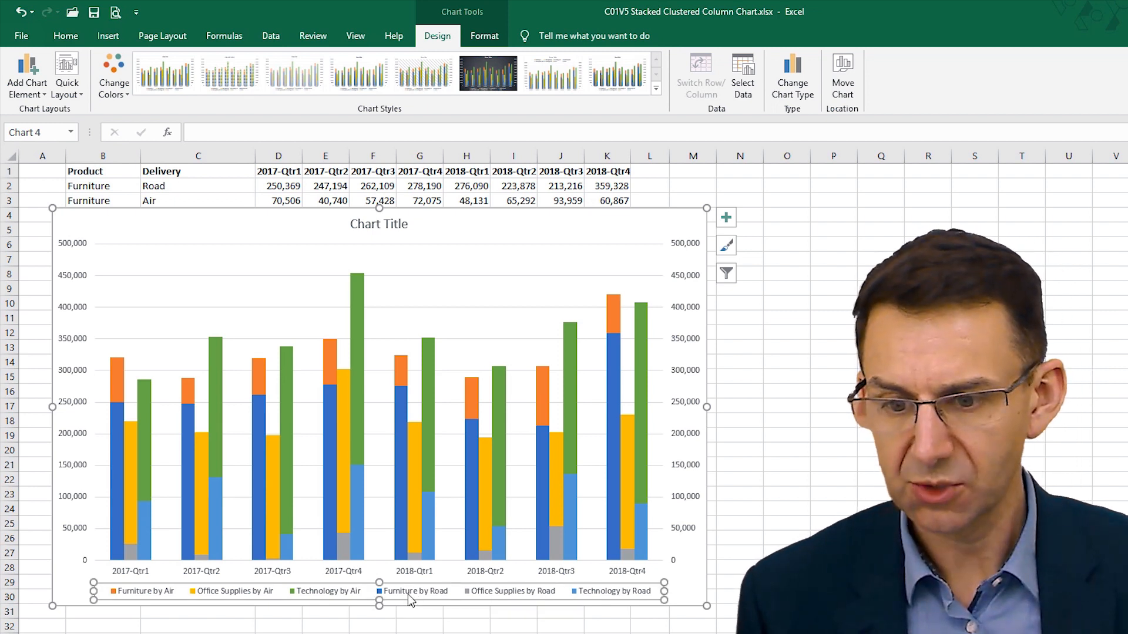
# Step: Move the legend to the top and drag the chart title to the top-left corner
pyautogui.rightClick(410, 600)
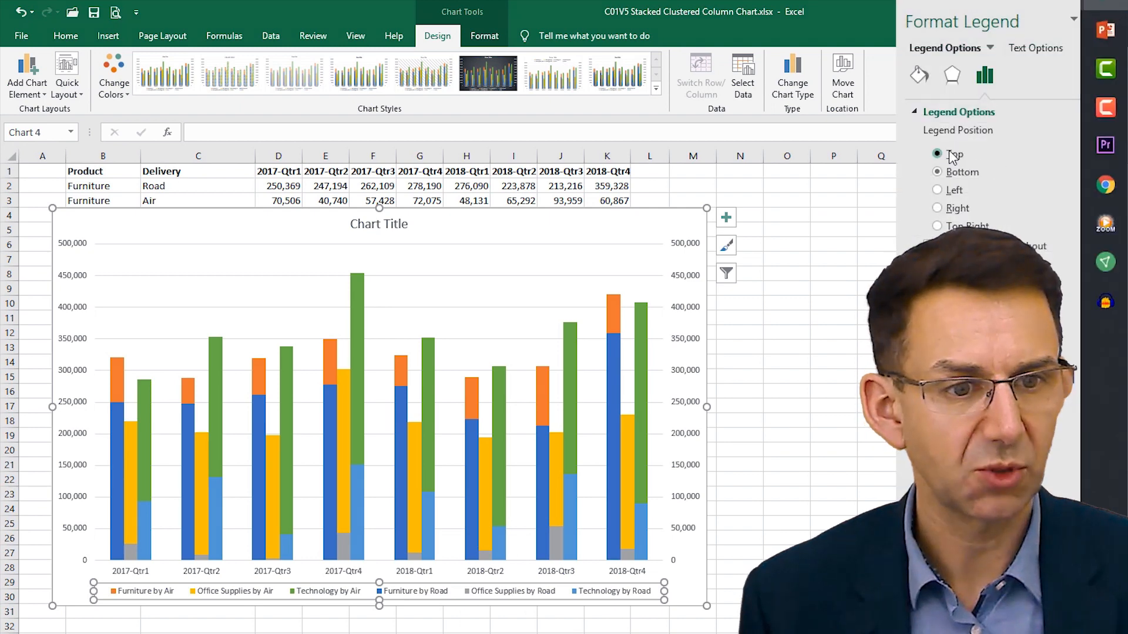
pyautogui.click(937, 154)
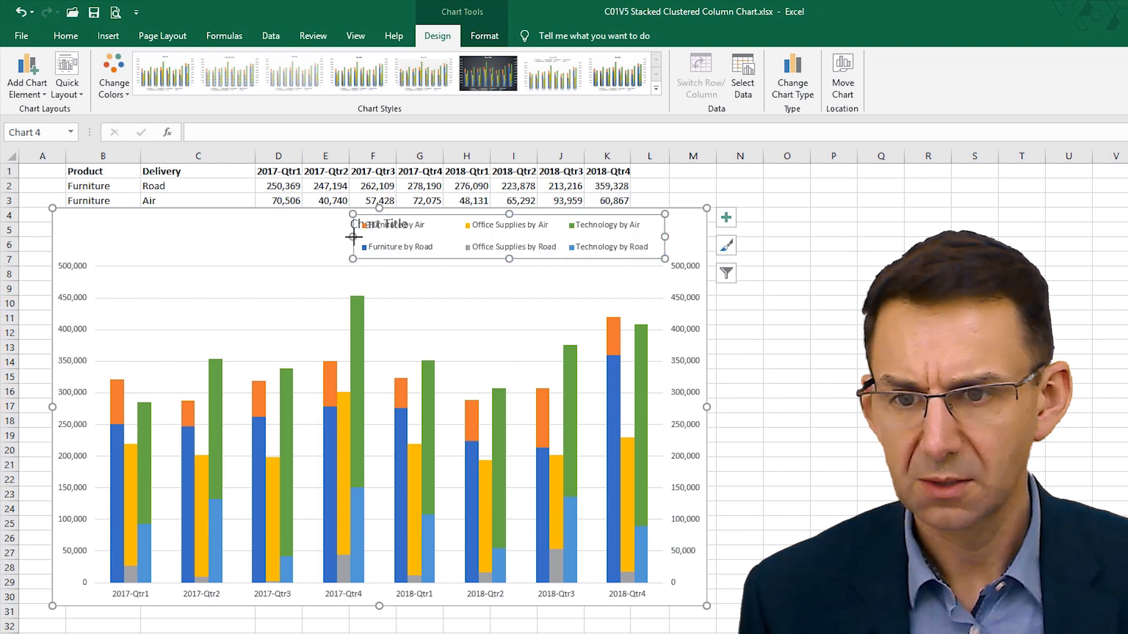
pyautogui.moveTo(350, 230)
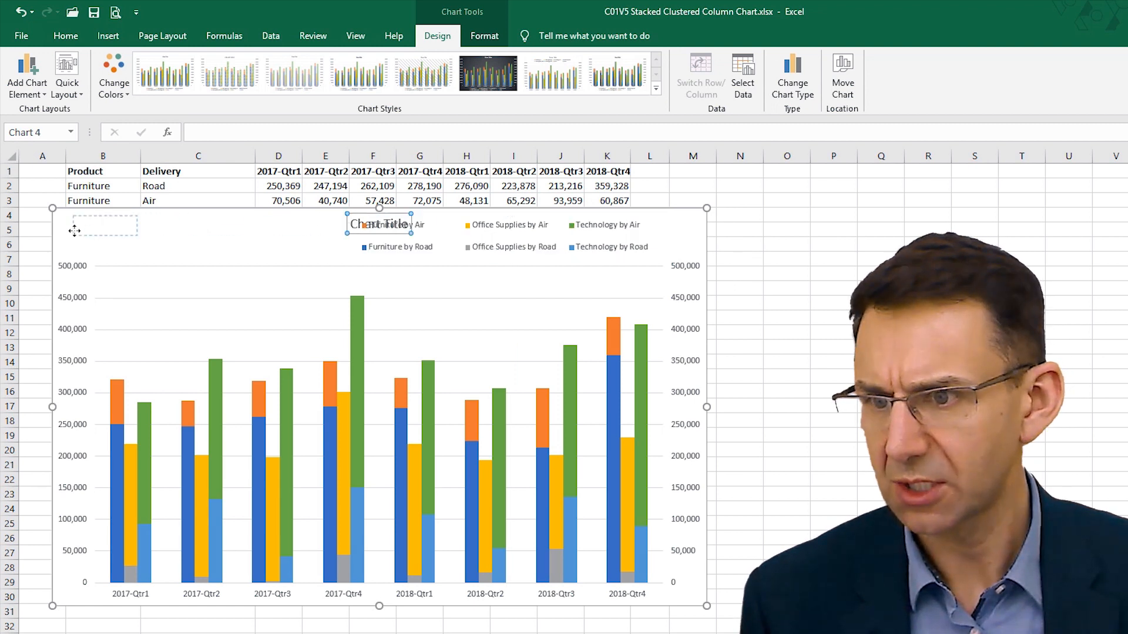
pyautogui.click(378, 406)
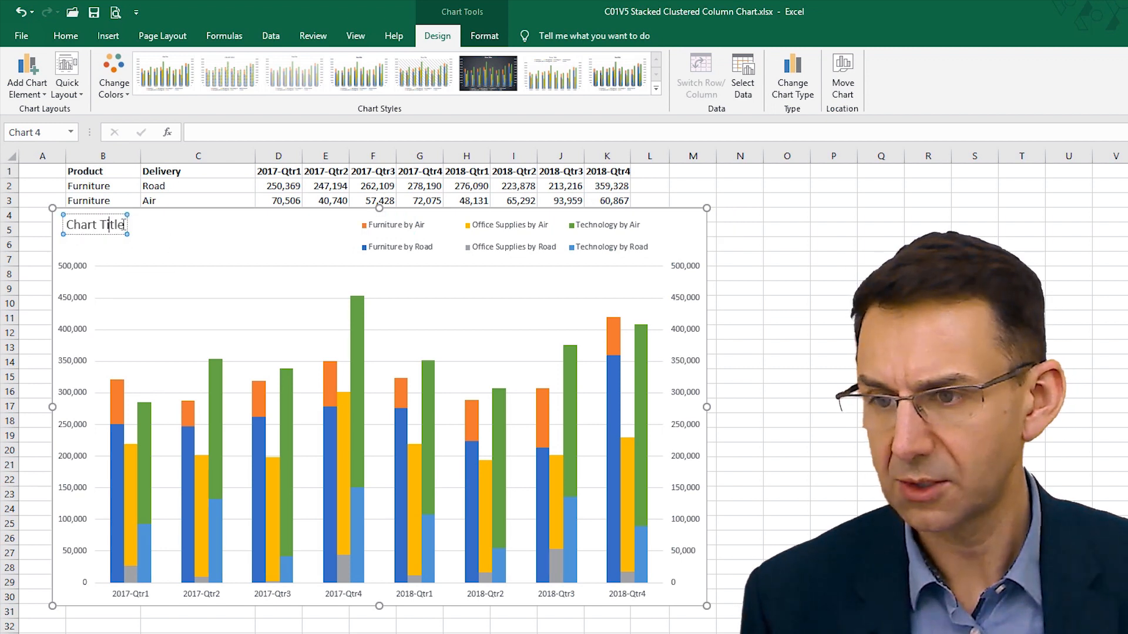
pyautogui.moveTo(320, 227)
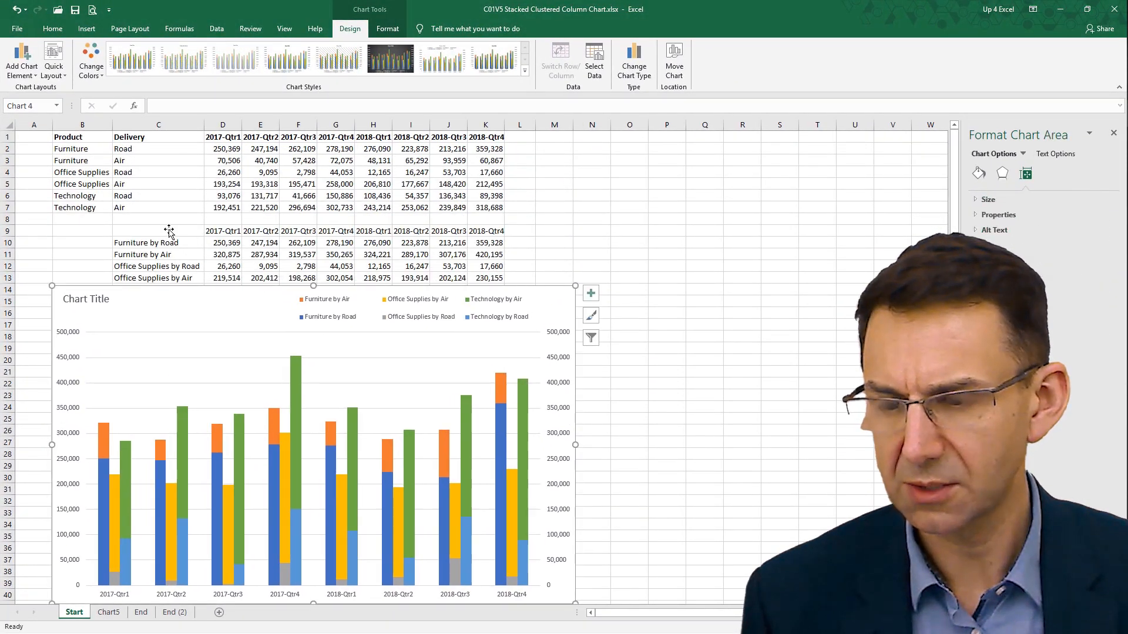
# Step: Enter 'Sales by Product with Delivery Method' in C9, breaking the line before 'with'
pyautogui.click(157, 231)
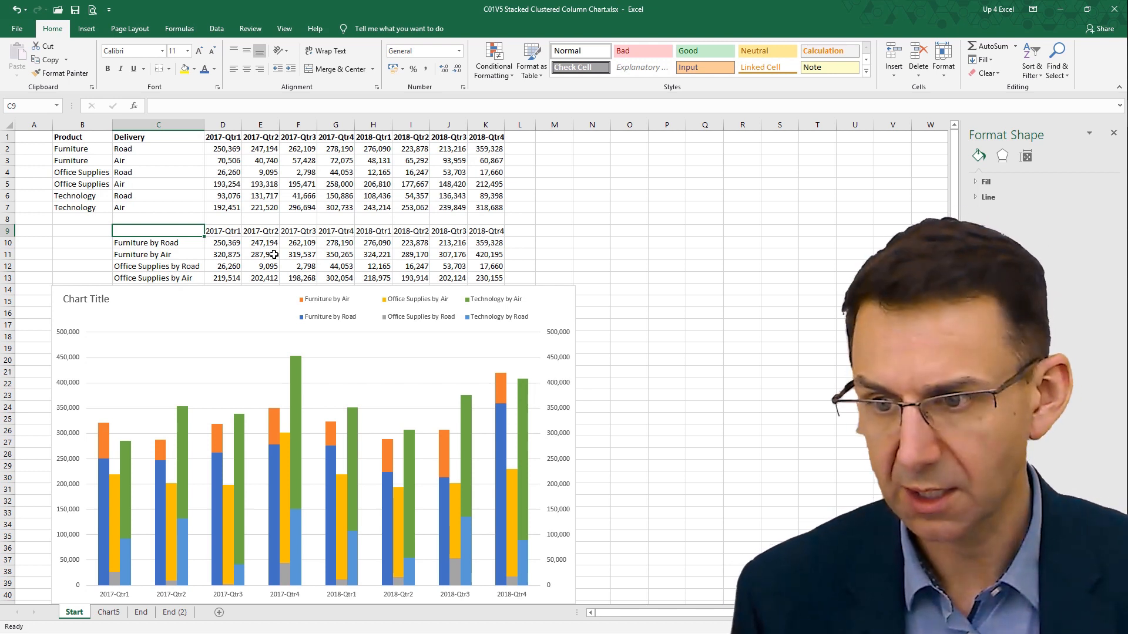
pyautogui.write('Sa')
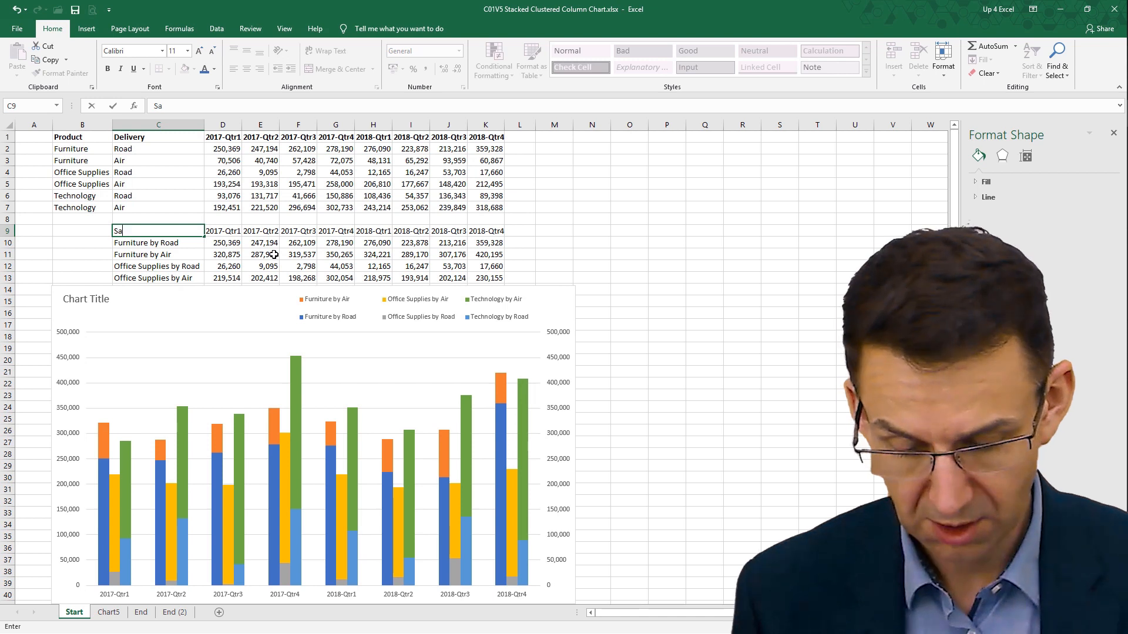
pyautogui.write('les by')
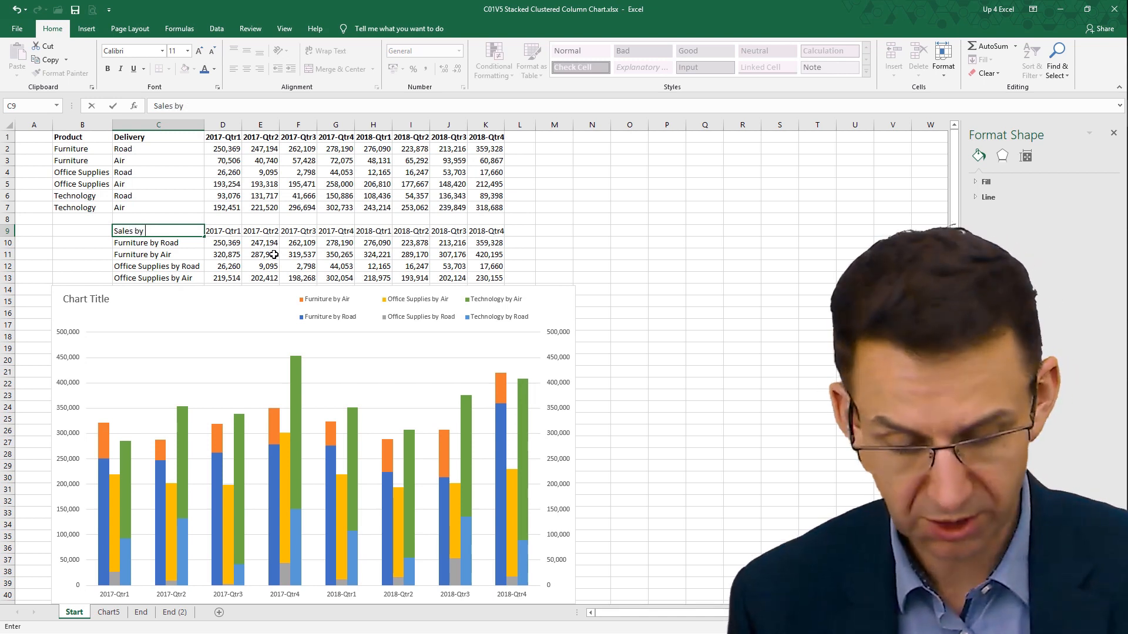
pyautogui.write('Product')
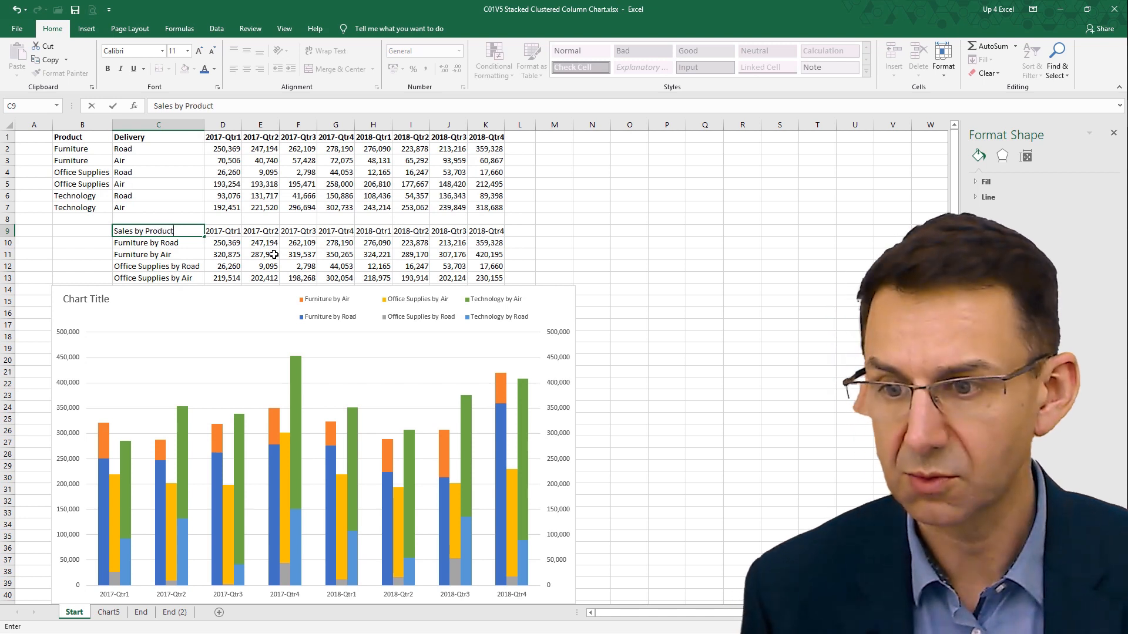
pyautogui.write('with')
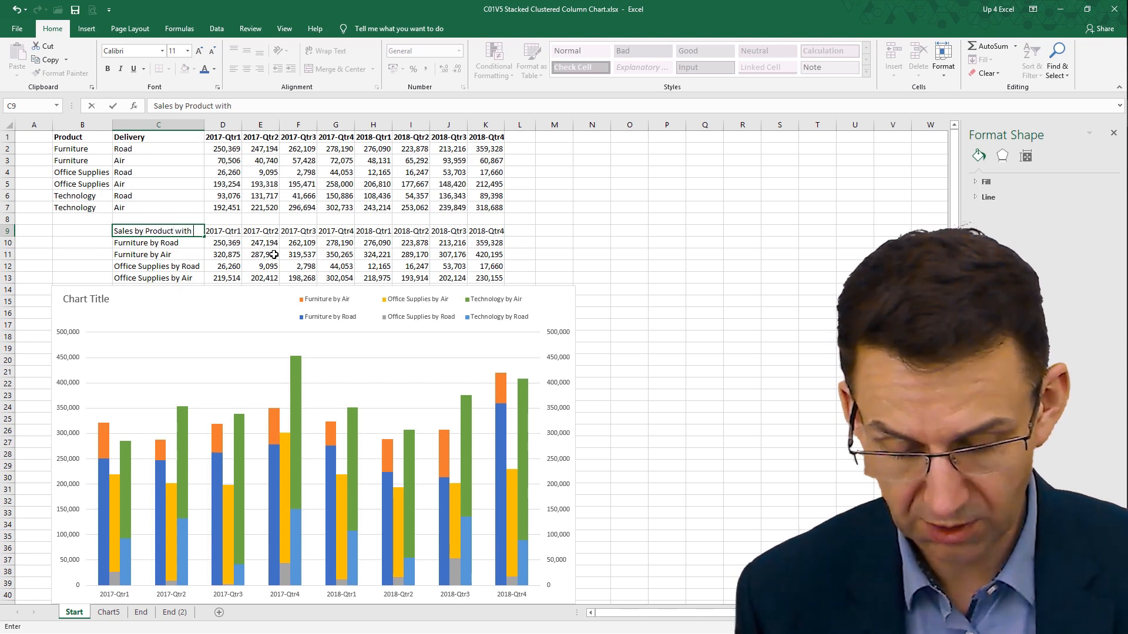
pyautogui.write('Deliv')
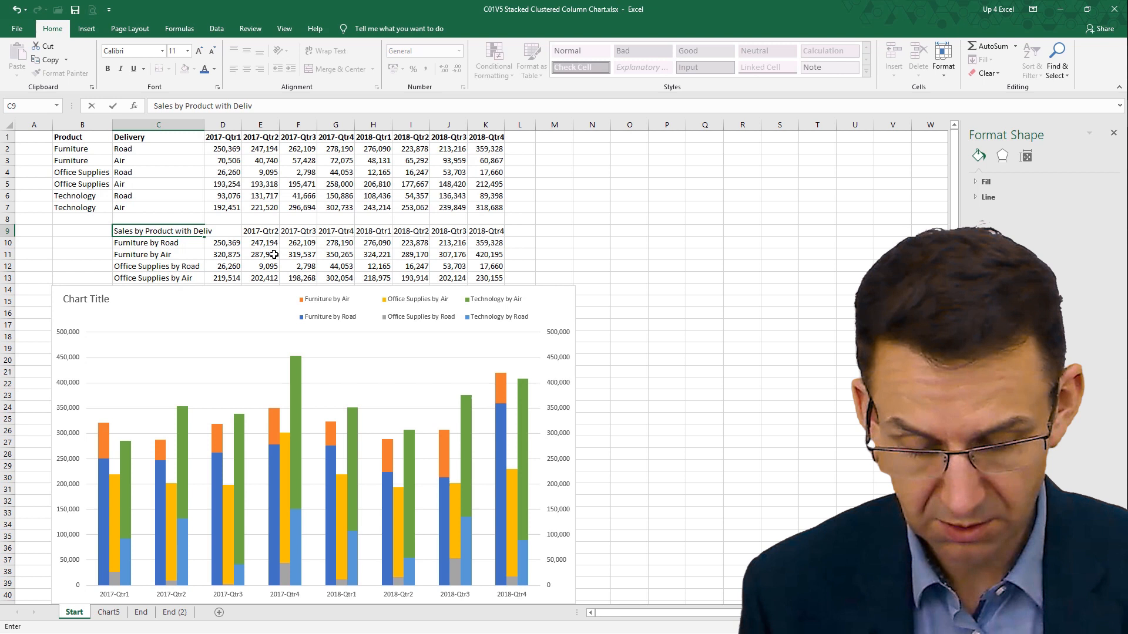
pyautogui.write('ery Method')
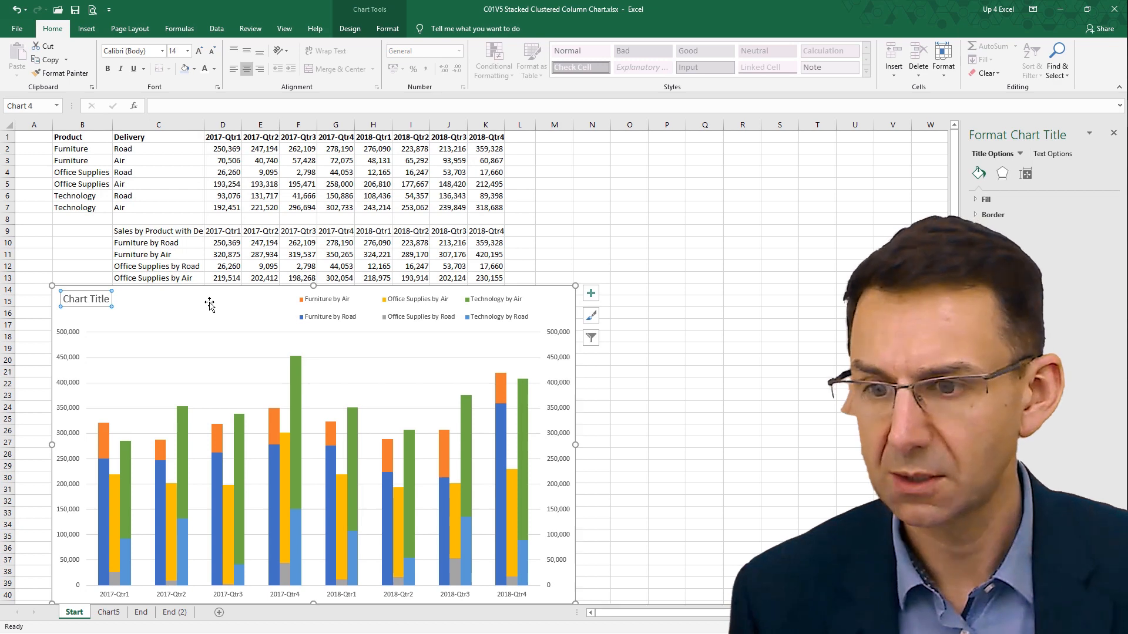
pyautogui.moveTo(211, 307)
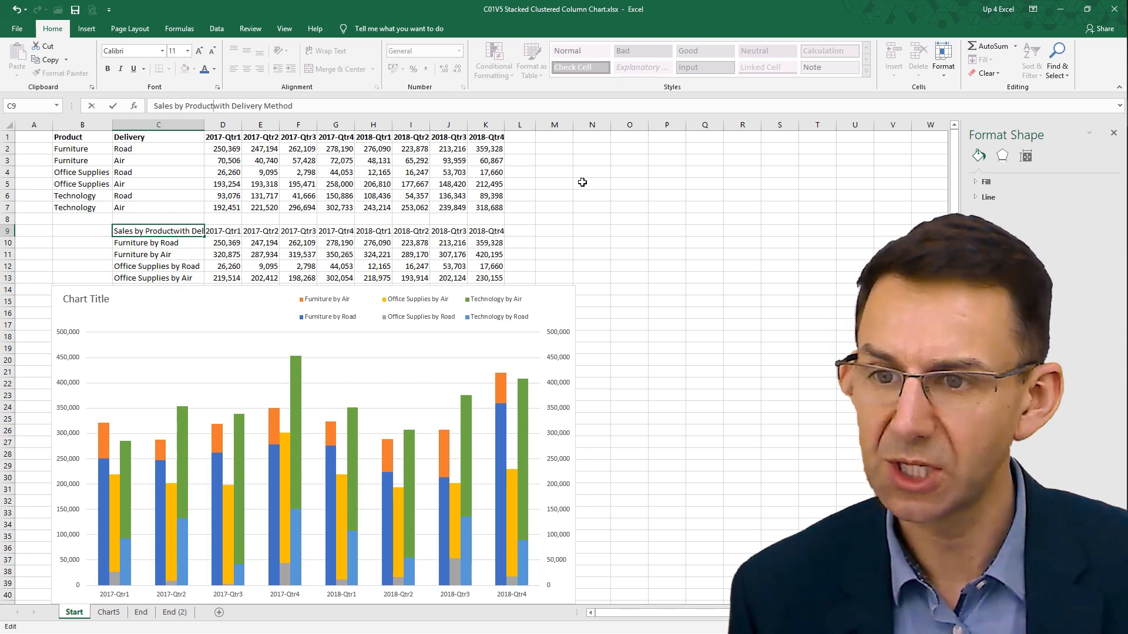
pyautogui.press('alt+enter')
pyautogui.write('=')
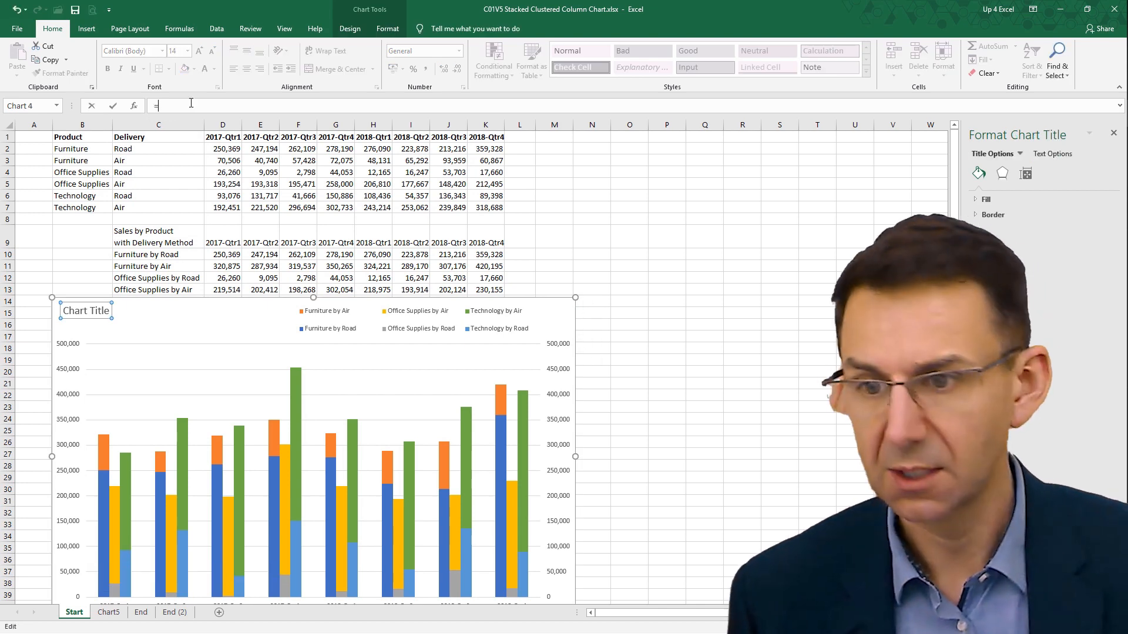
# Step: Link the chart title to cell C9 and enlarge its font two sizes
pyautogui.click(158, 231)
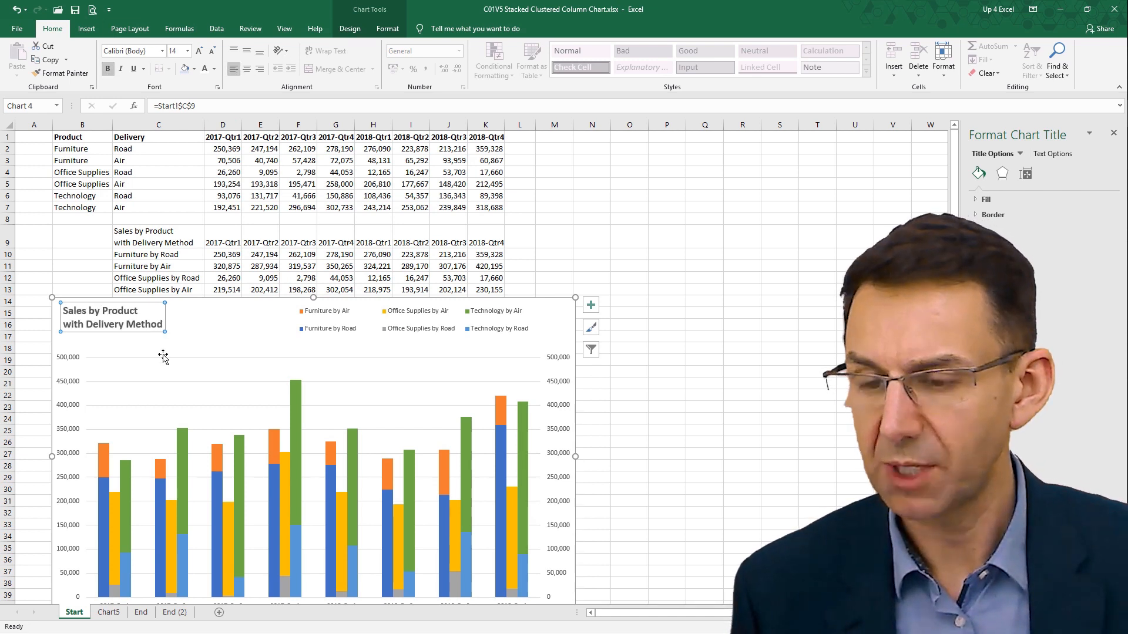
pyautogui.click(198, 51)
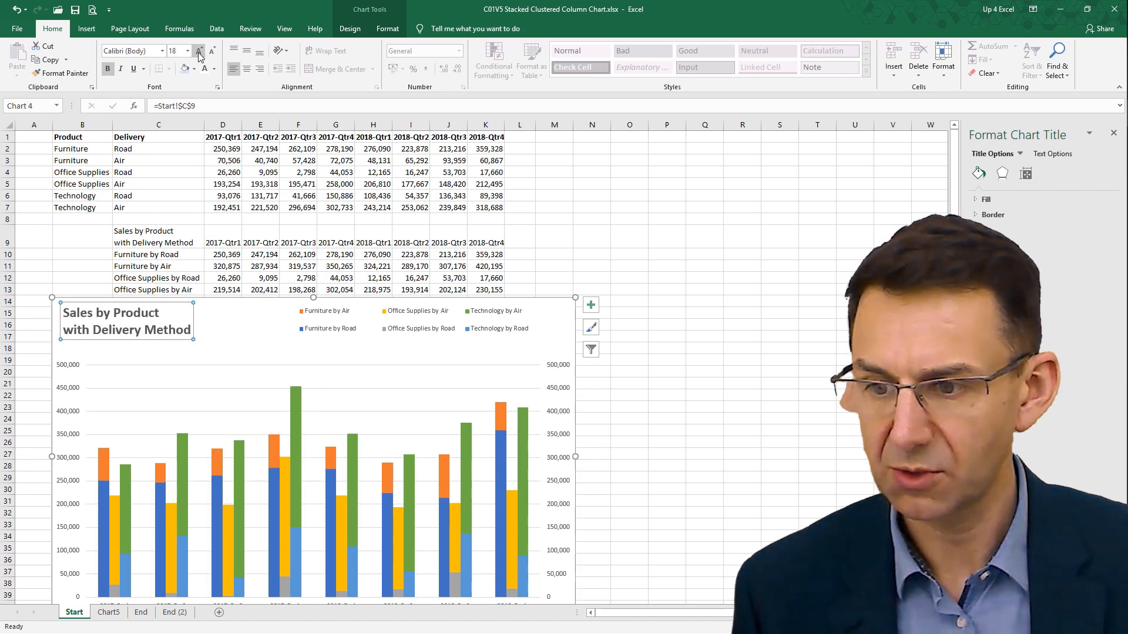
pyautogui.click(199, 51)
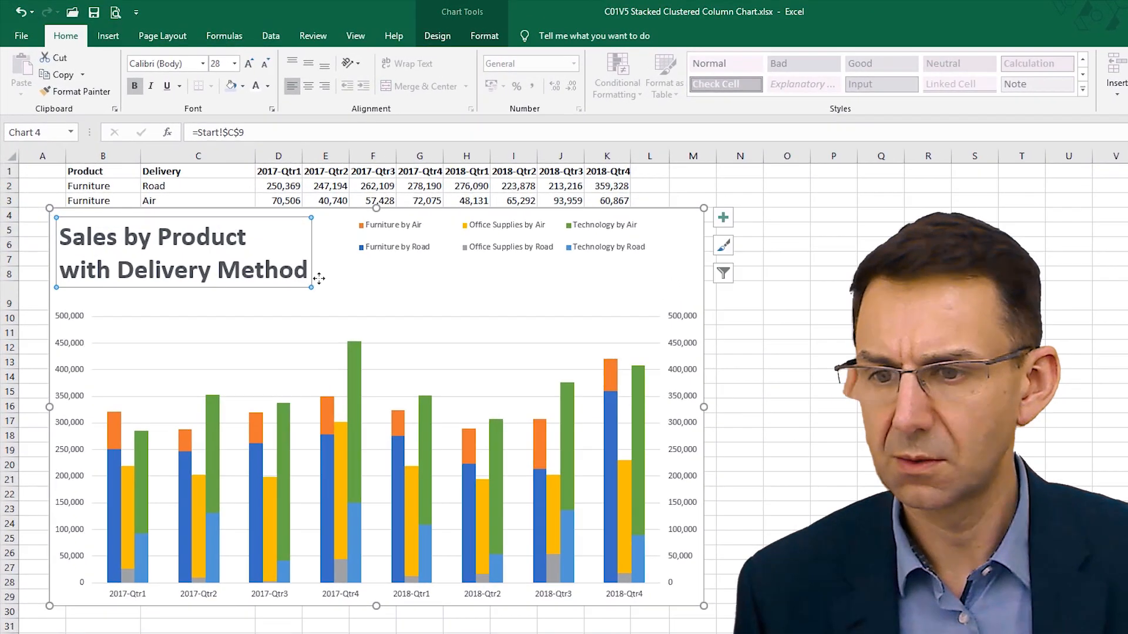
# Step: Enlarge the legend text two sizes and make it bold
pyautogui.click(503, 235)
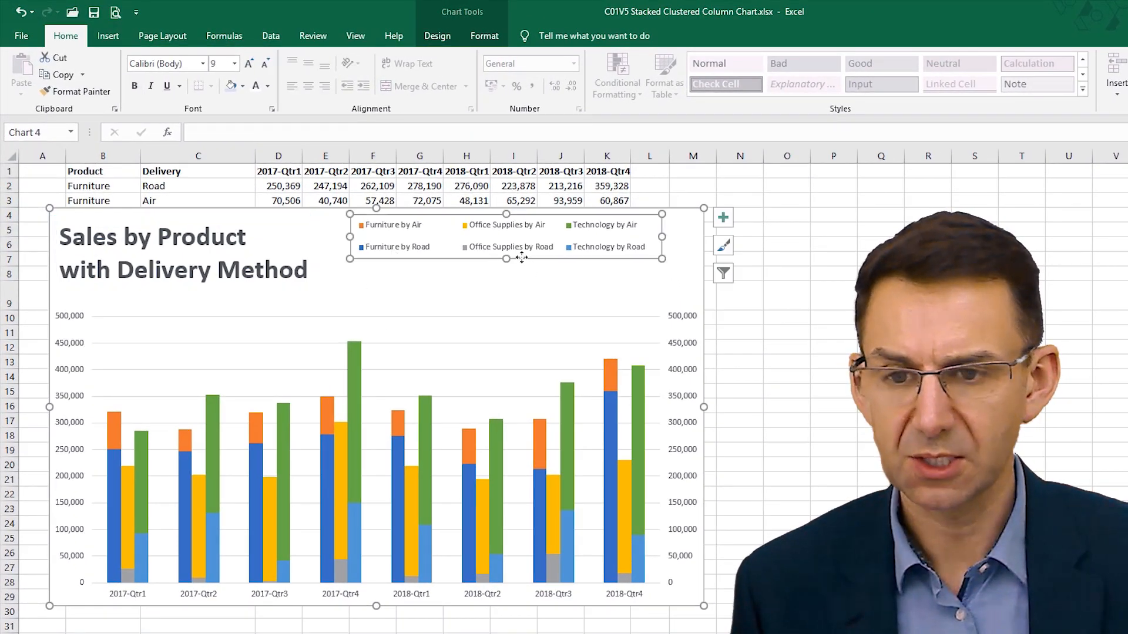
pyautogui.click(249, 63)
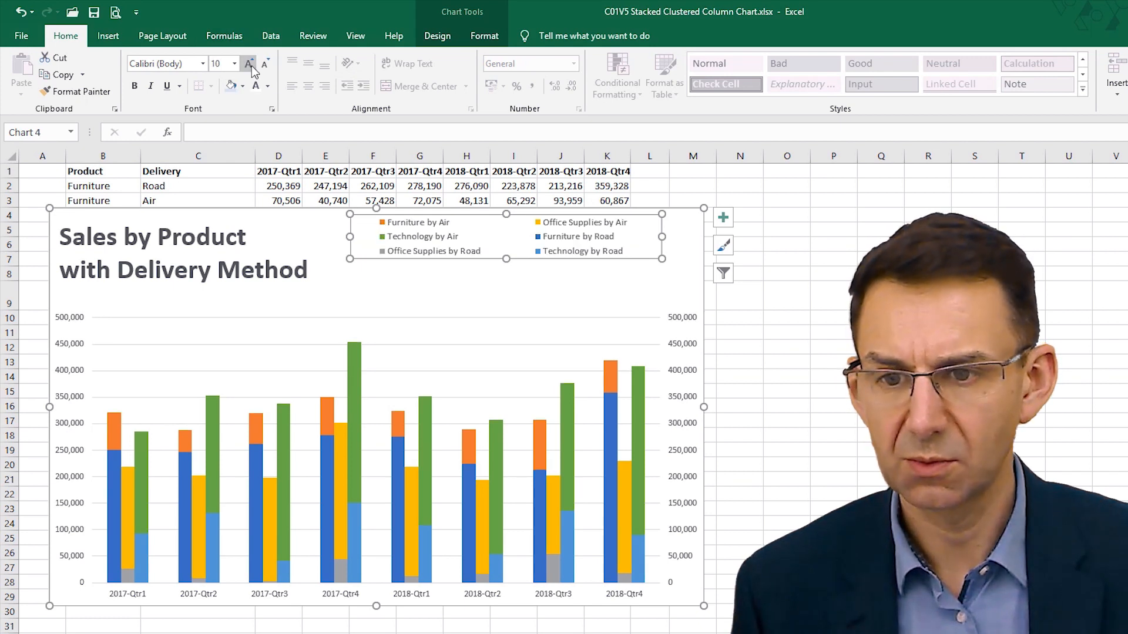
pyautogui.click(249, 64)
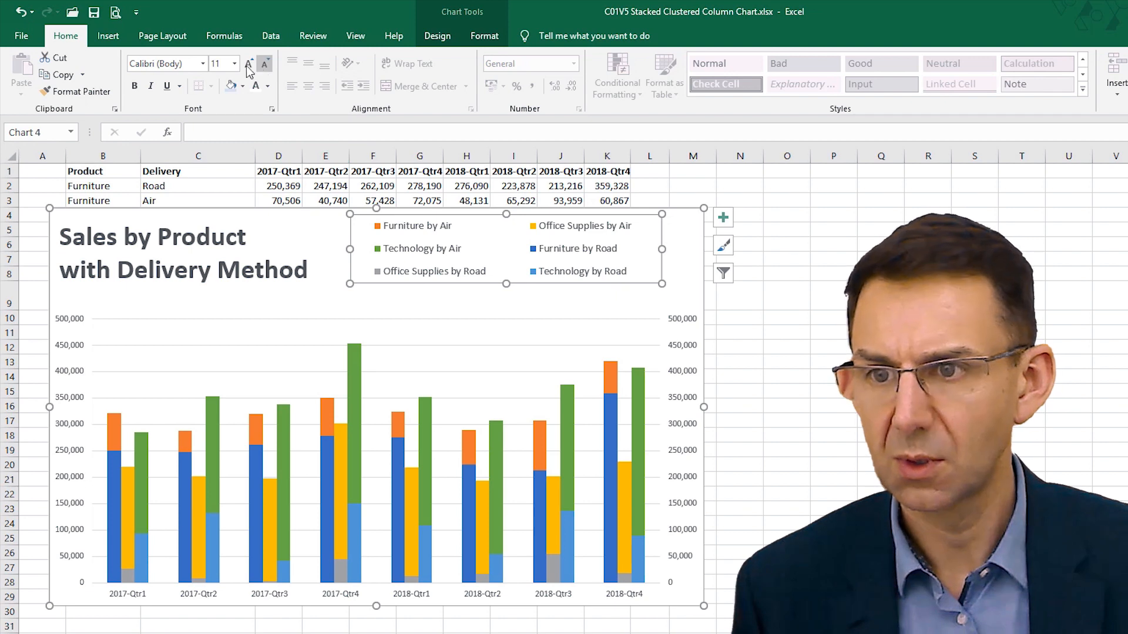
pyautogui.click(249, 63)
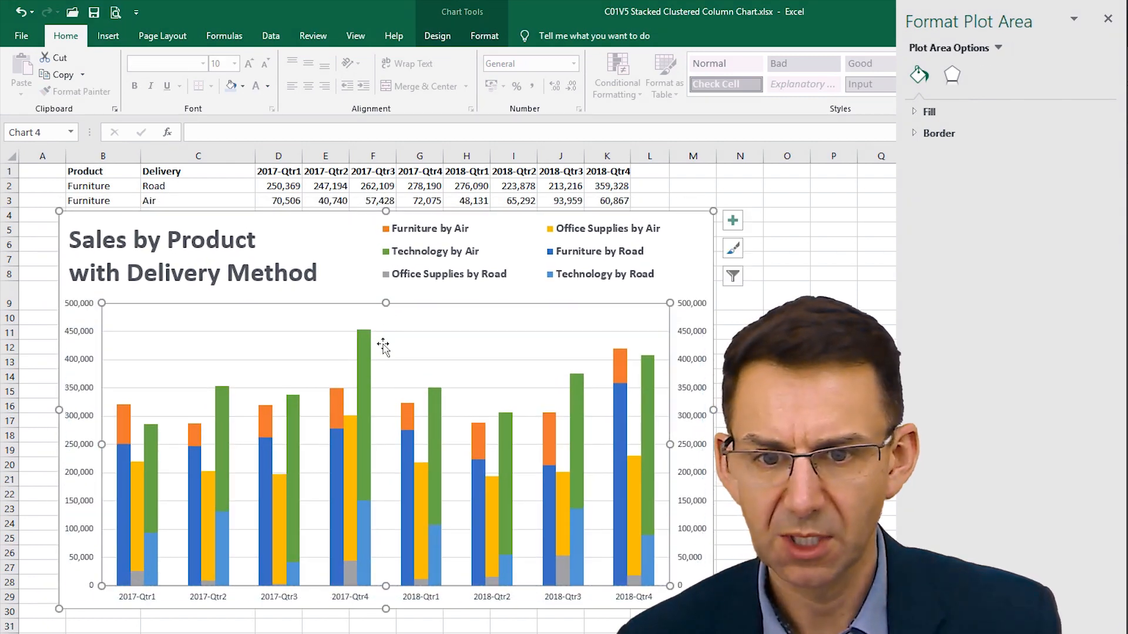
# Step: Set the right-hand vertical axis label position to None
pyautogui.click(695, 451)
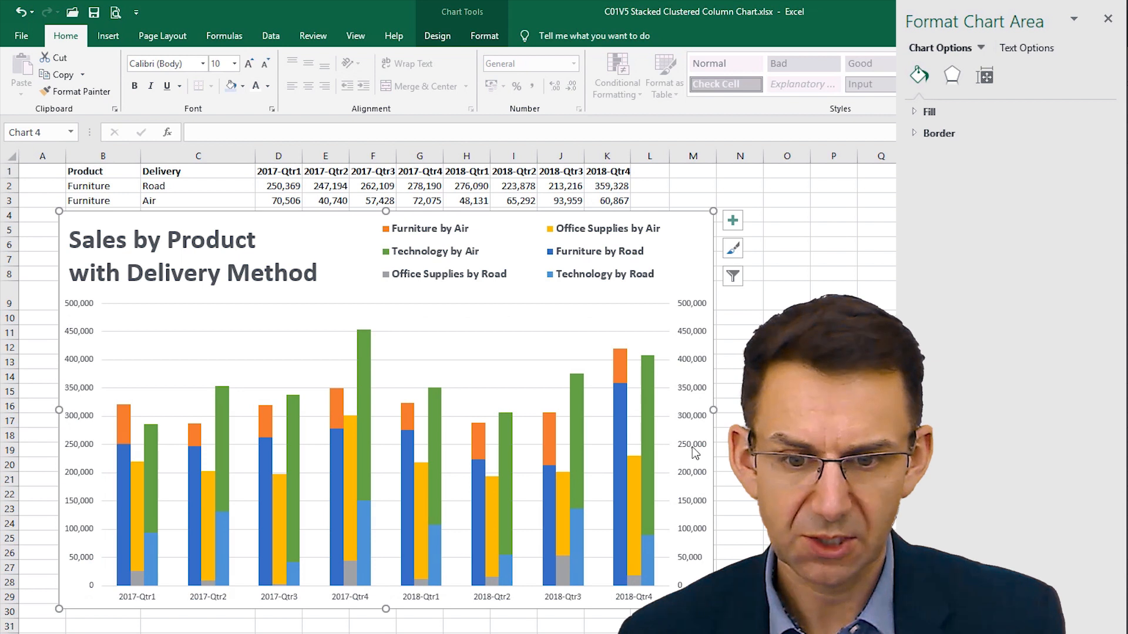
pyautogui.click(692, 444)
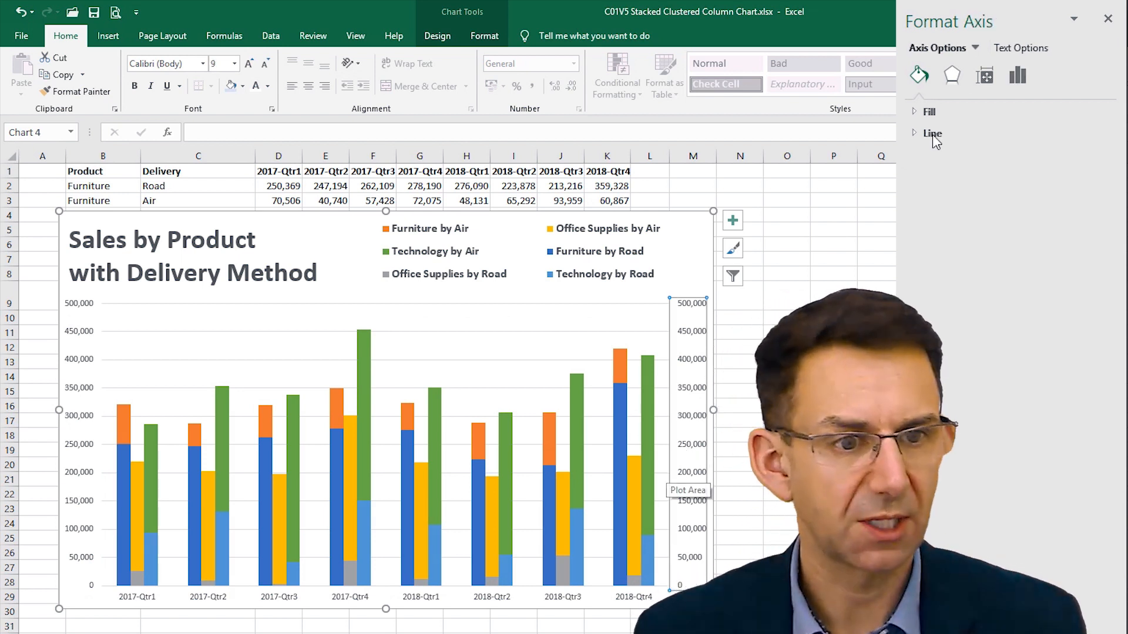
pyautogui.click(1017, 75)
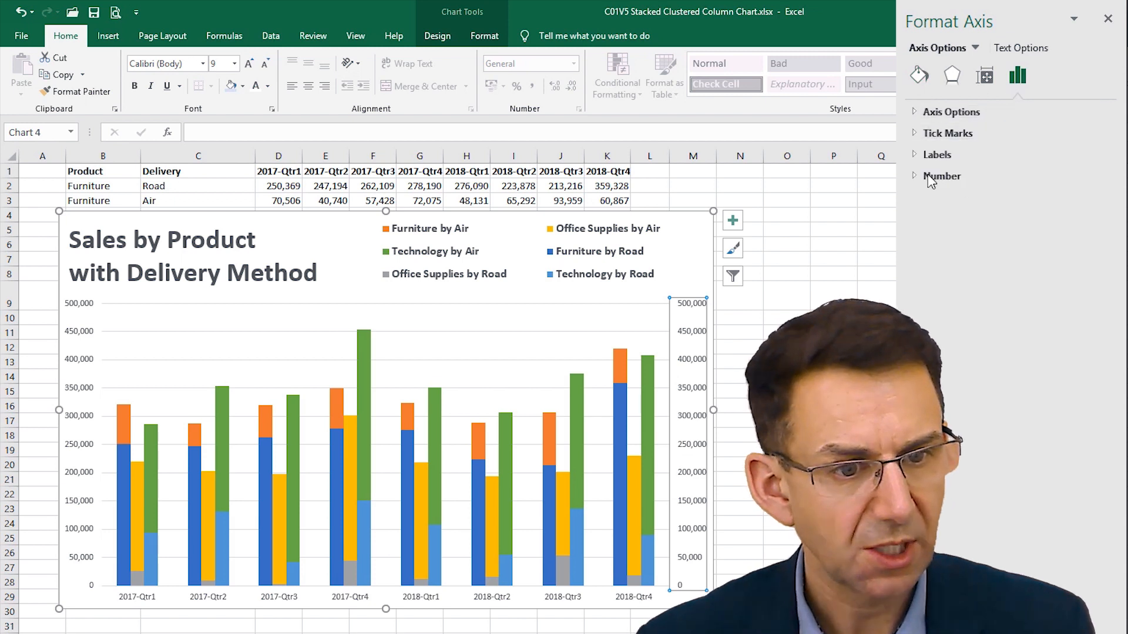
pyautogui.click(936, 154)
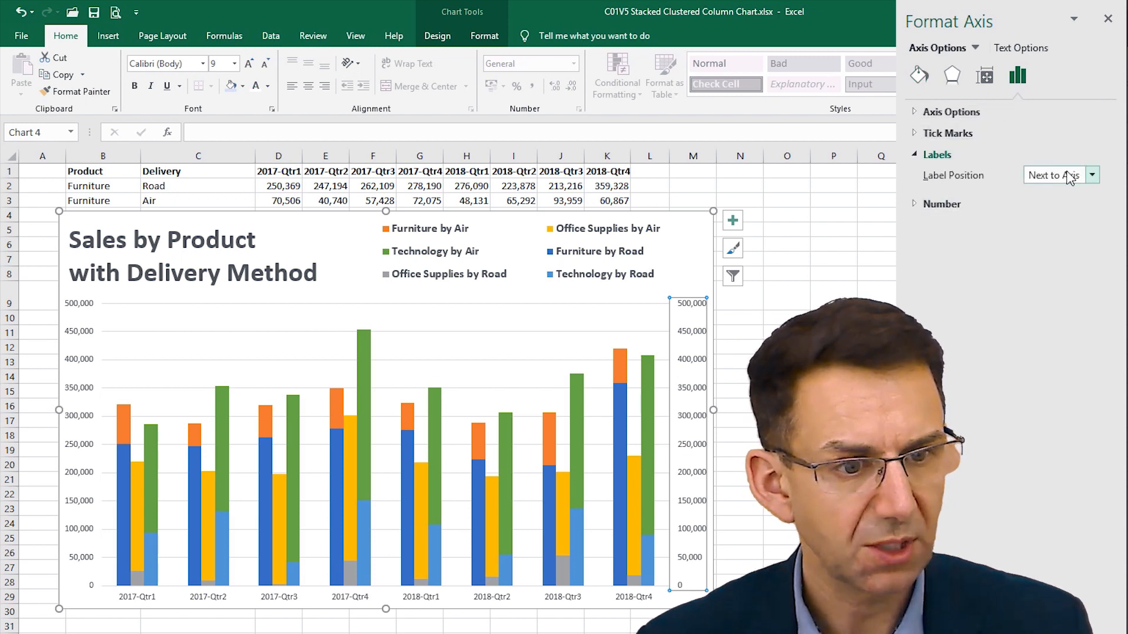
pyautogui.moveTo(1025, 90)
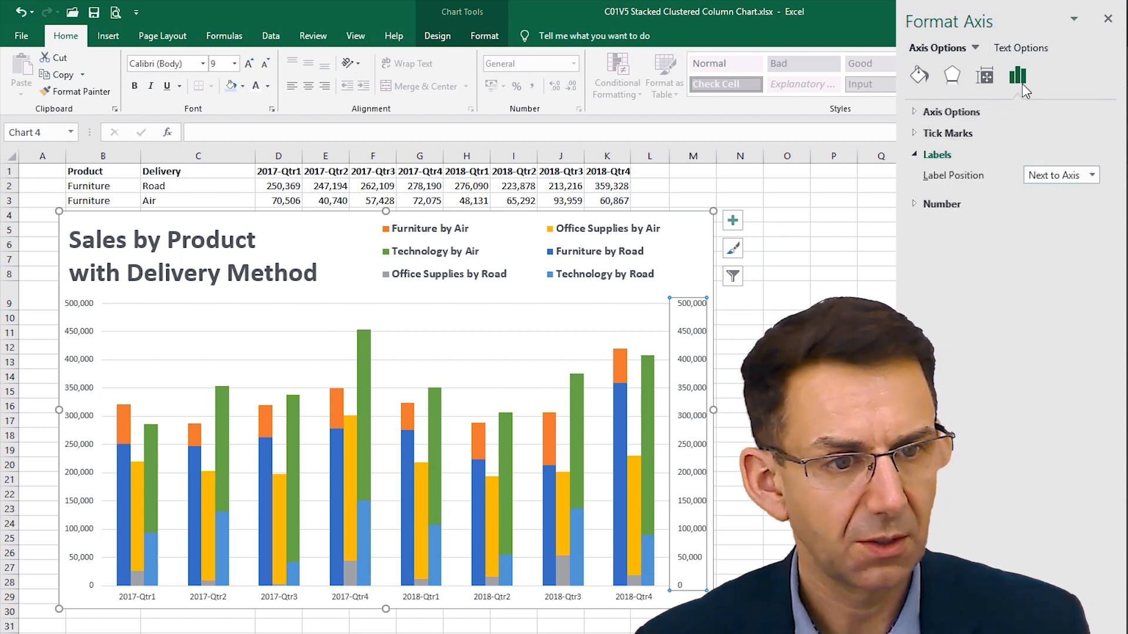
pyautogui.click(1093, 174)
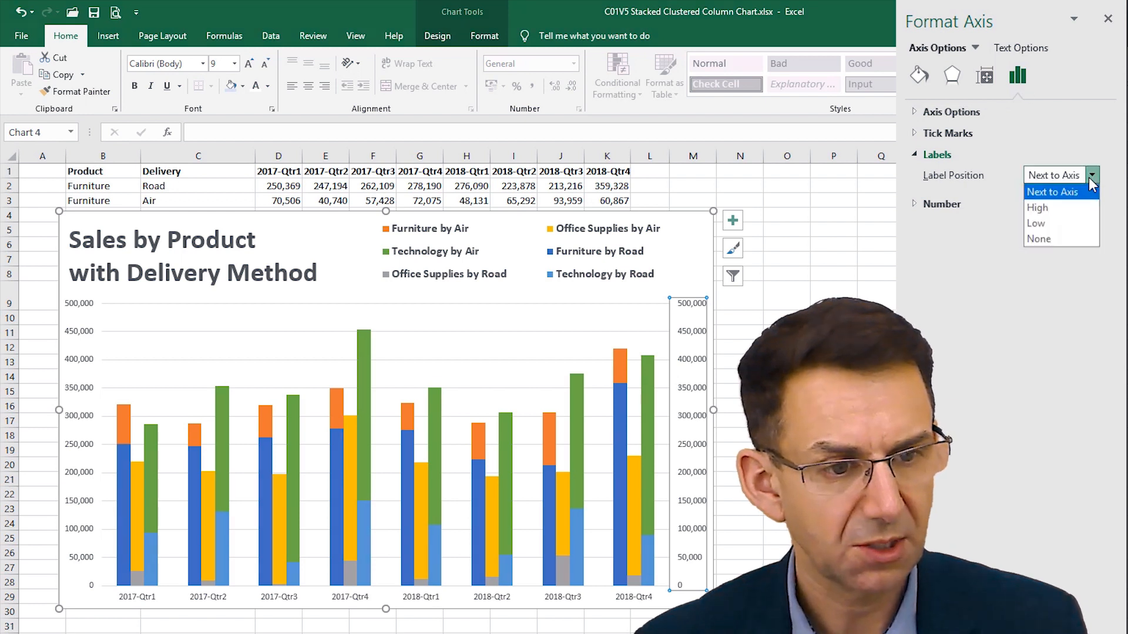
pyautogui.click(1038, 238)
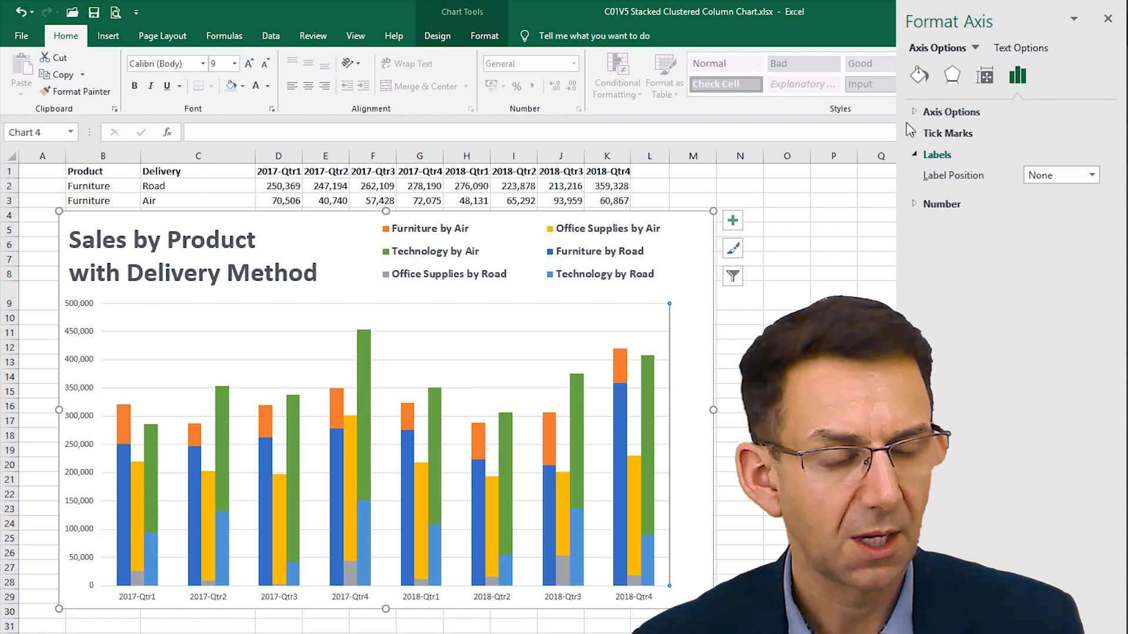
pyautogui.click(522, 248)
pyautogui.write('$#,##0,"k"')
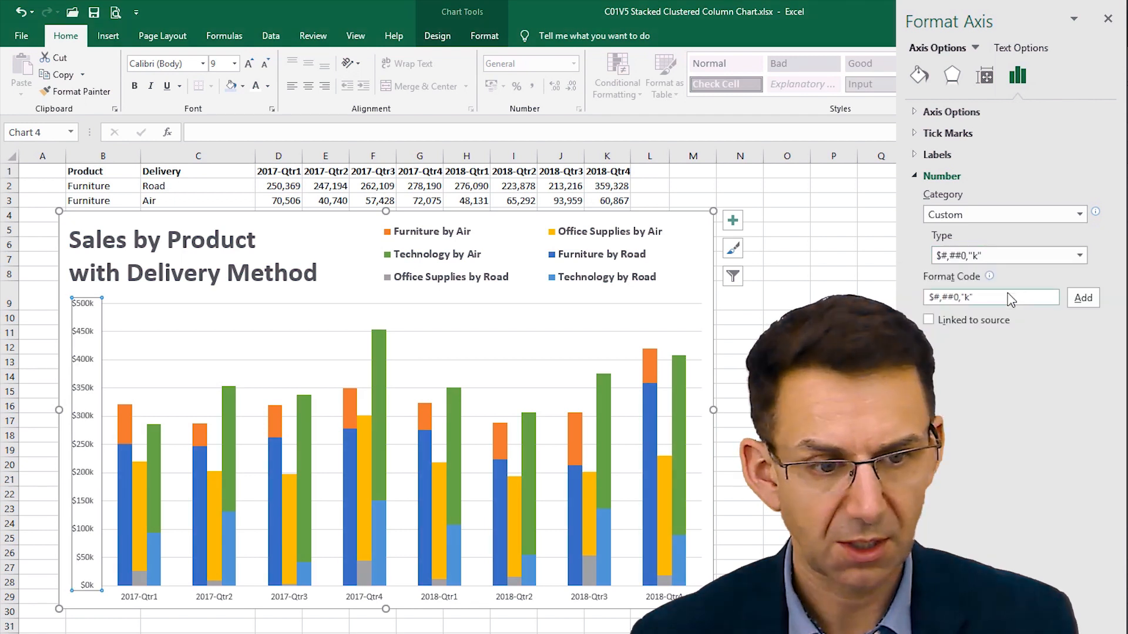
pyautogui.moveTo(971, 268)
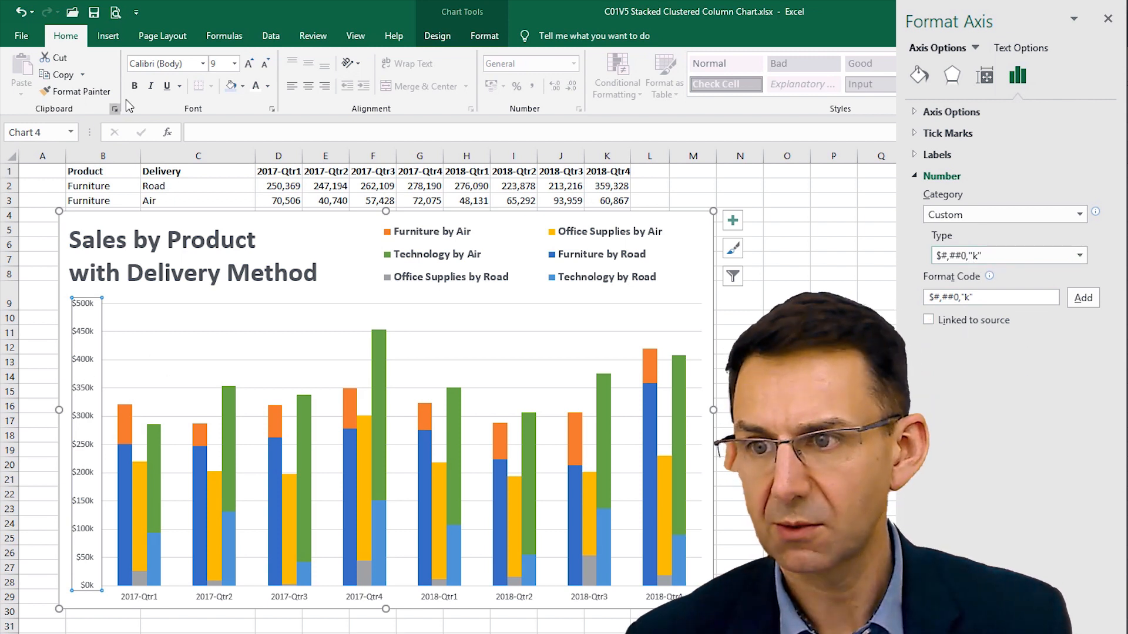
# Step: Enlarge the dollar axis labels and make the quarter labels larger and bold
pyautogui.click(1109, 19)
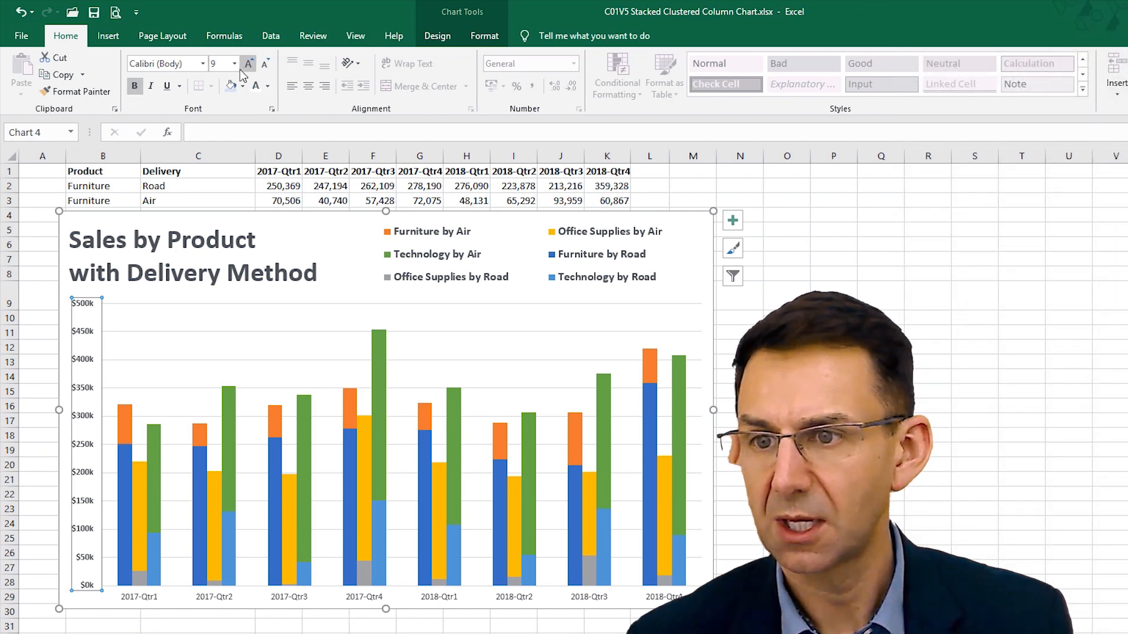
pyautogui.click(248, 64)
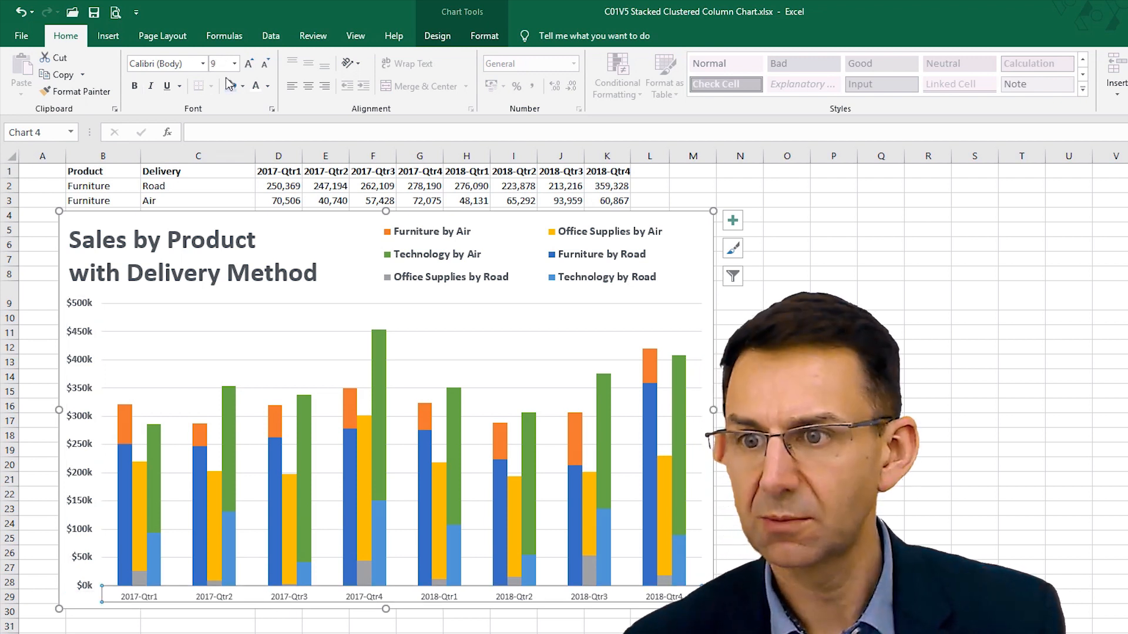
pyautogui.click(249, 64)
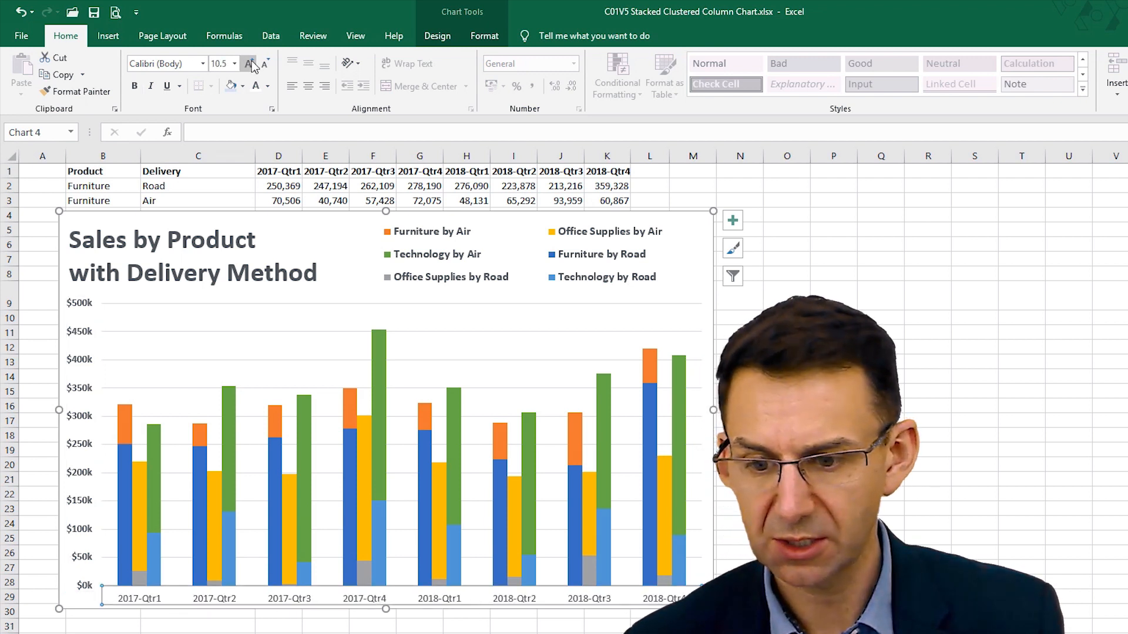
pyautogui.click(251, 64)
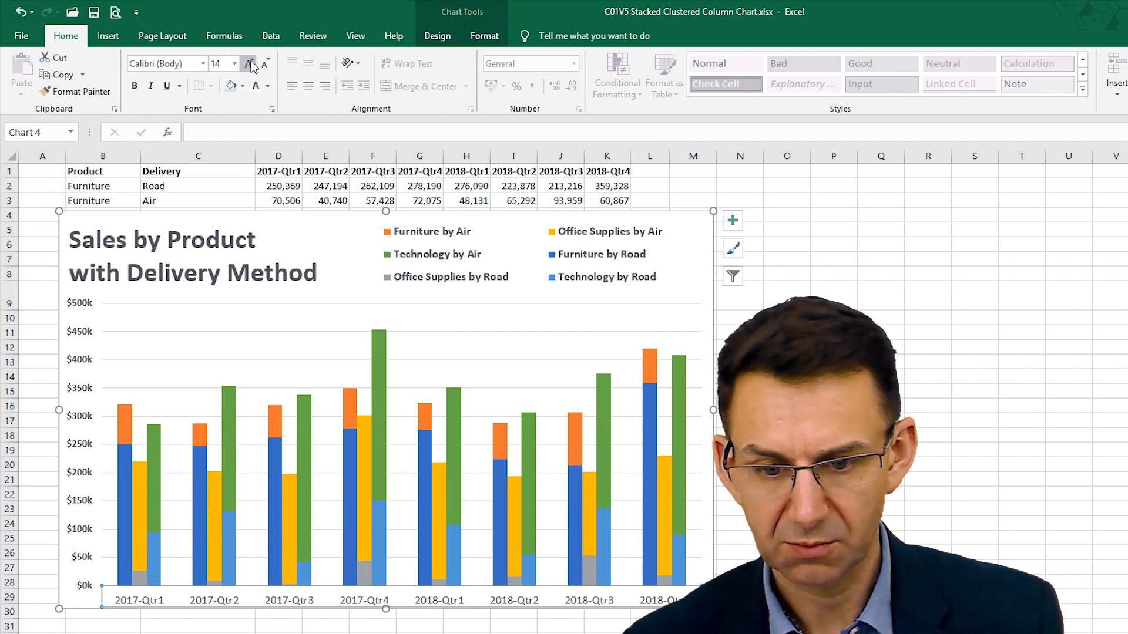
pyautogui.click(248, 63)
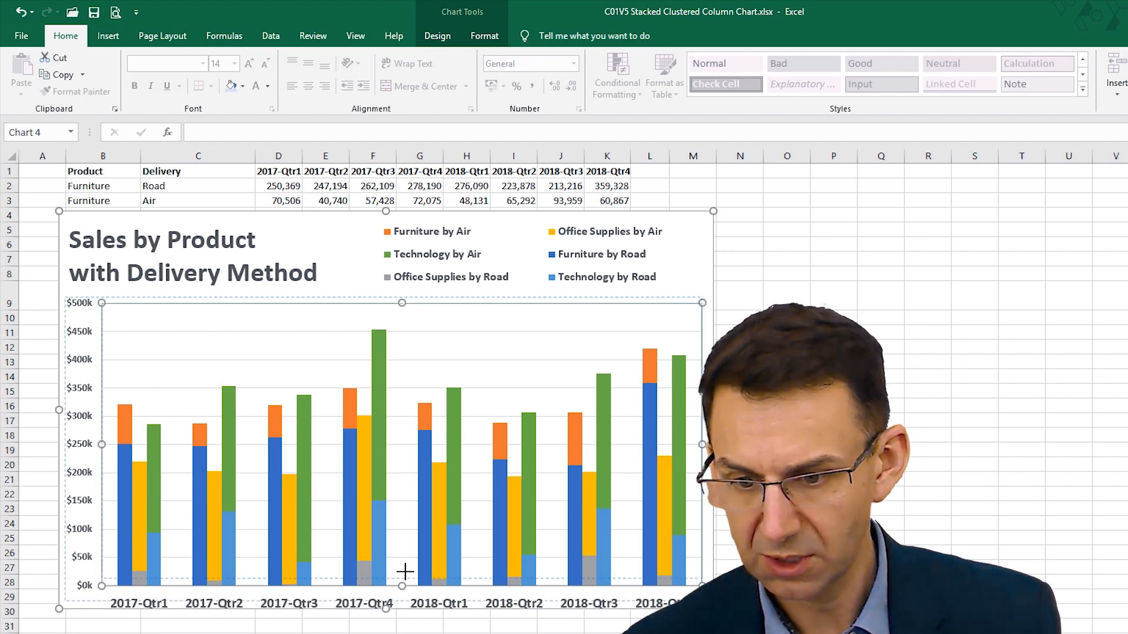
pyautogui.click(403, 591)
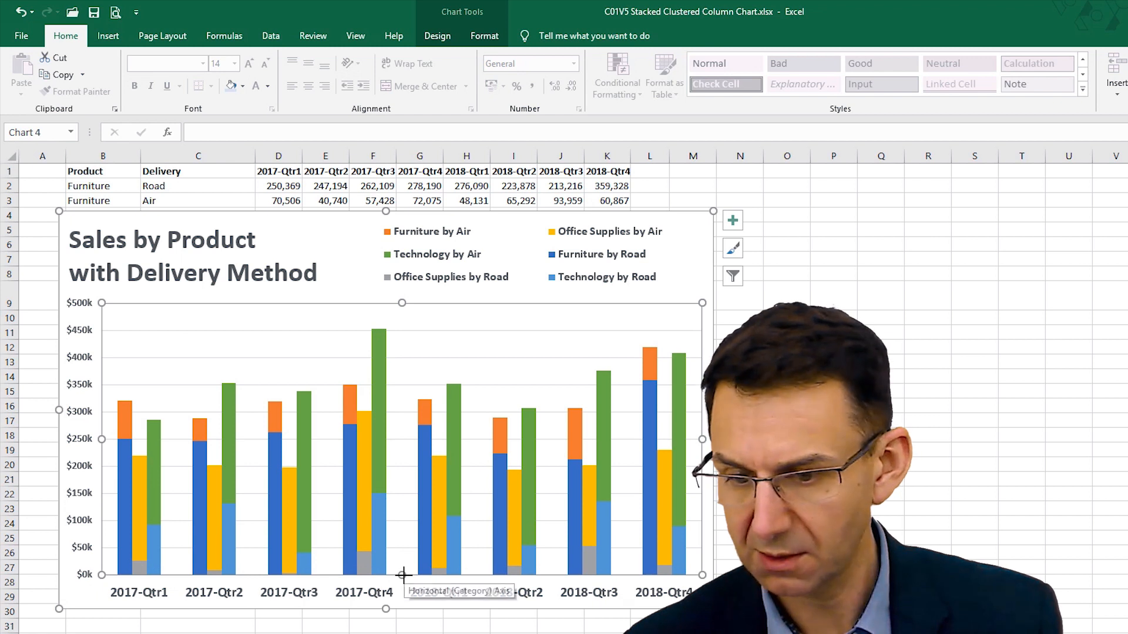
pyautogui.moveTo(346, 360)
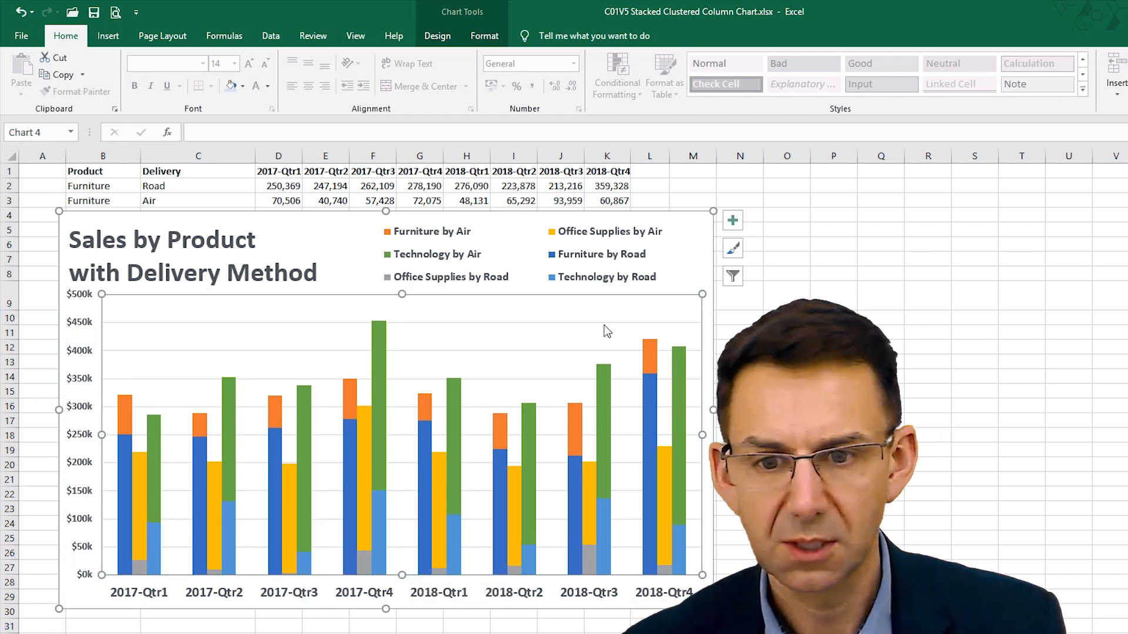
pyautogui.click(525, 253)
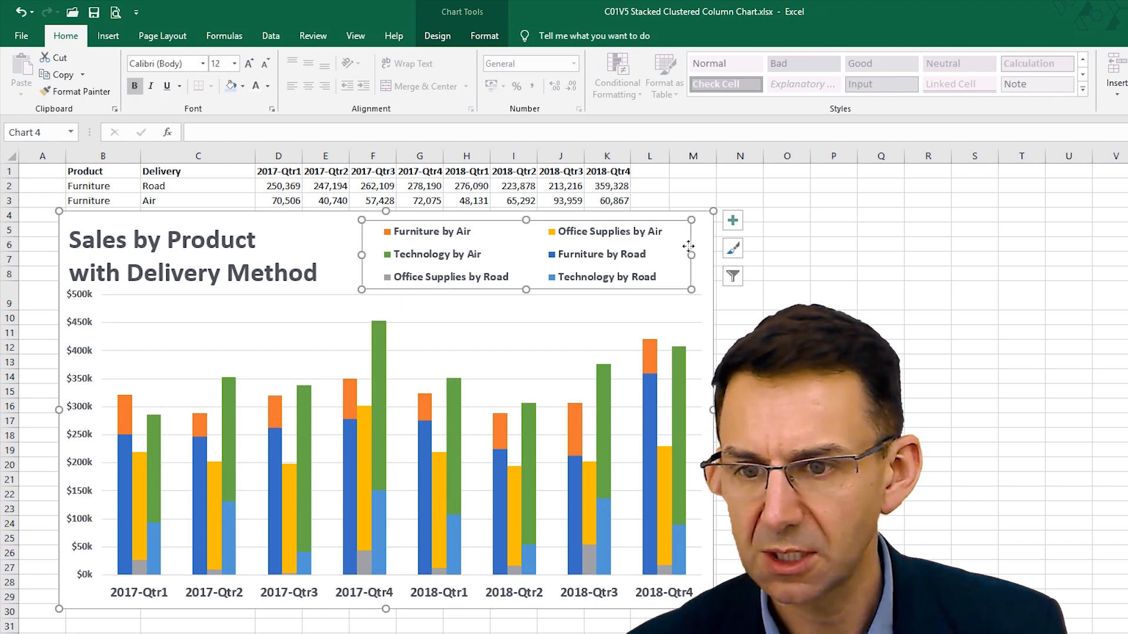
pyautogui.moveTo(244, 538)
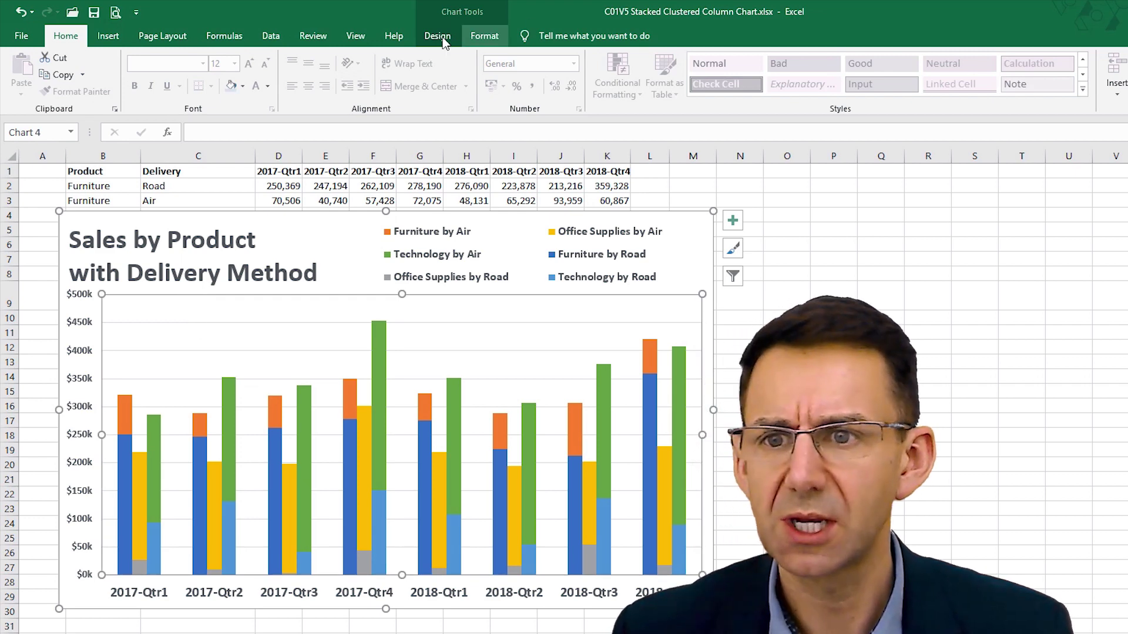
# Step: Open the Chart Design tab to preview colour palettes
pyautogui.click(436, 36)
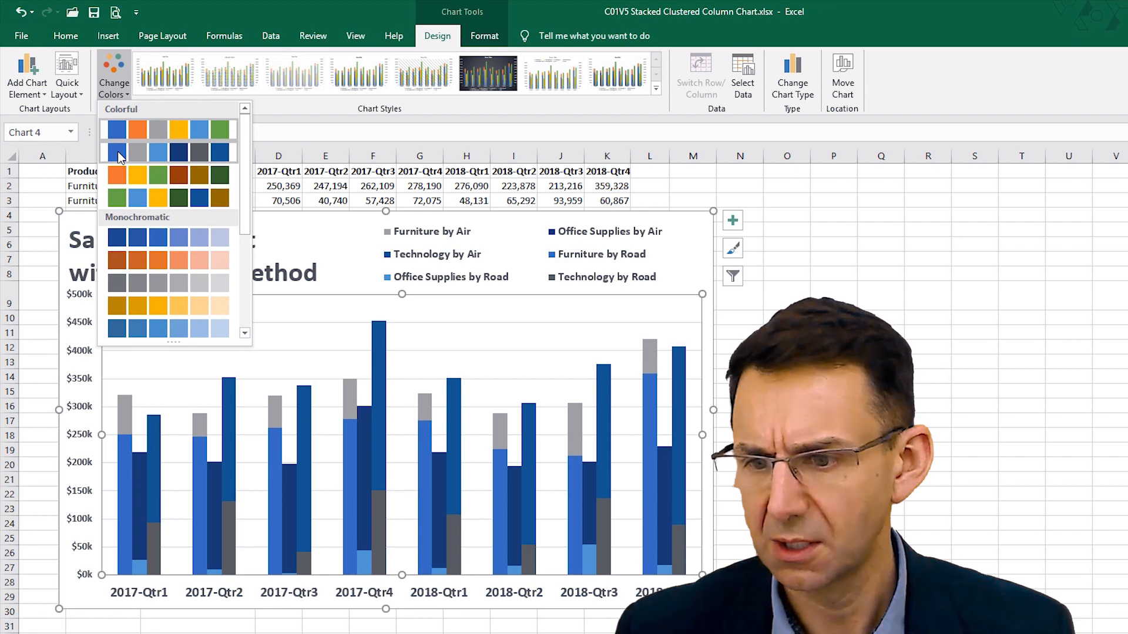
pyautogui.moveTo(116, 174)
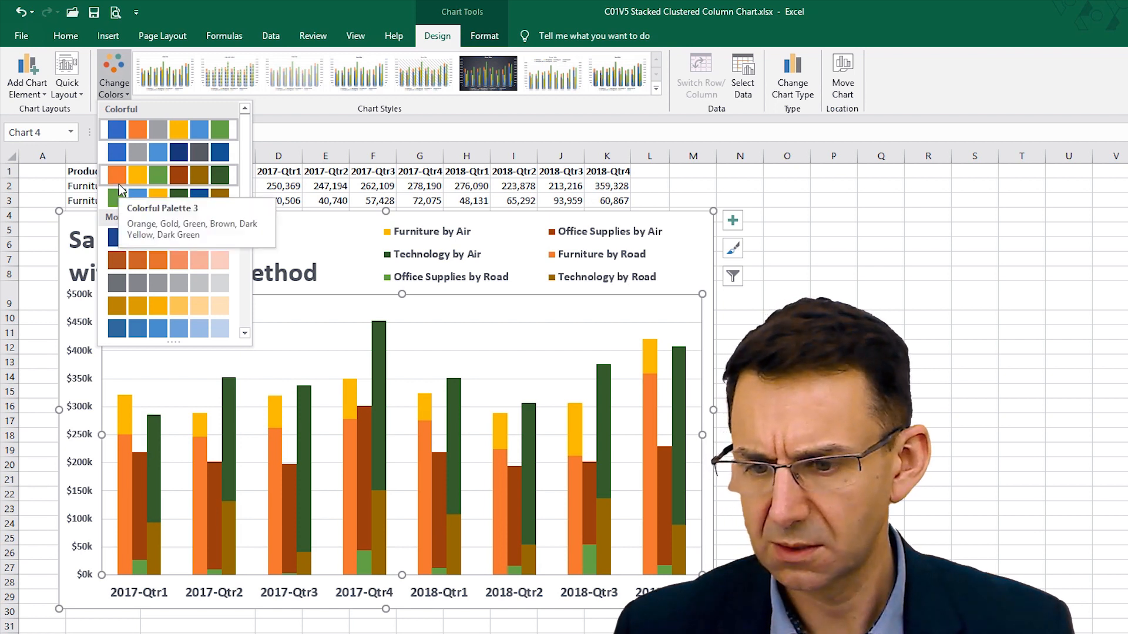
pyautogui.moveTo(118, 199)
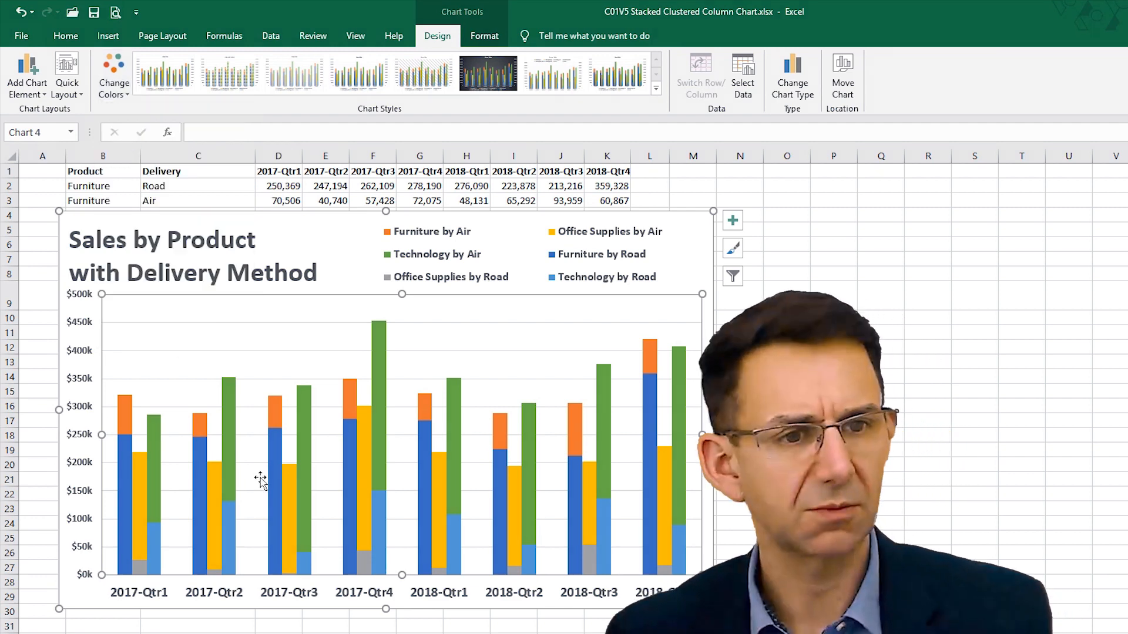
# Step: Fill Furniture by Road with darker orange and Furniture by Air with lighter orange
pyautogui.click(137, 461)
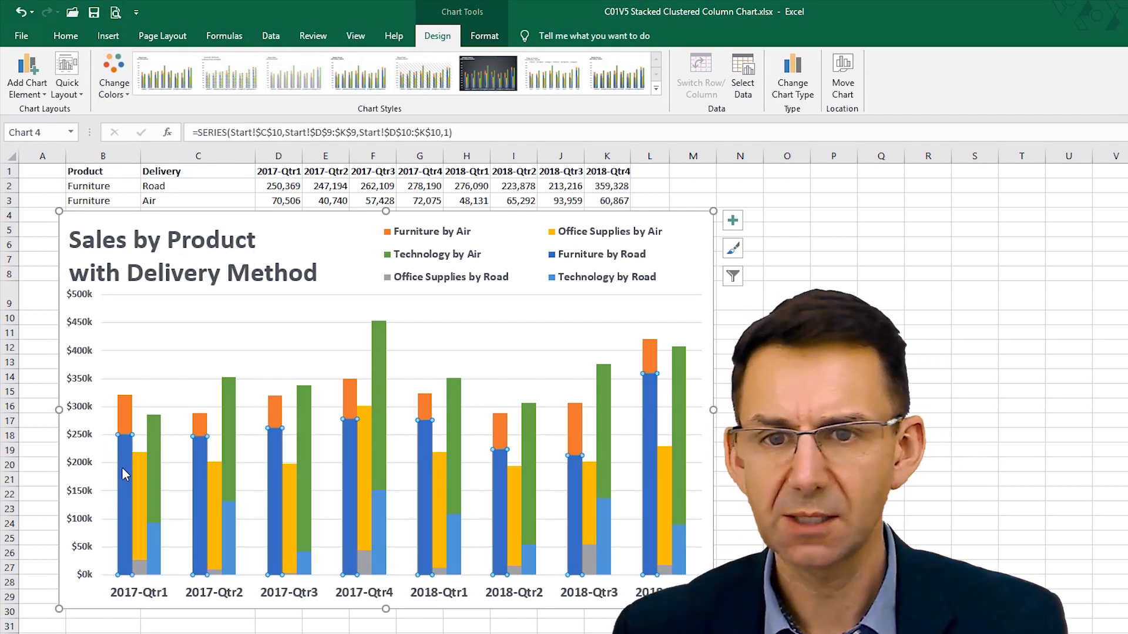
pyautogui.click(485, 36)
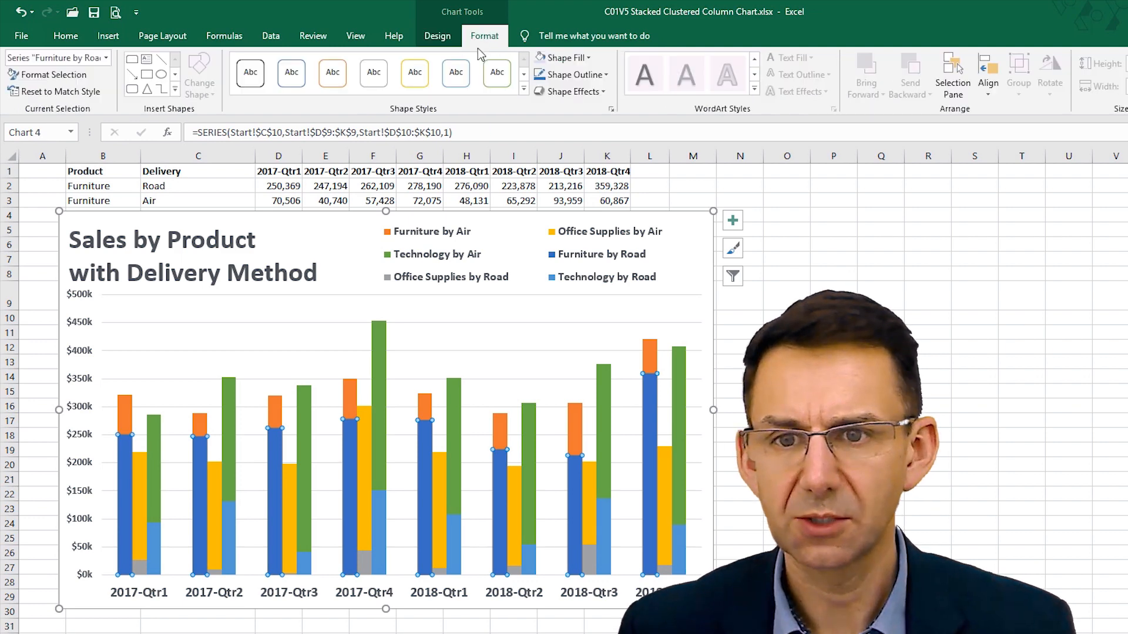
pyautogui.click(566, 58)
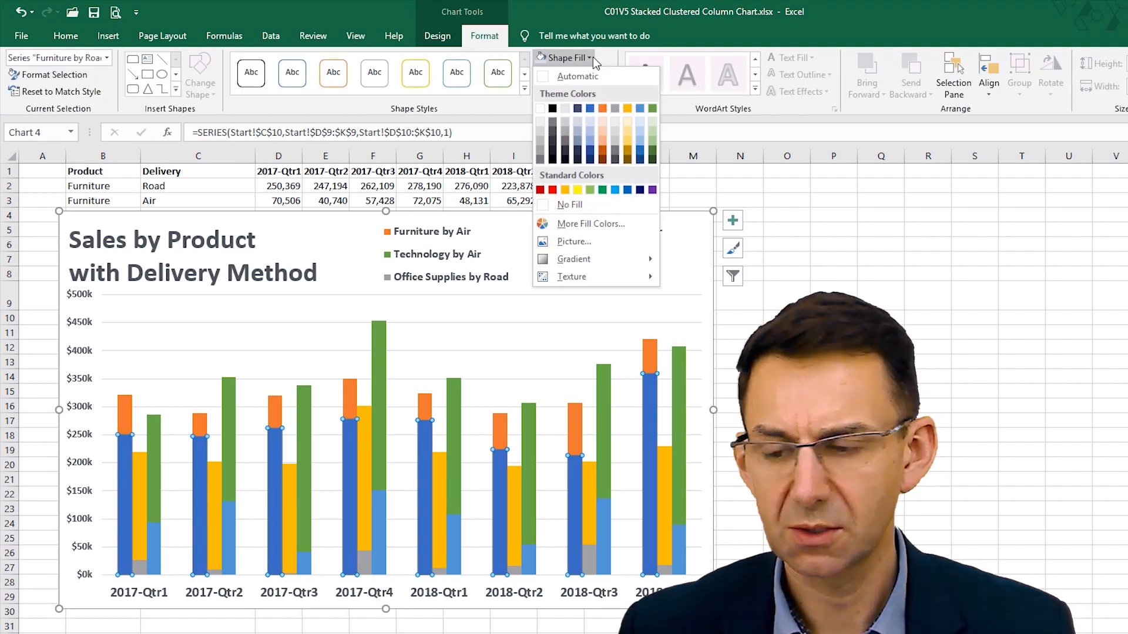
pyautogui.click(600, 143)
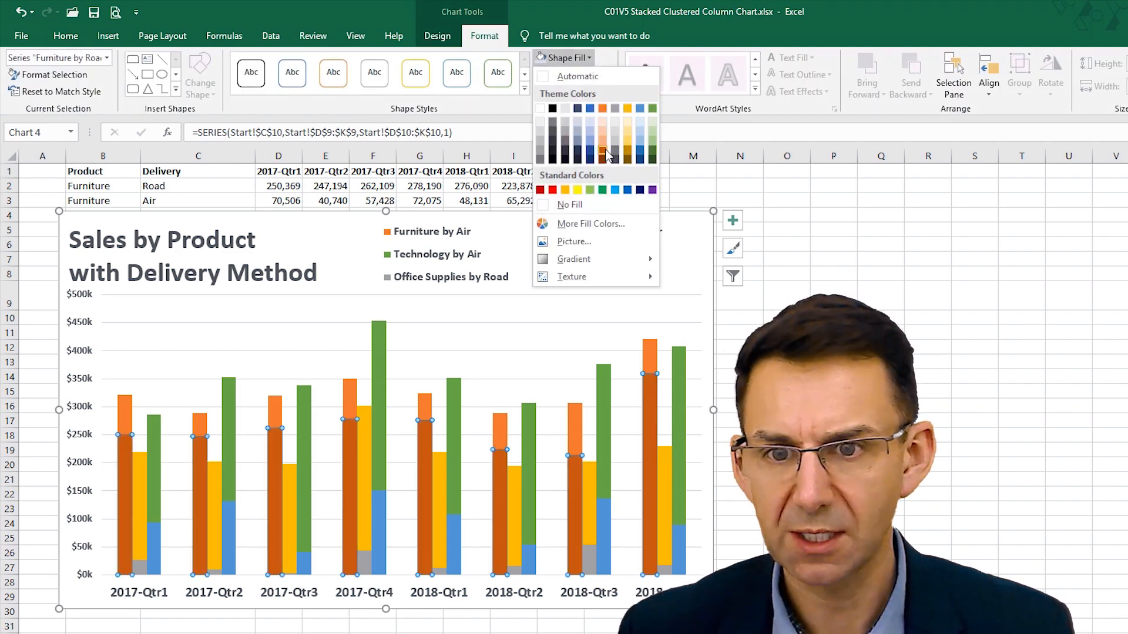
pyautogui.click(602, 160)
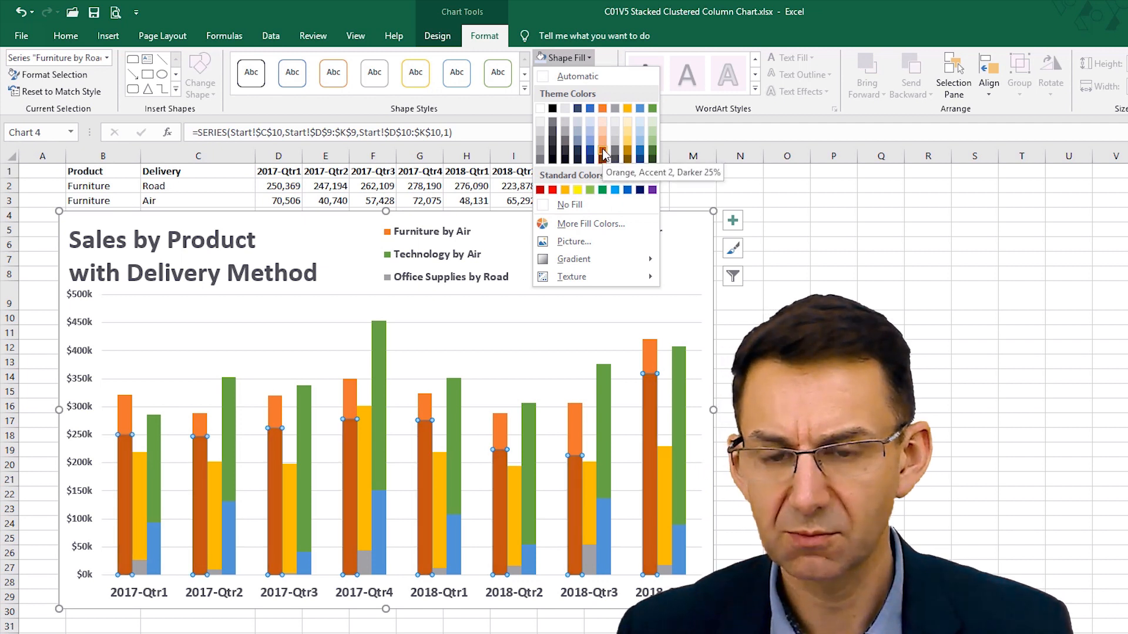
pyautogui.click(602, 153)
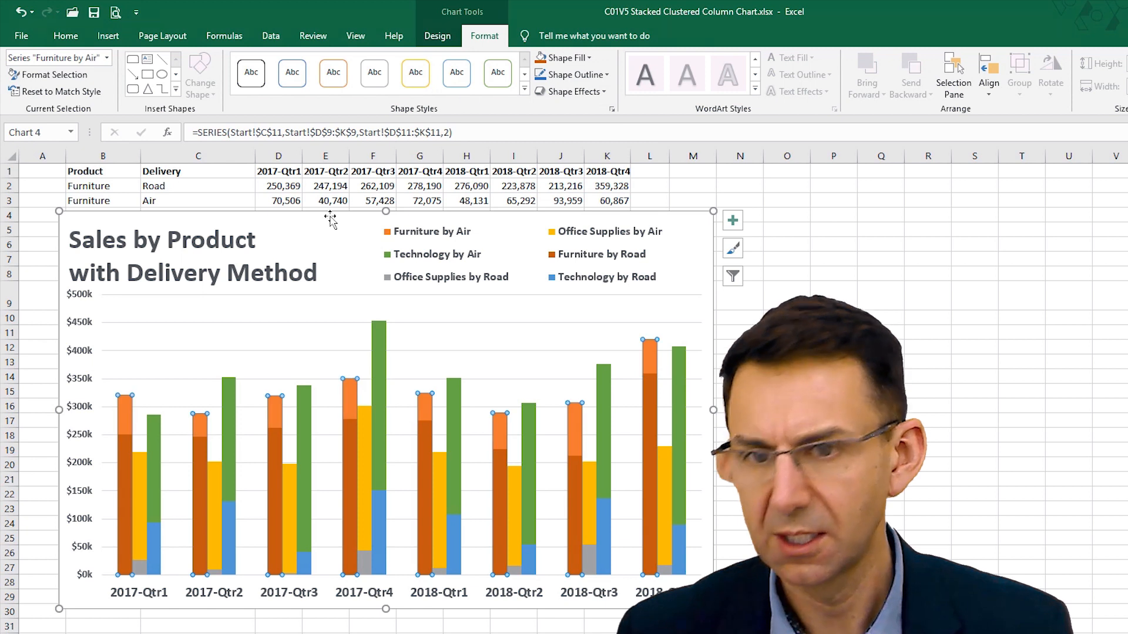
pyautogui.click(562, 58)
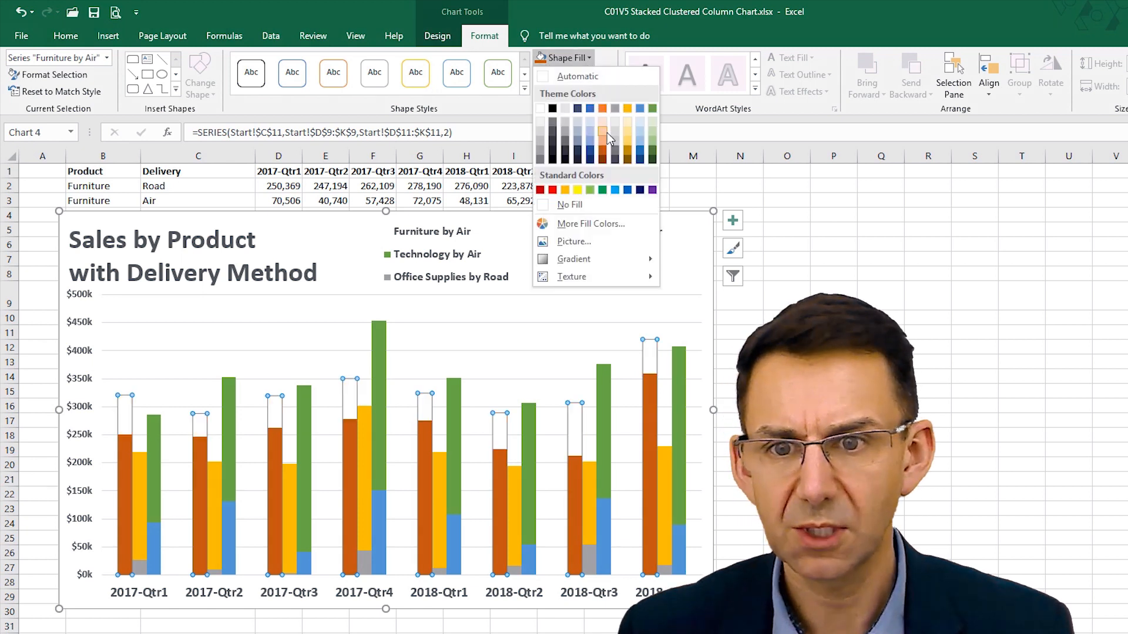
pyautogui.click(598, 148)
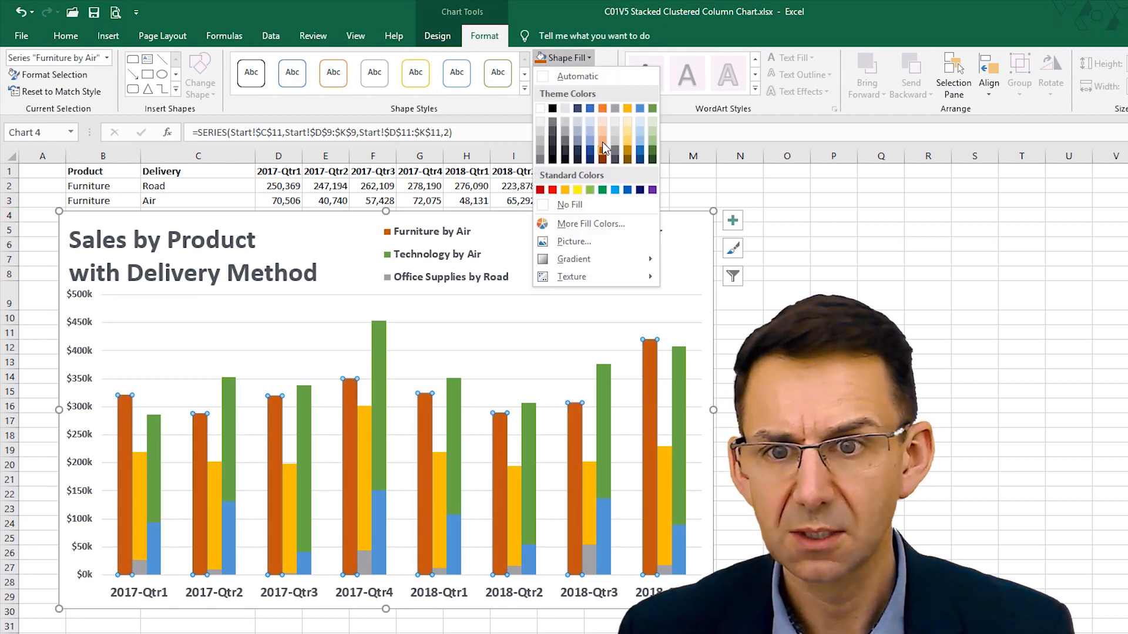
pyautogui.click(604, 143)
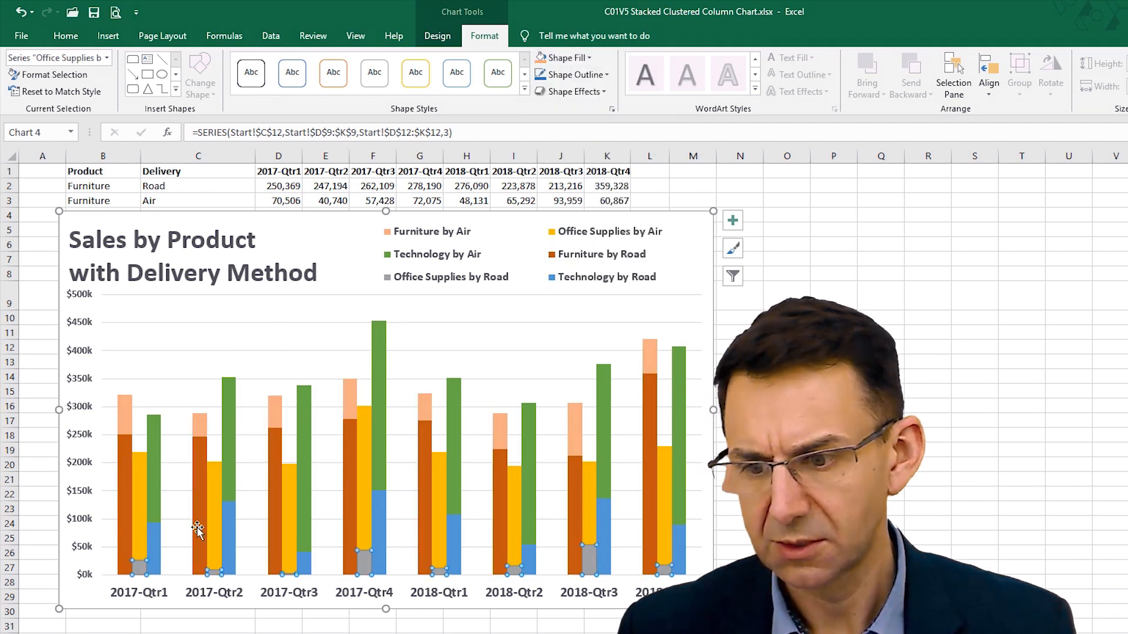
# Step: Darken Office Supplies and Technology Road fills, and reset Air series to standard orange, yellow, green
pyautogui.click(563, 58)
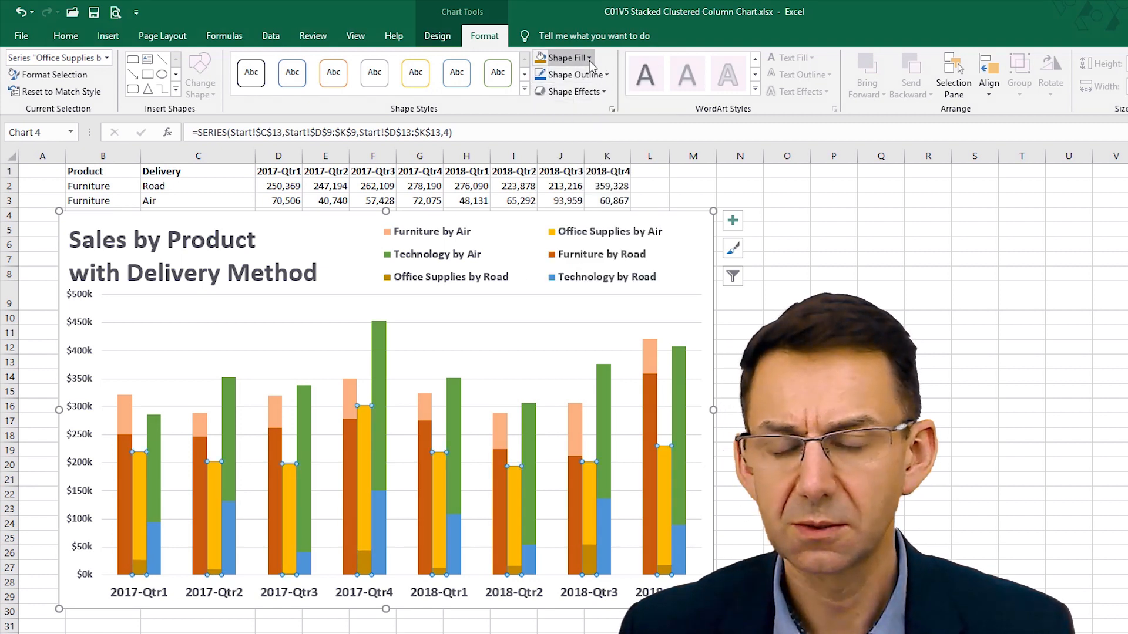
pyautogui.moveTo(631, 144)
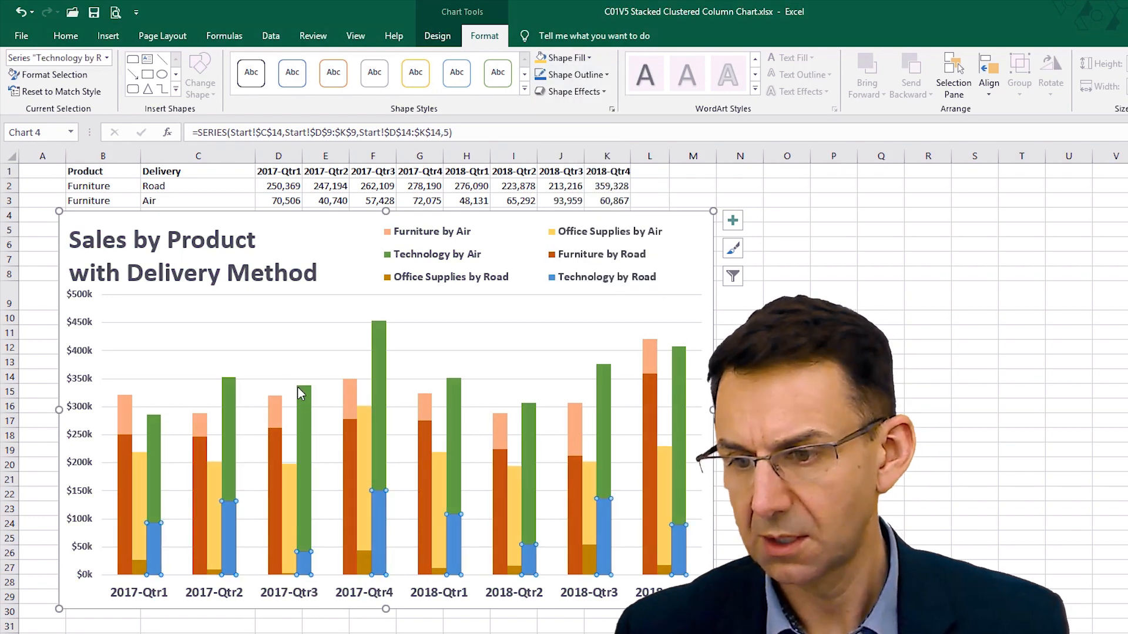
pyautogui.click(563, 57)
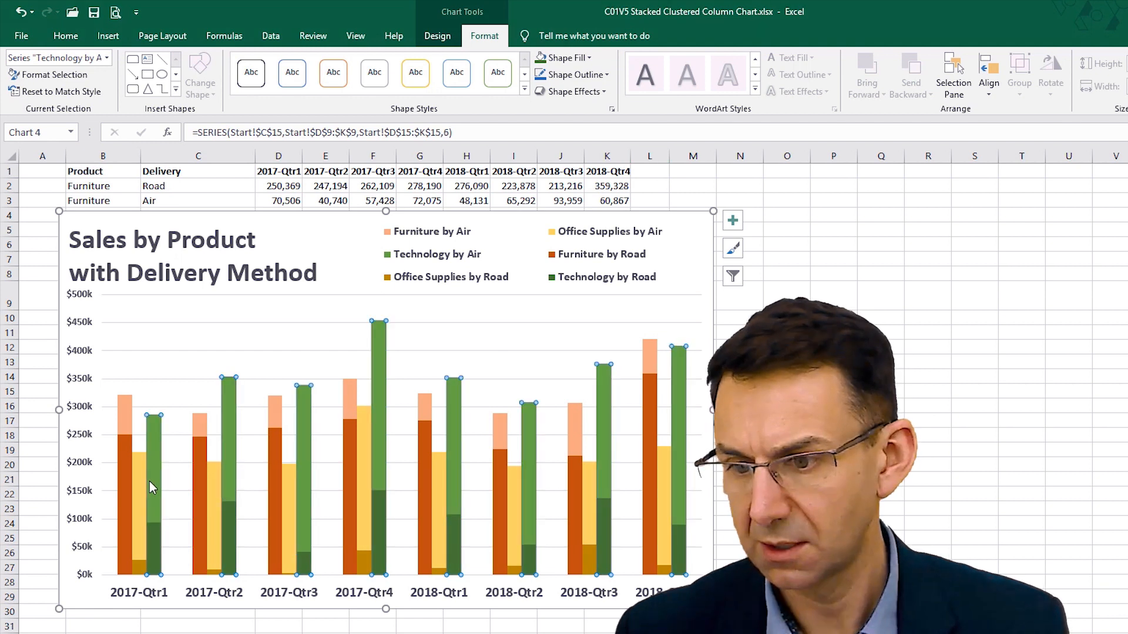
pyautogui.click(562, 58)
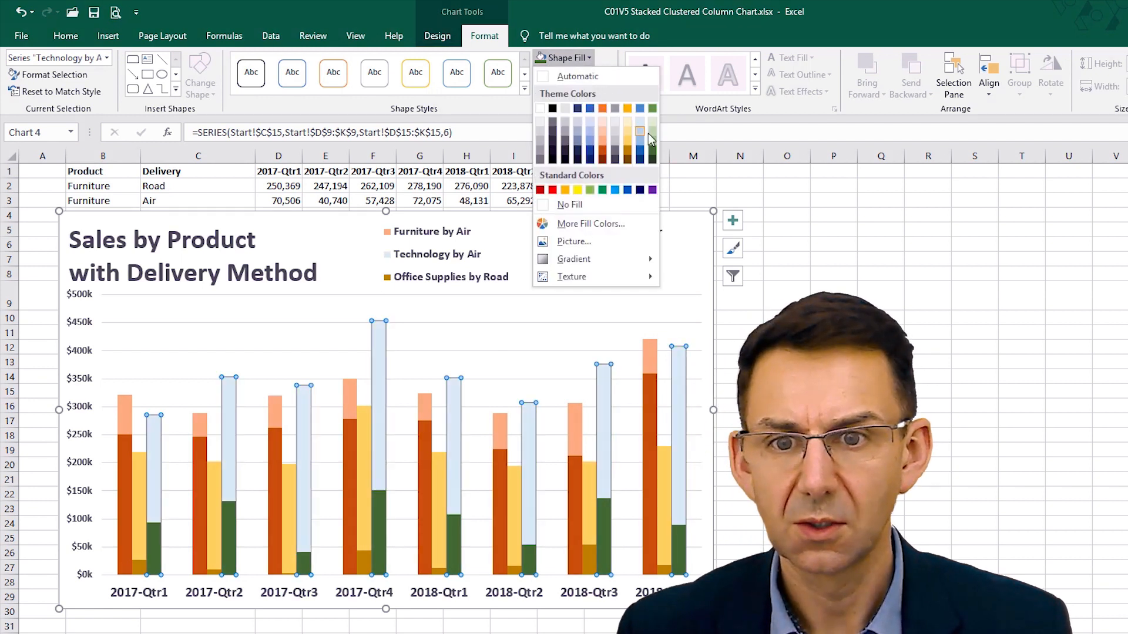
pyautogui.click(645, 141)
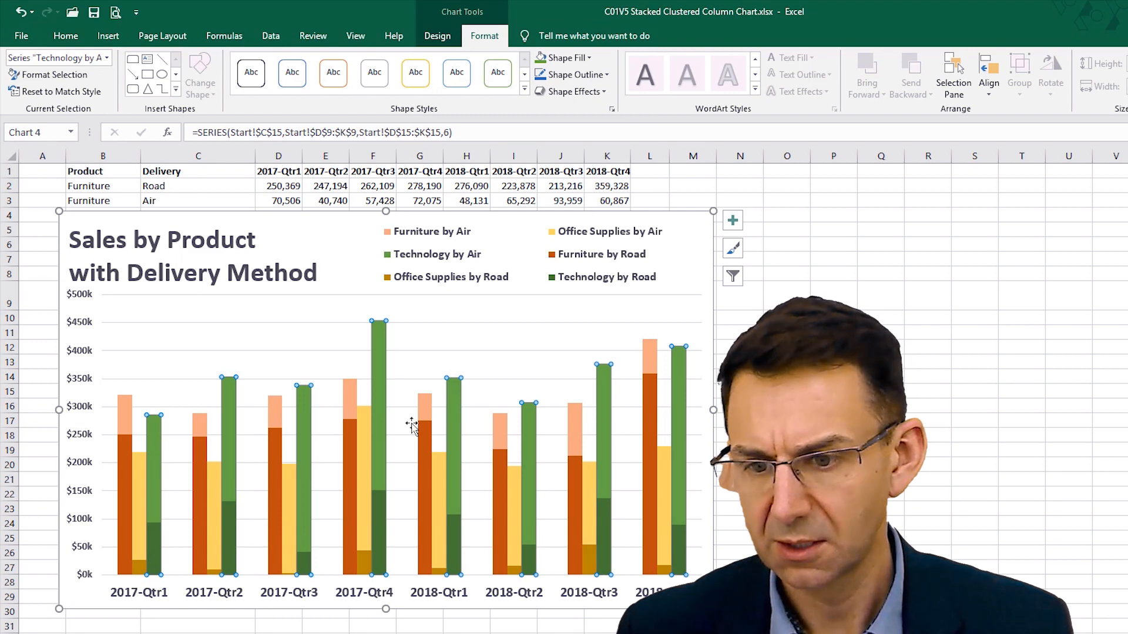
pyautogui.click(566, 58)
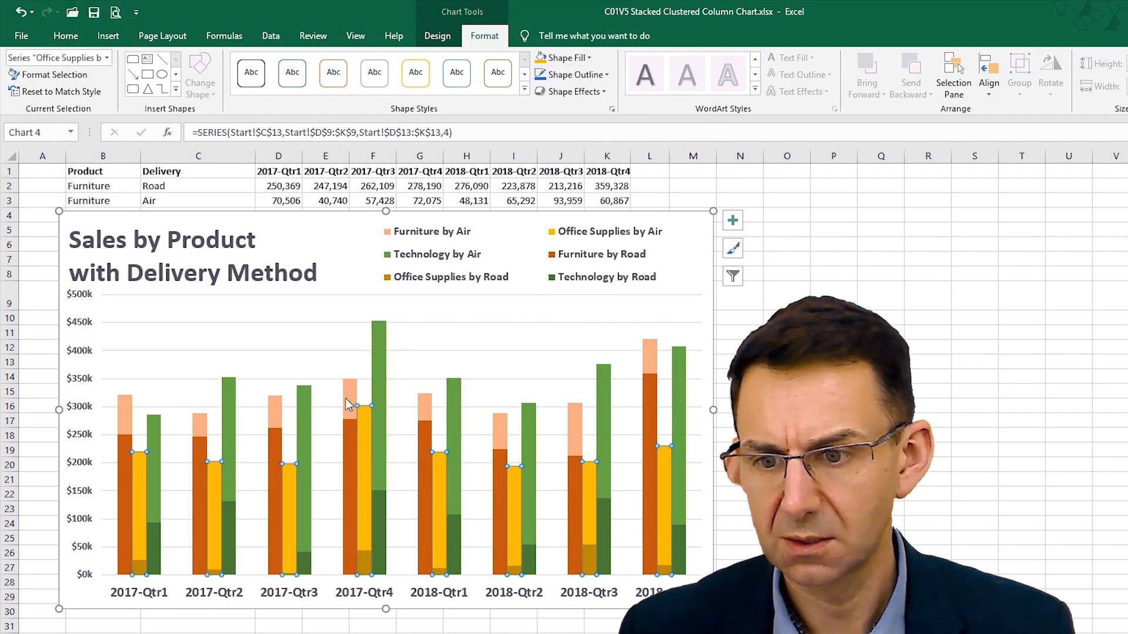
pyautogui.click(563, 57)
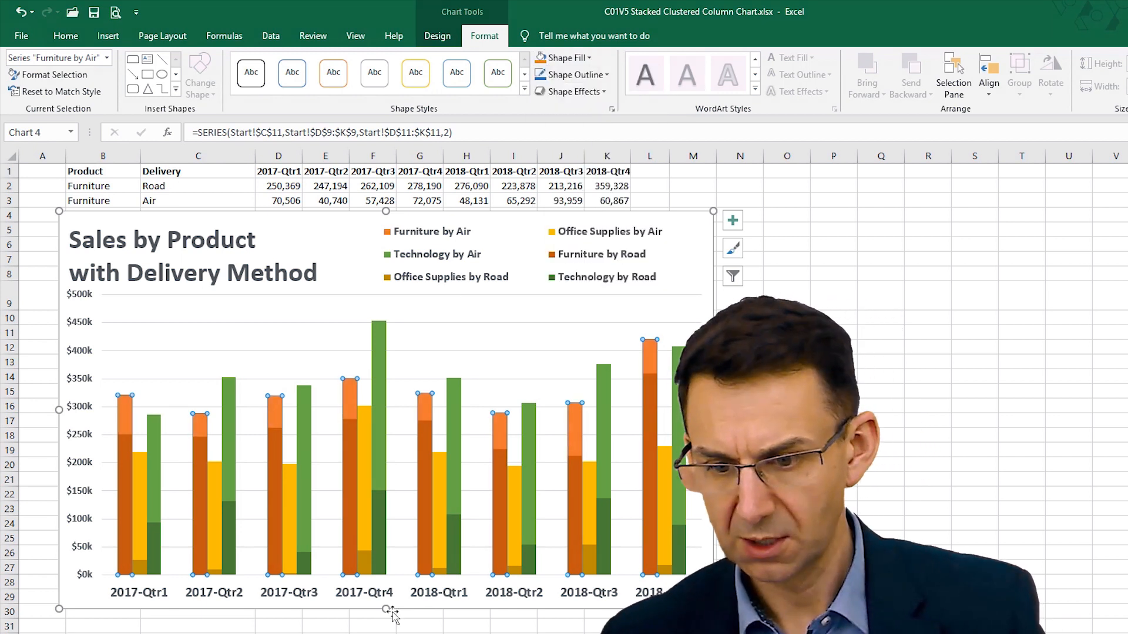
pyautogui.click(525, 253)
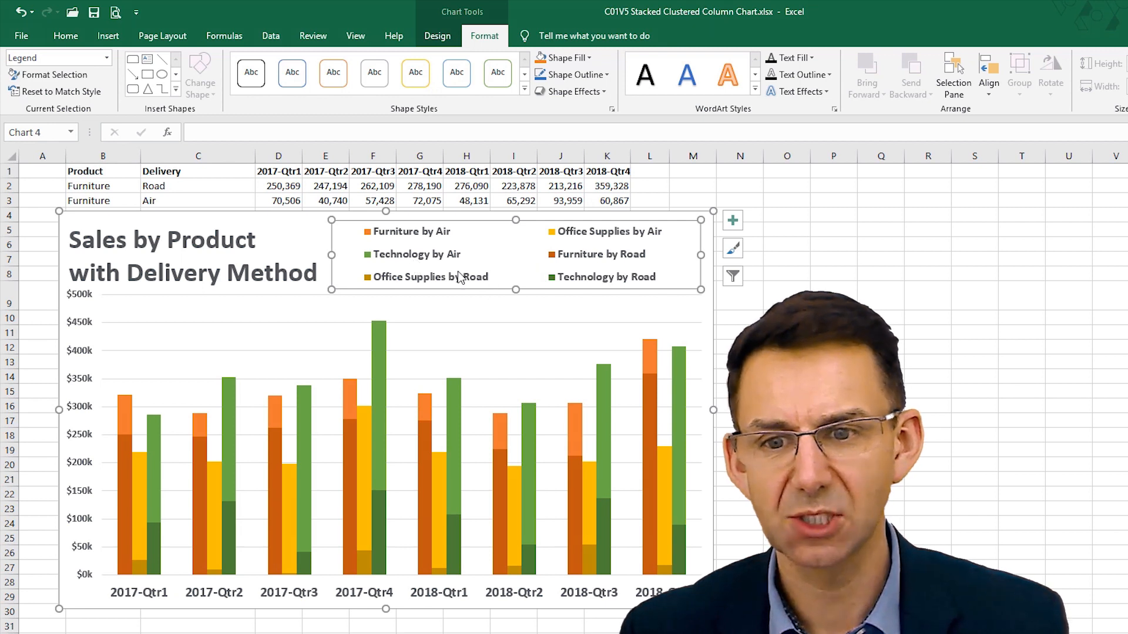
pyautogui.moveTo(387, 237)
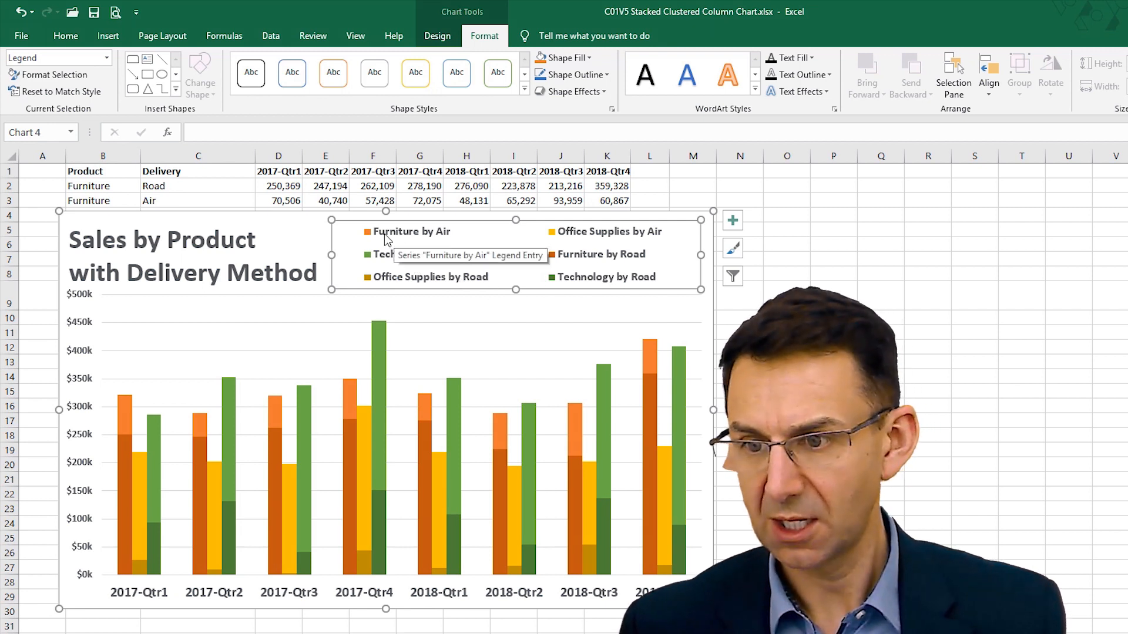
pyautogui.moveTo(606, 239)
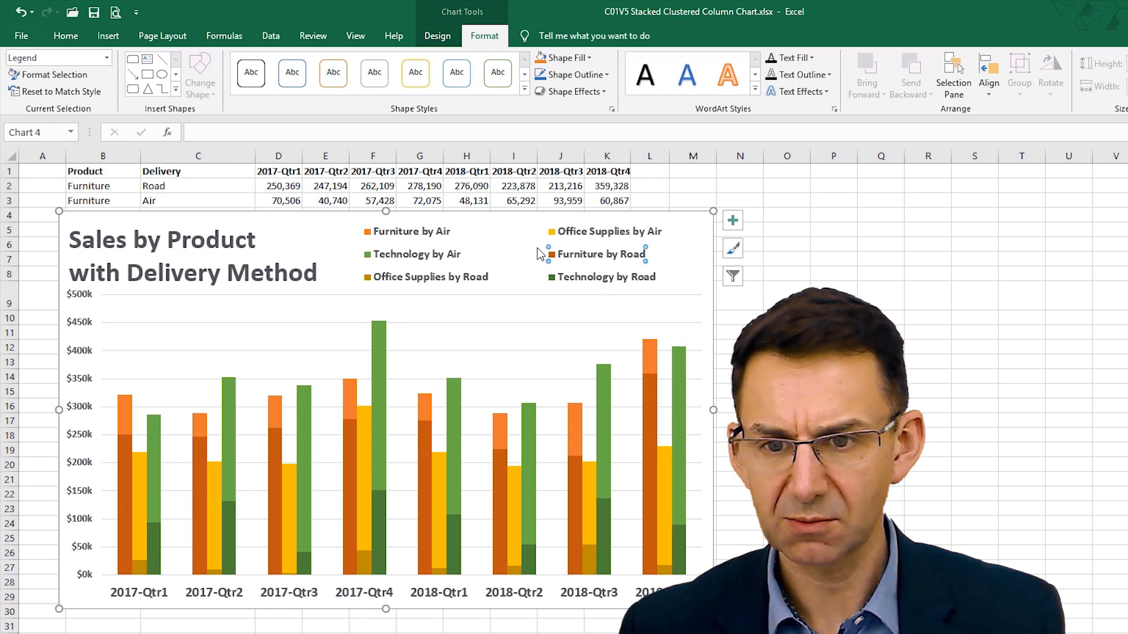
# Step: Drag the plot area's top edge down so the columns sit below the legend
pyautogui.click(598, 253)
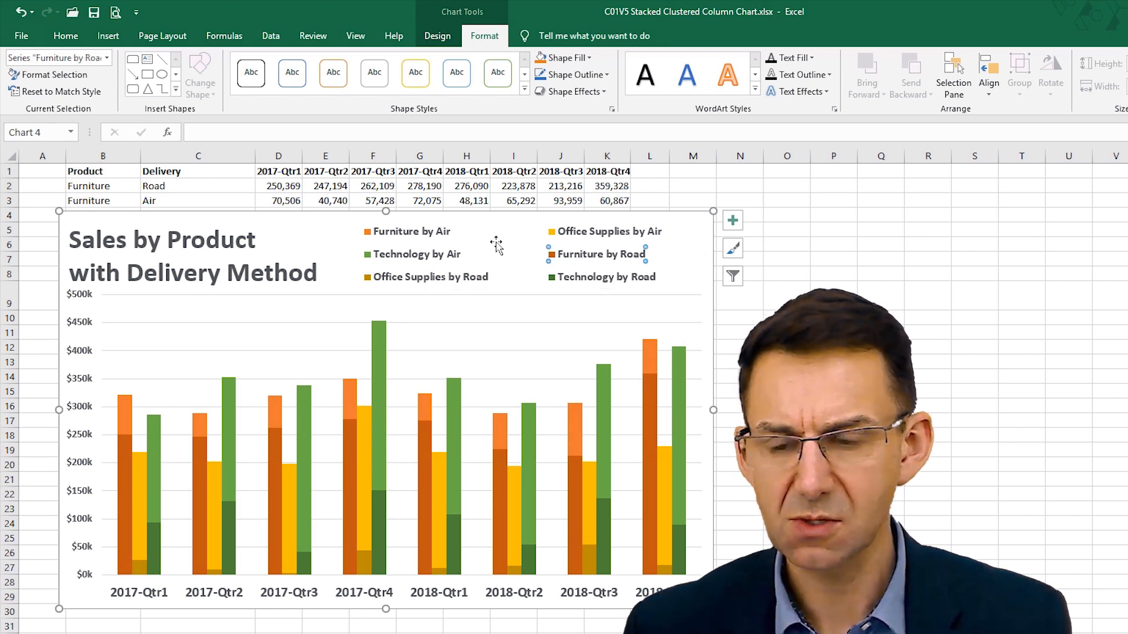
pyautogui.click(414, 253)
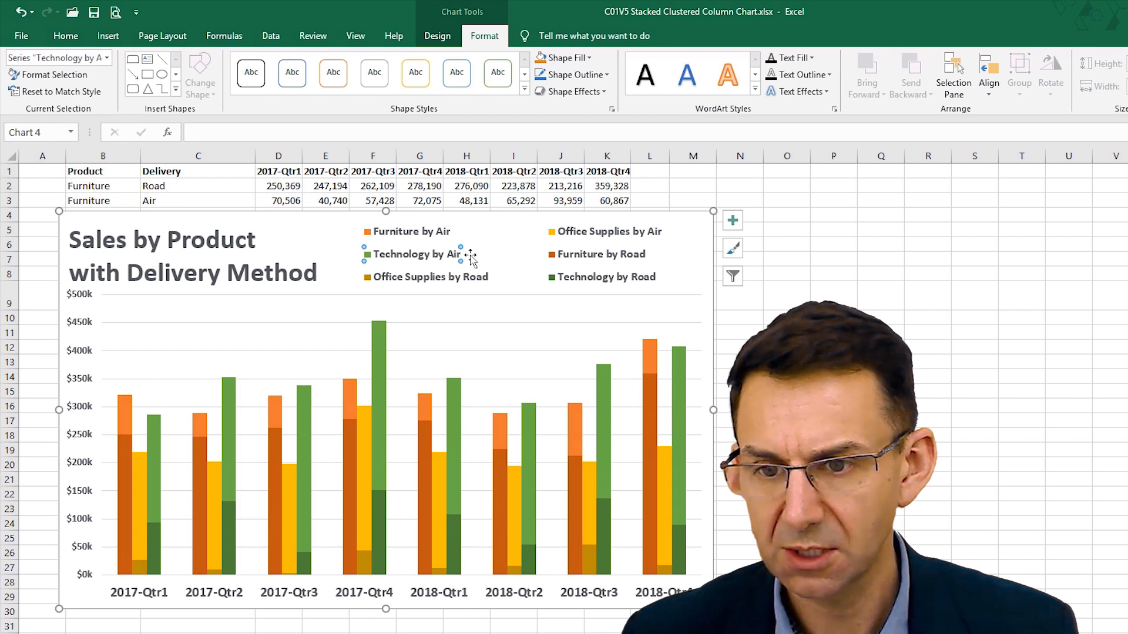
pyautogui.click(417, 254)
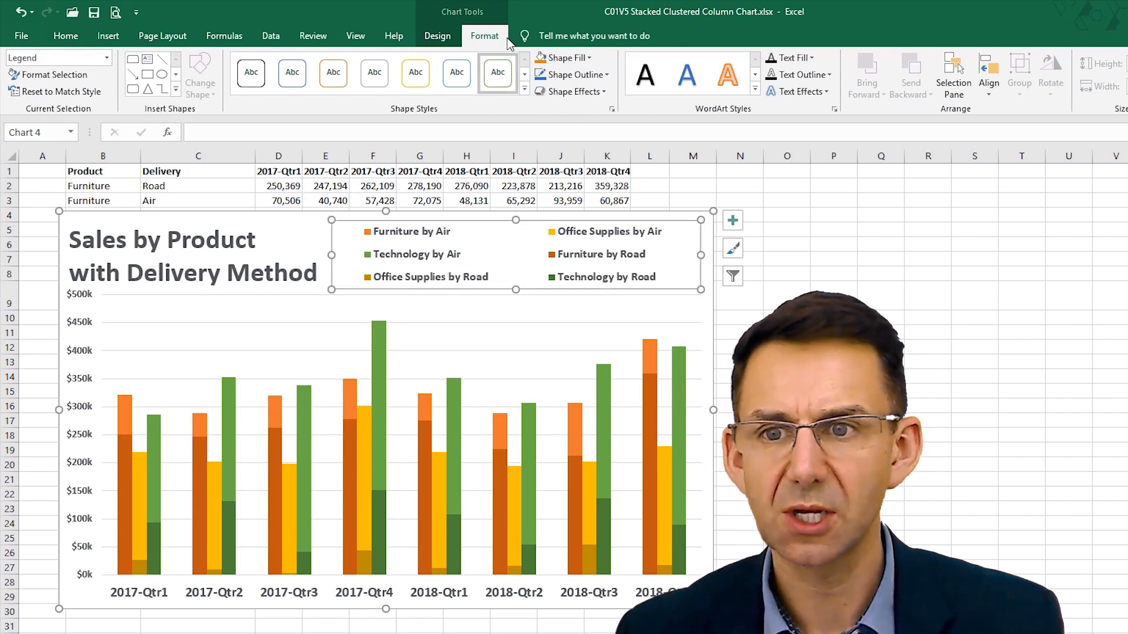
pyautogui.moveTo(437, 36)
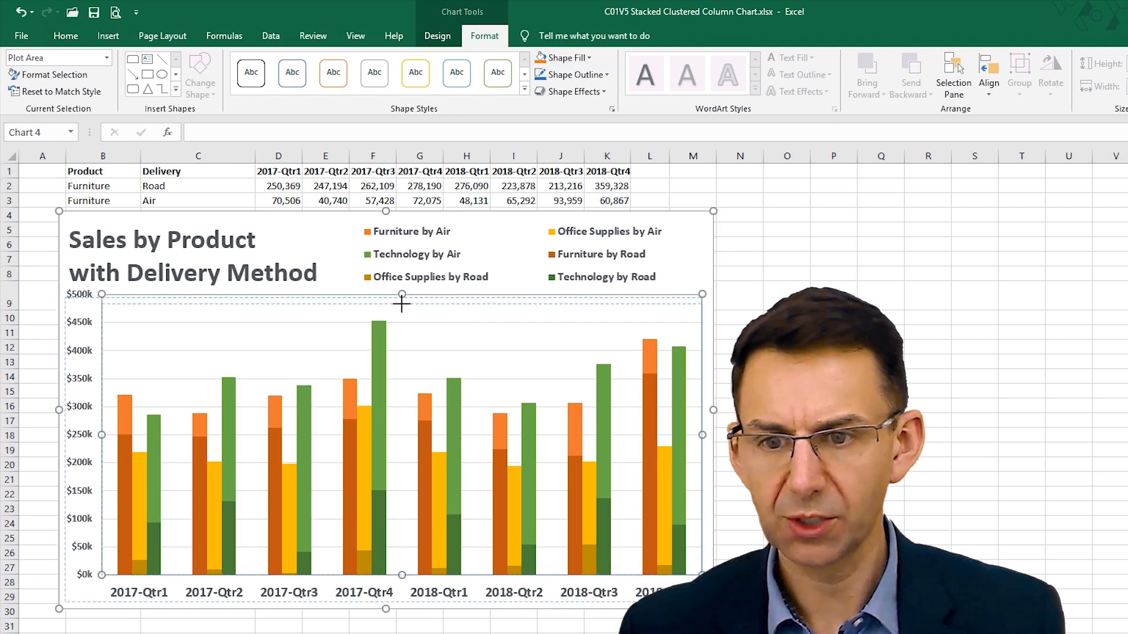
pyautogui.click(395, 302)
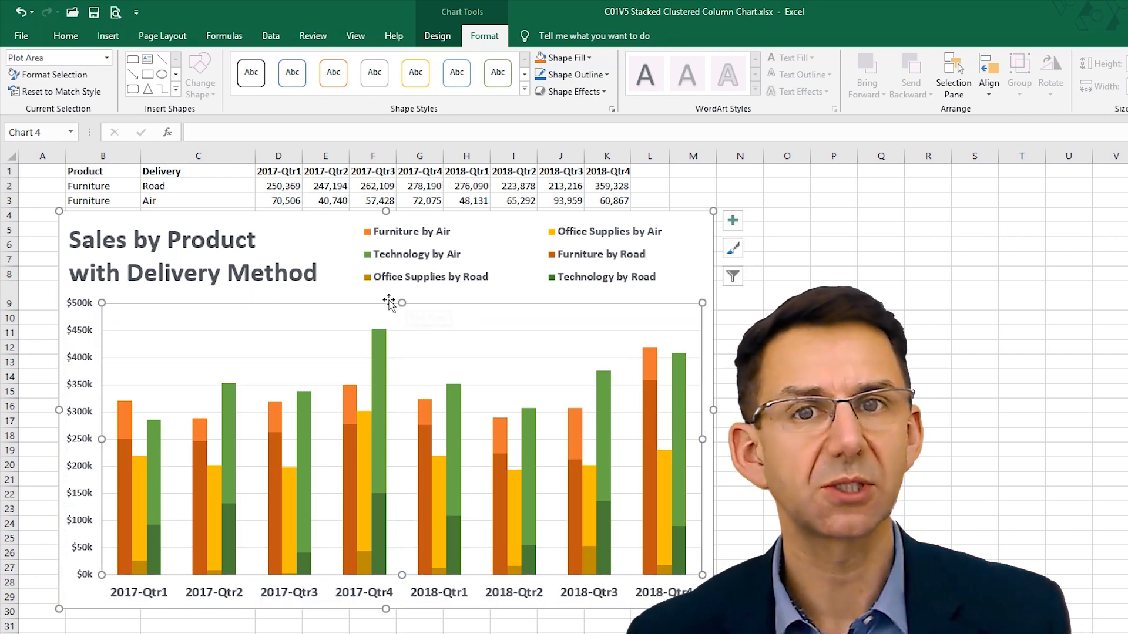
pyautogui.moveTo(391, 301)
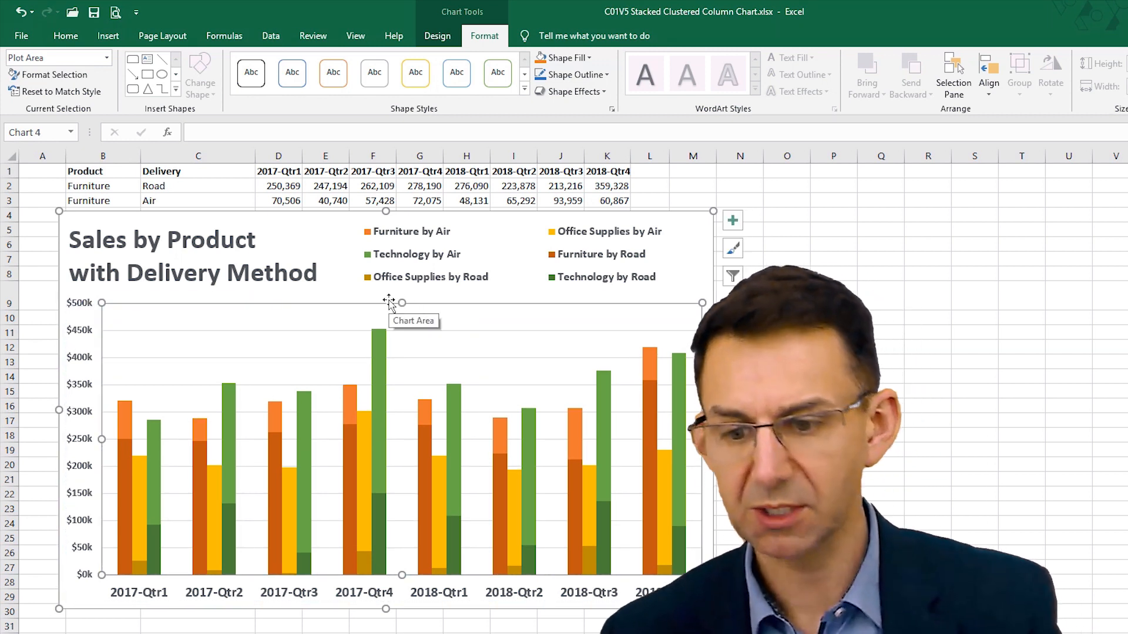
pyautogui.moveTo(428, 291)
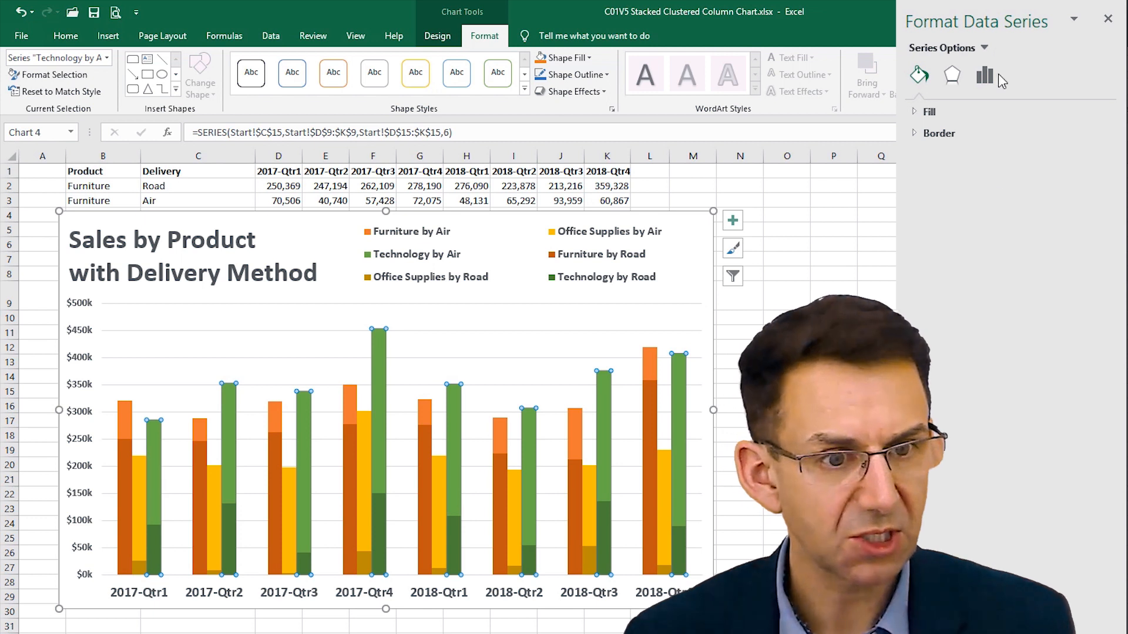
# Step: Set the Road series gap width to 70% in Series Options, then reselect the Furniture by Road series
pyautogui.click(984, 75)
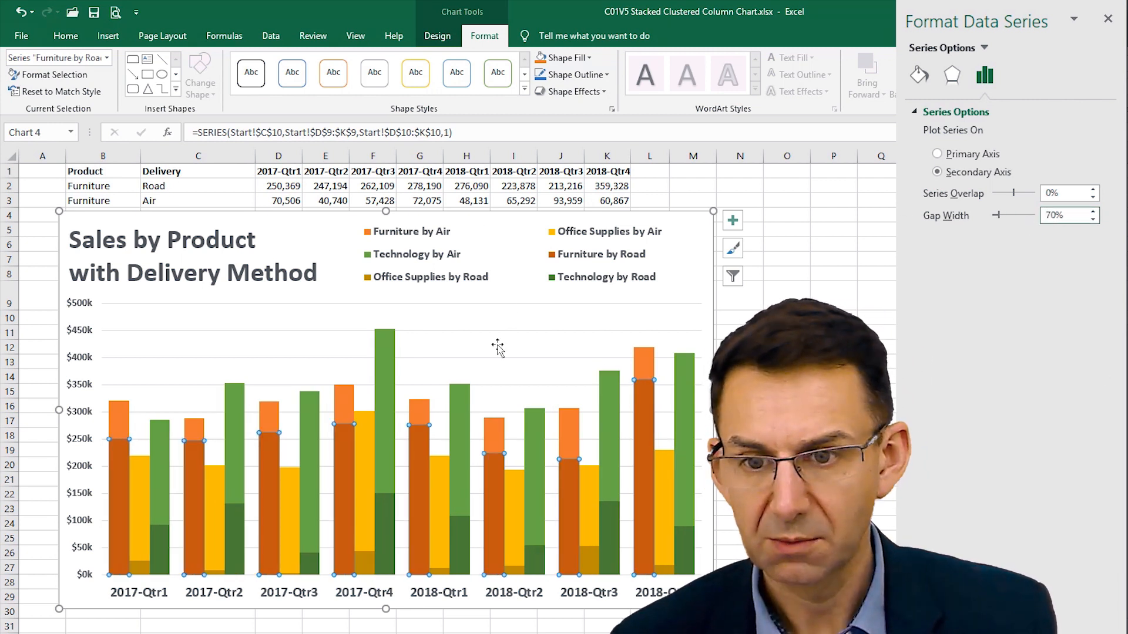
pyautogui.click(516, 254)
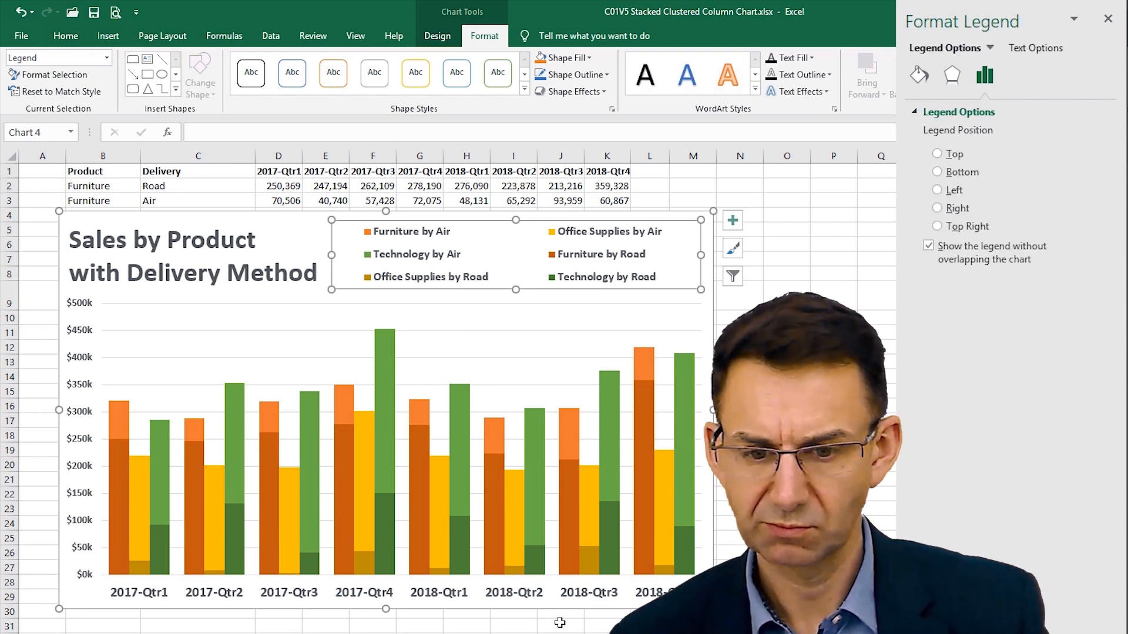
pyautogui.click(644, 367)
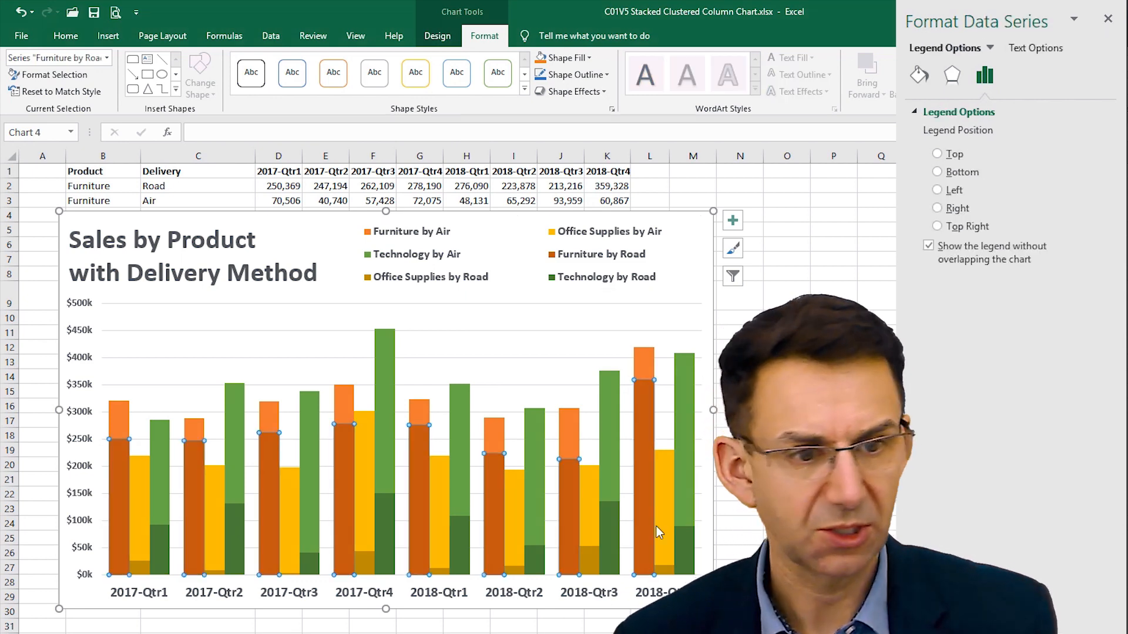